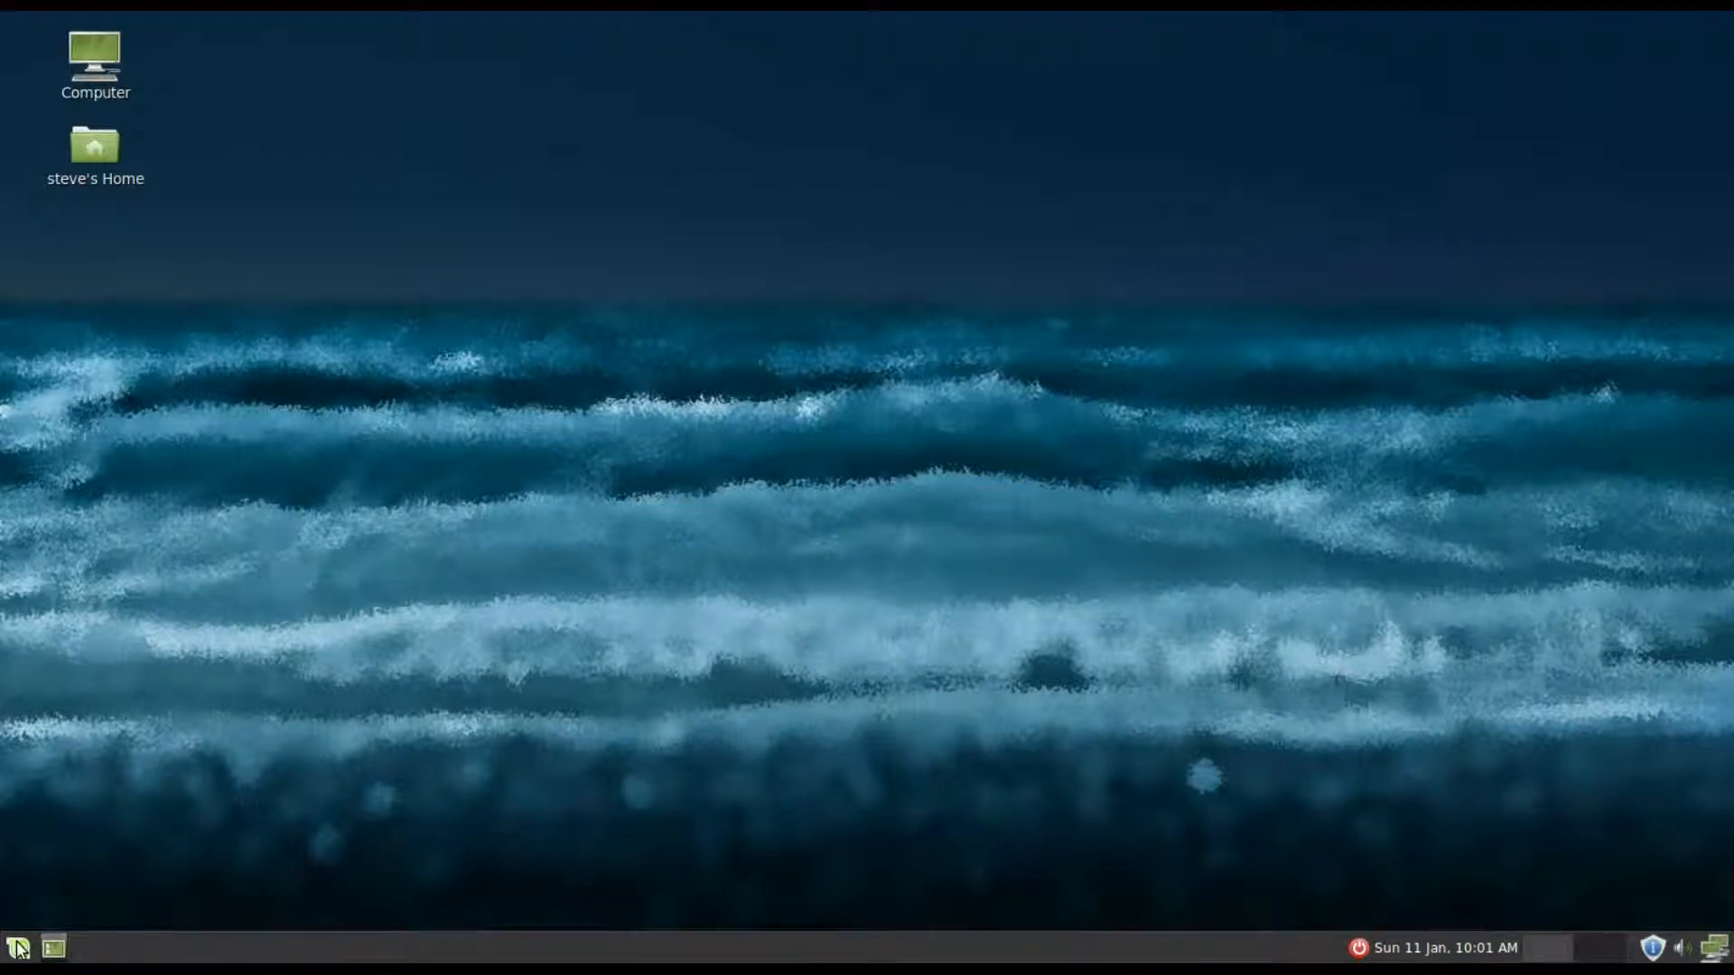
Launch a terminal from the Menu and run cat /etc/lsb-release to show Linux Mint 17 Qiana.
left_click(16, 948)
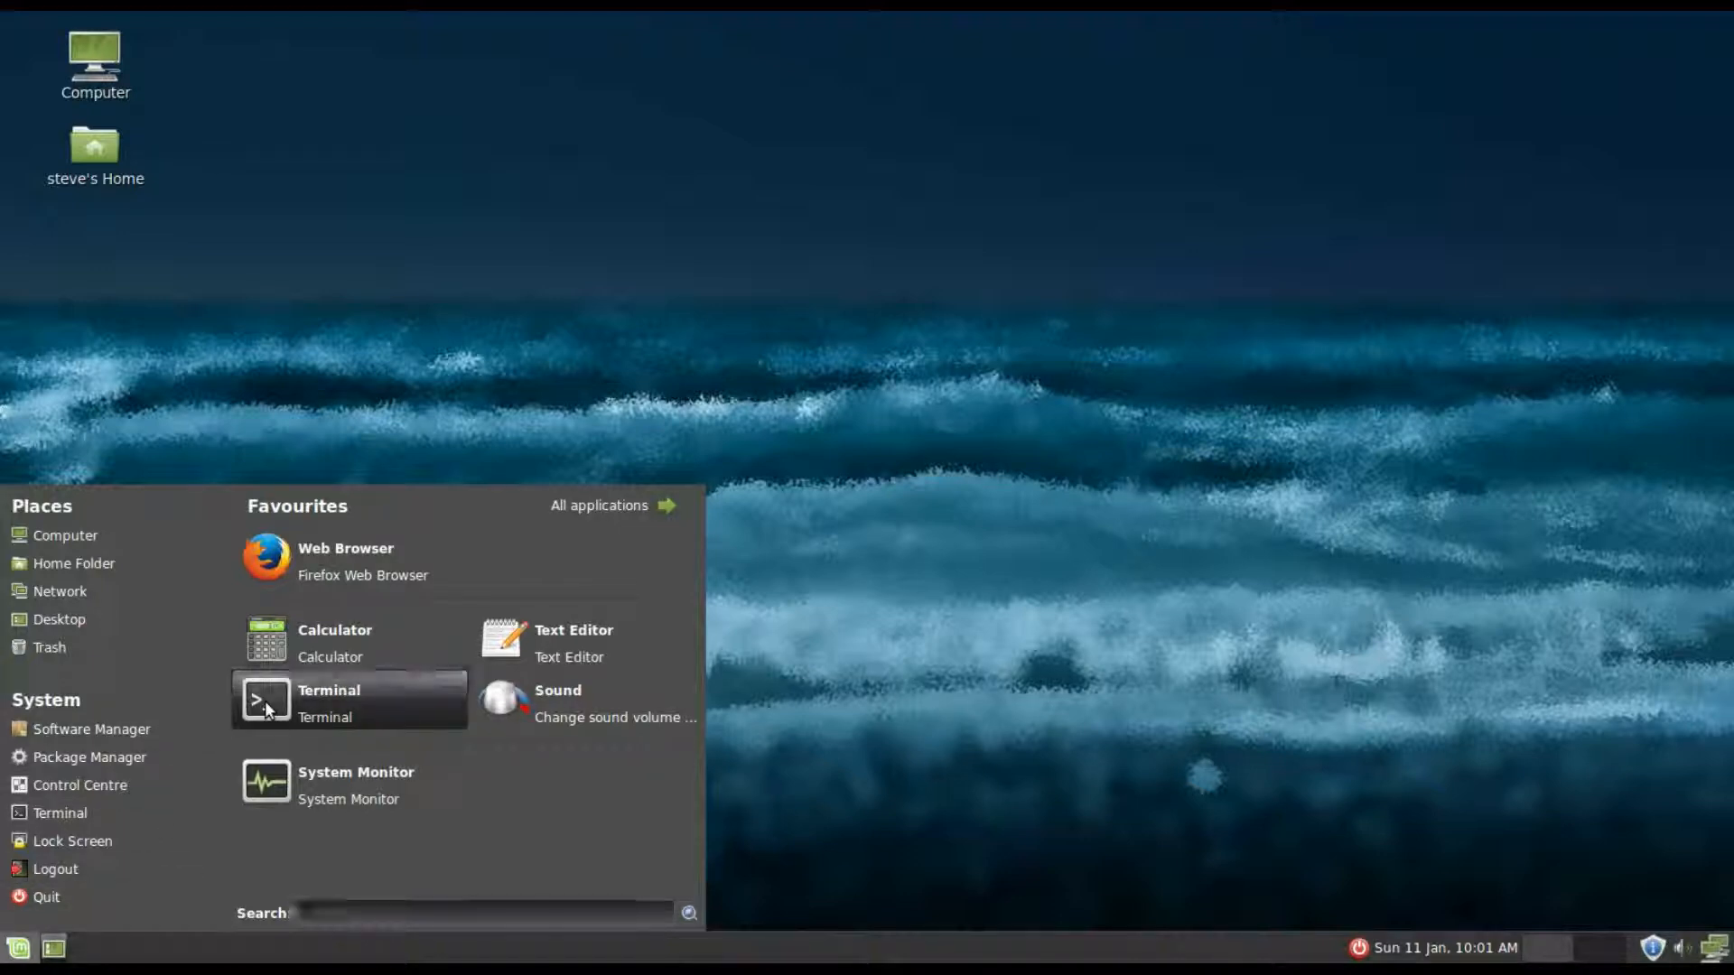
left_click(327, 690)
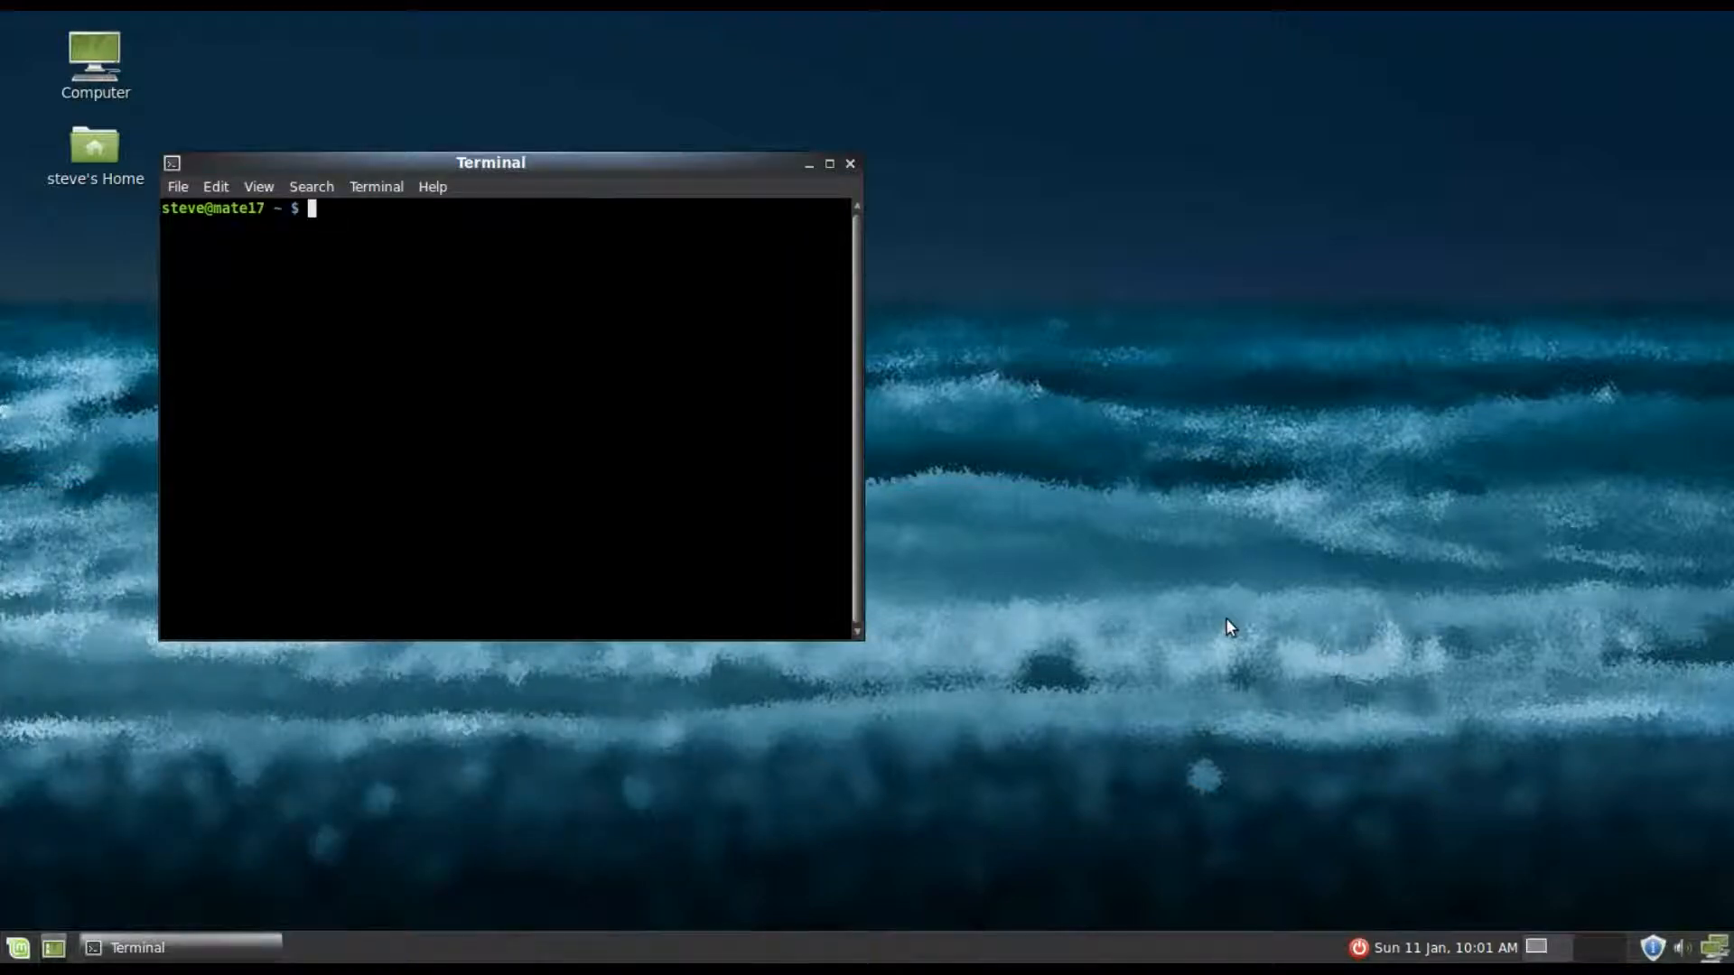
type("cat")
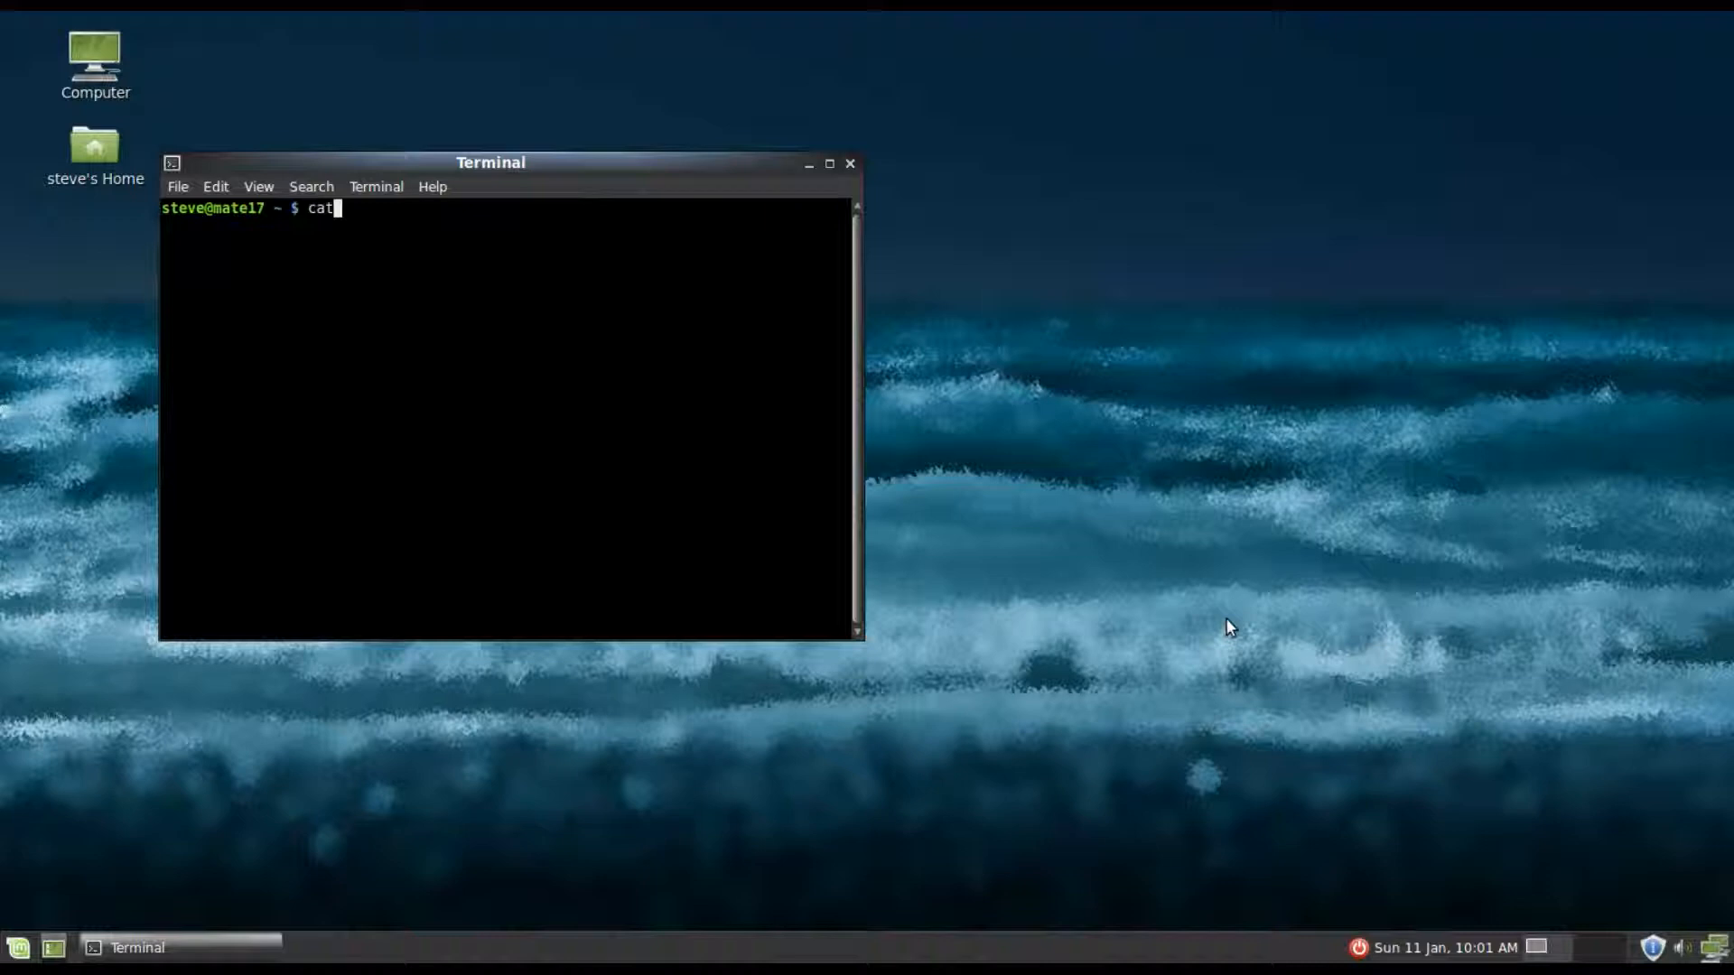
type("\" \"")
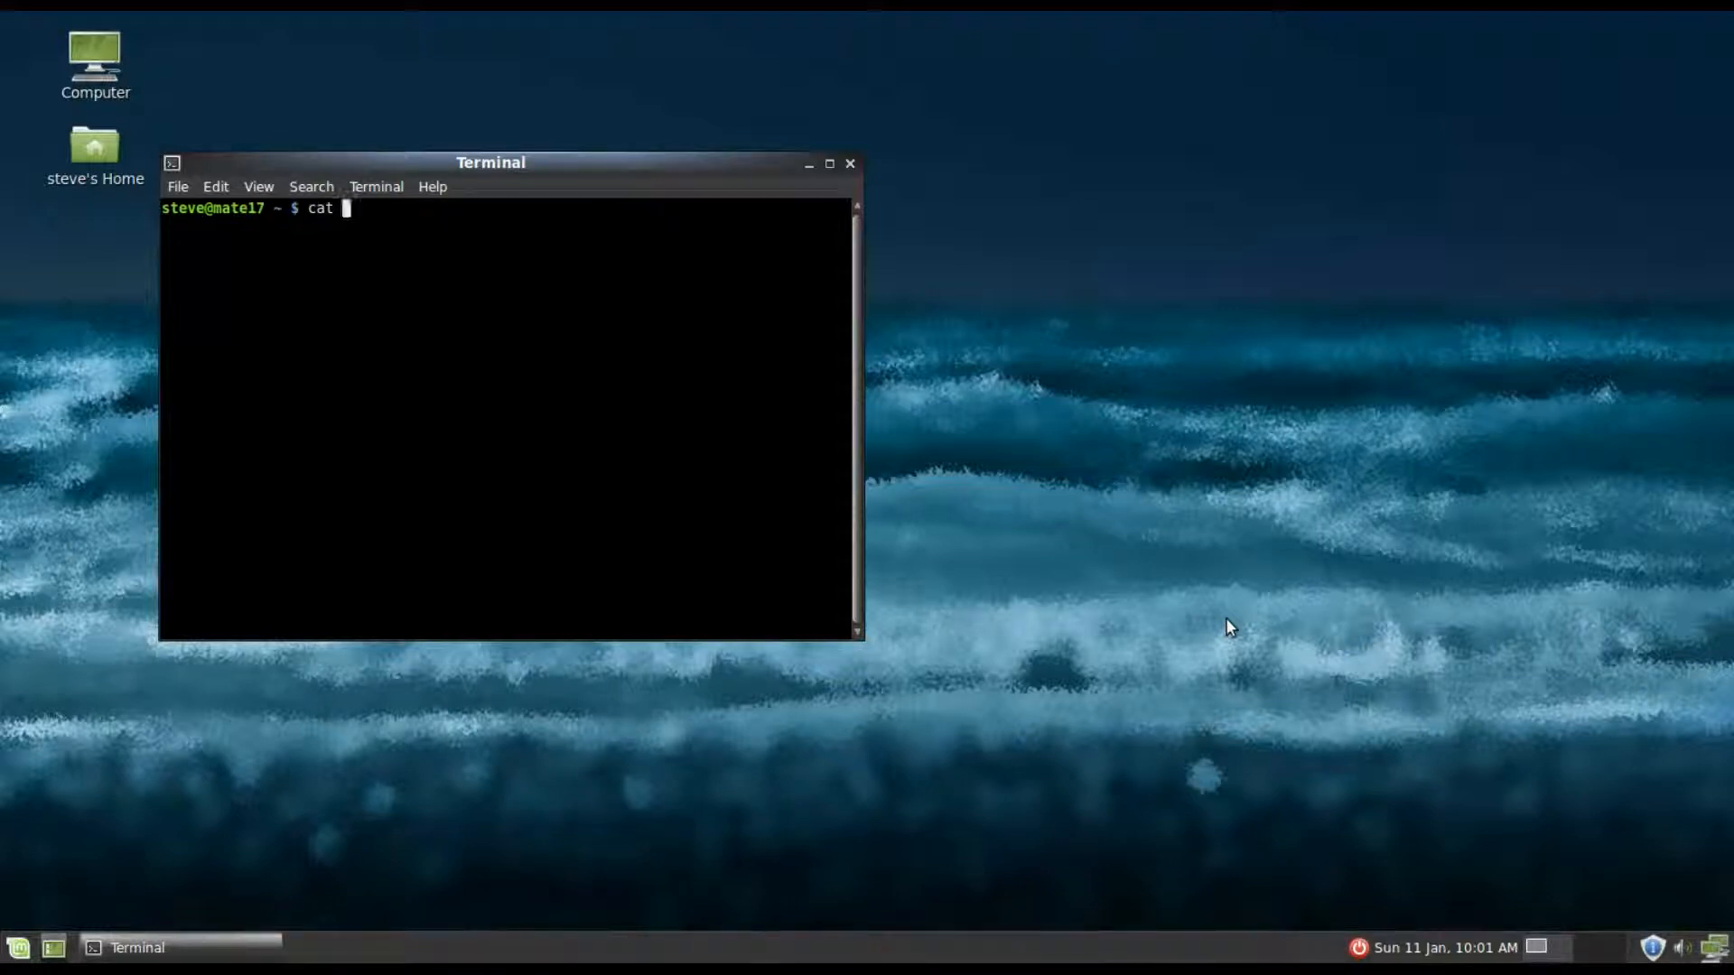
type("/etc")
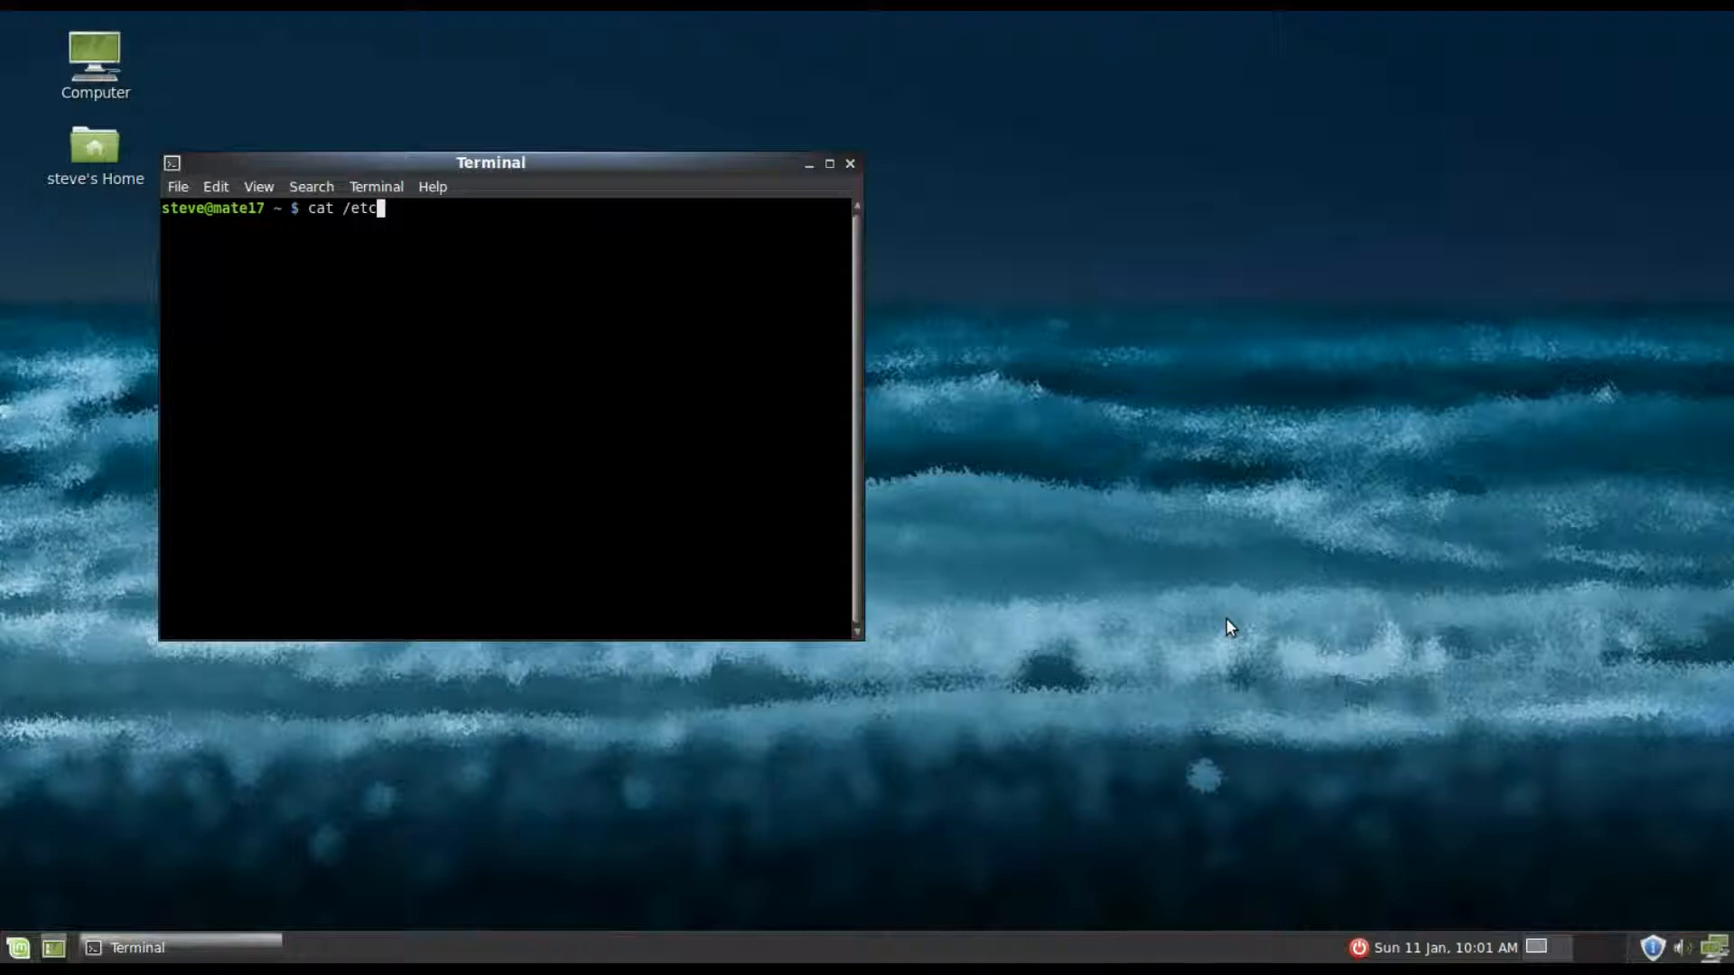
type("l")
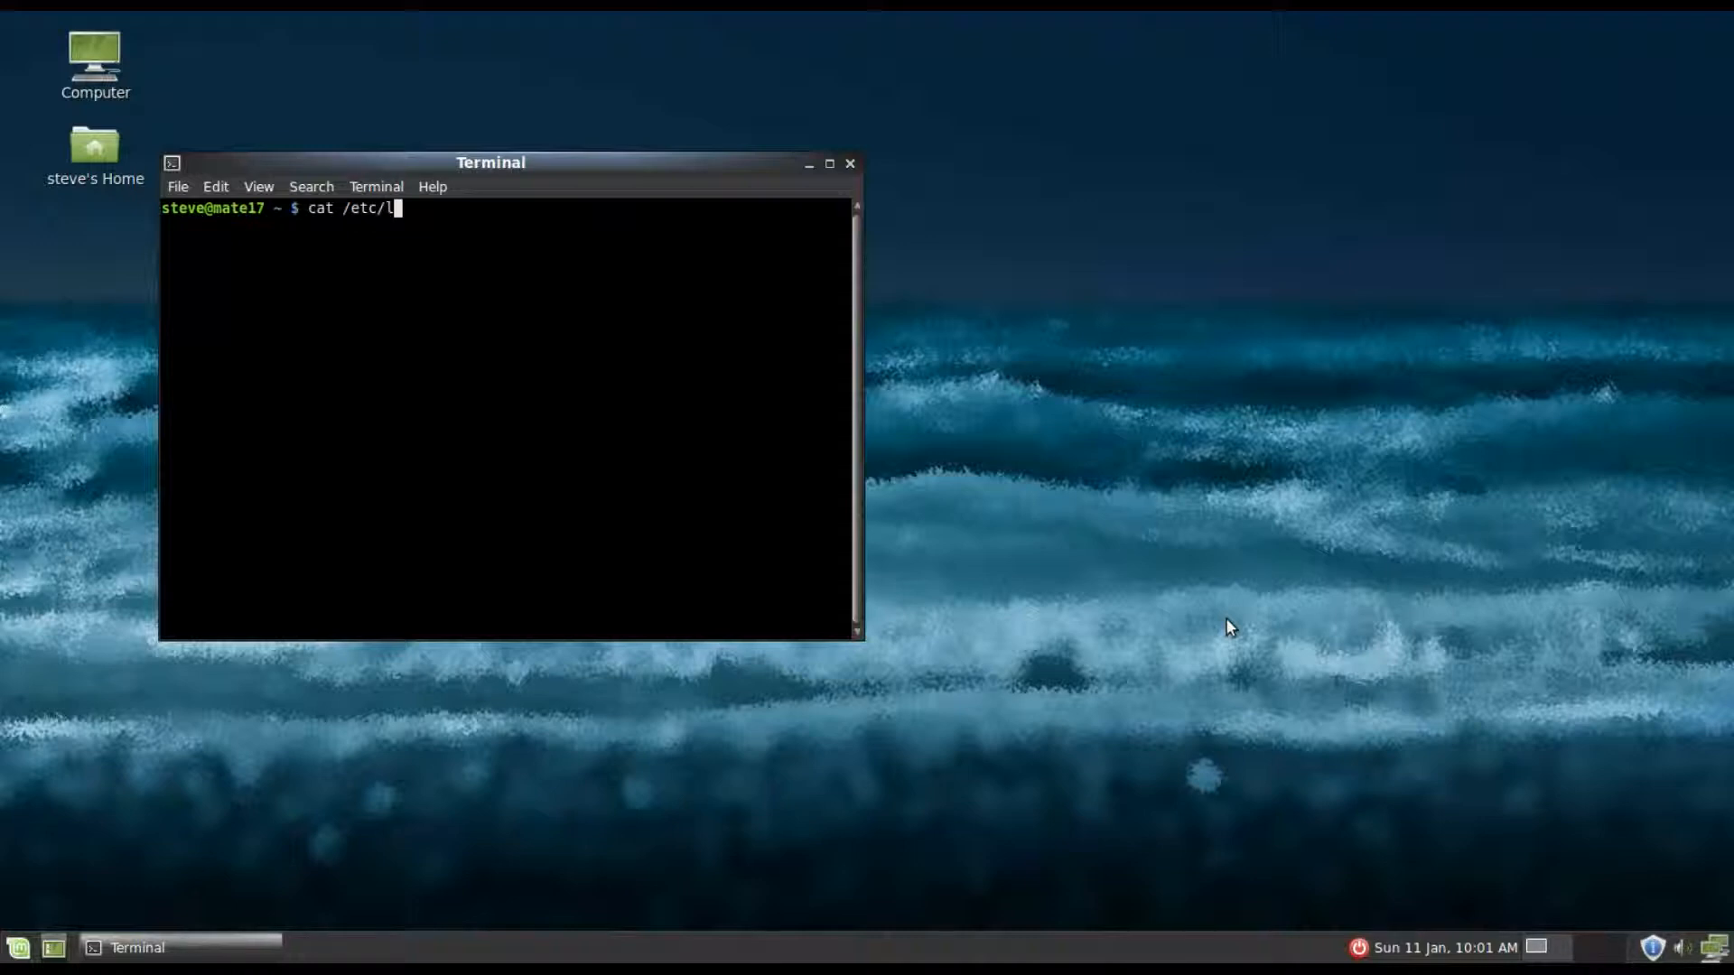
type("sb-r")
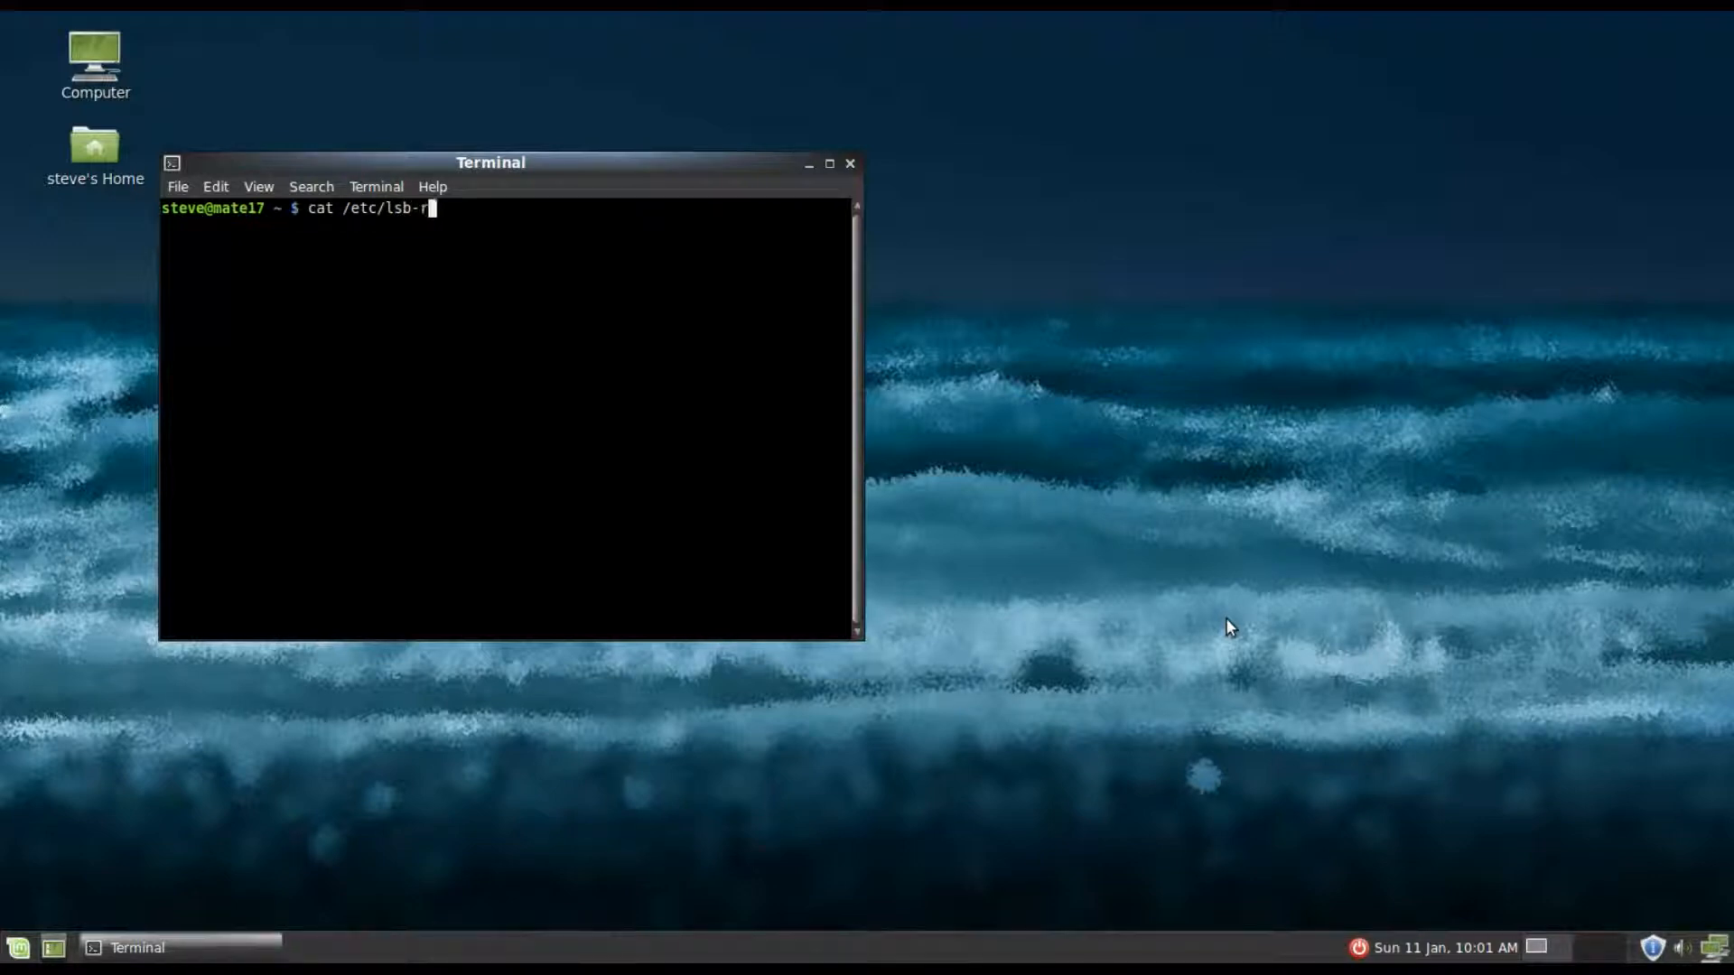
type("elease")
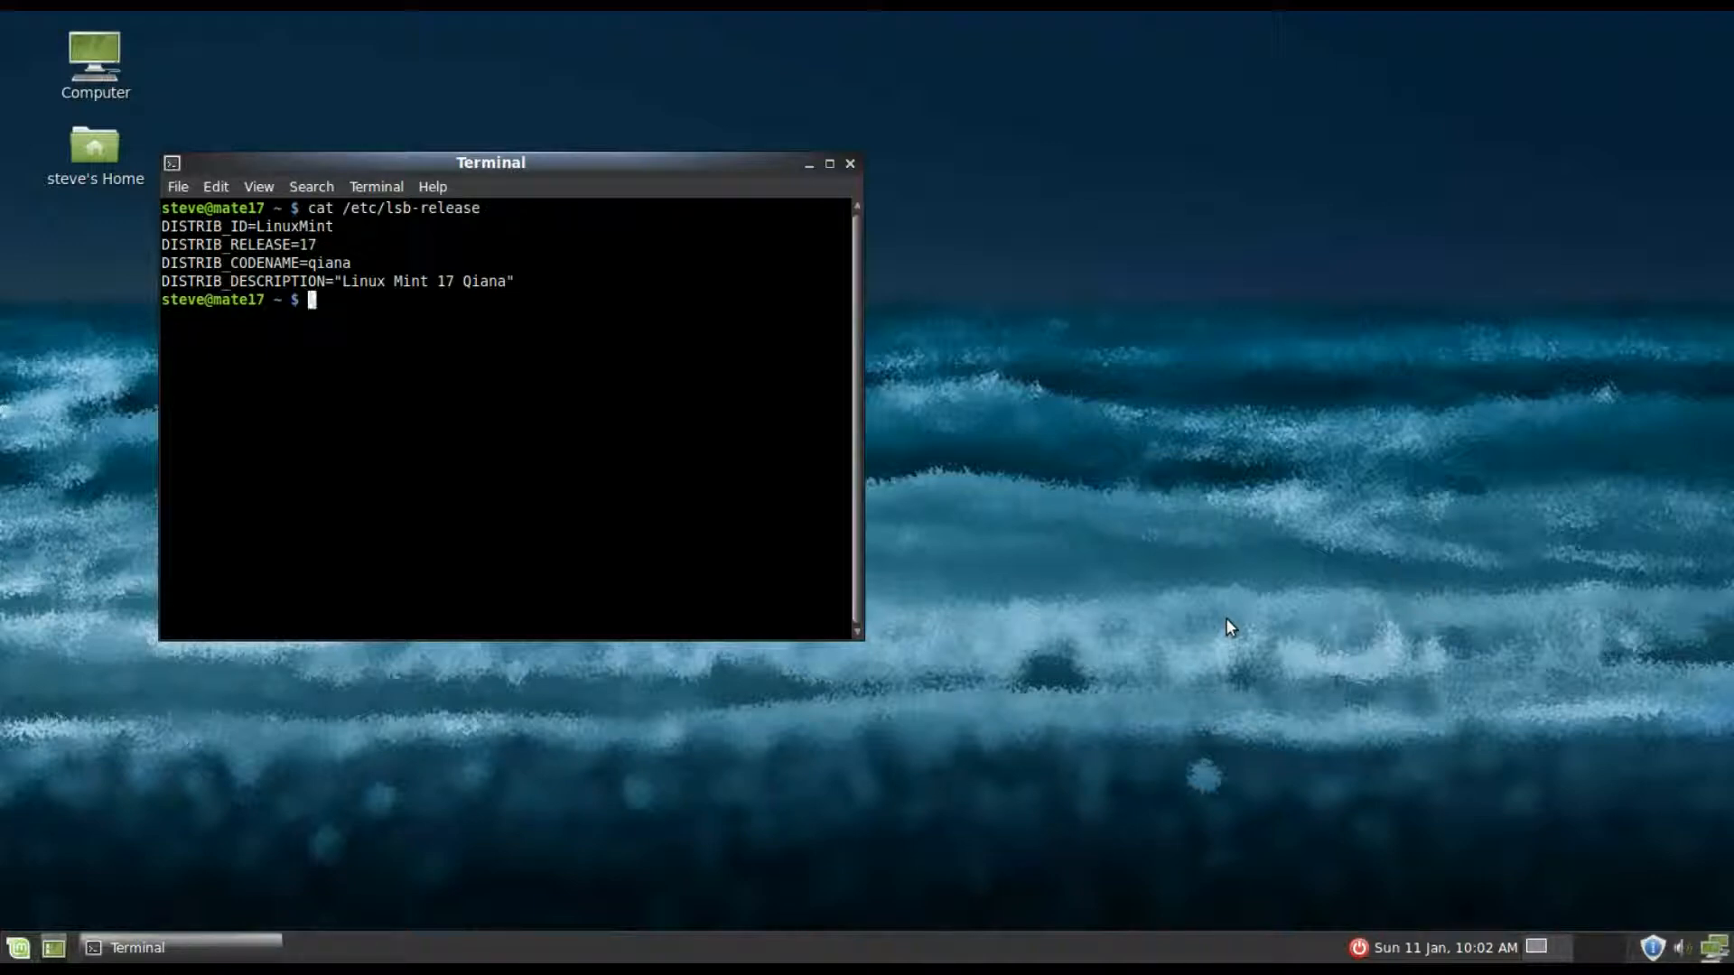
Begin entering the uname command at the prompt.
type("u")
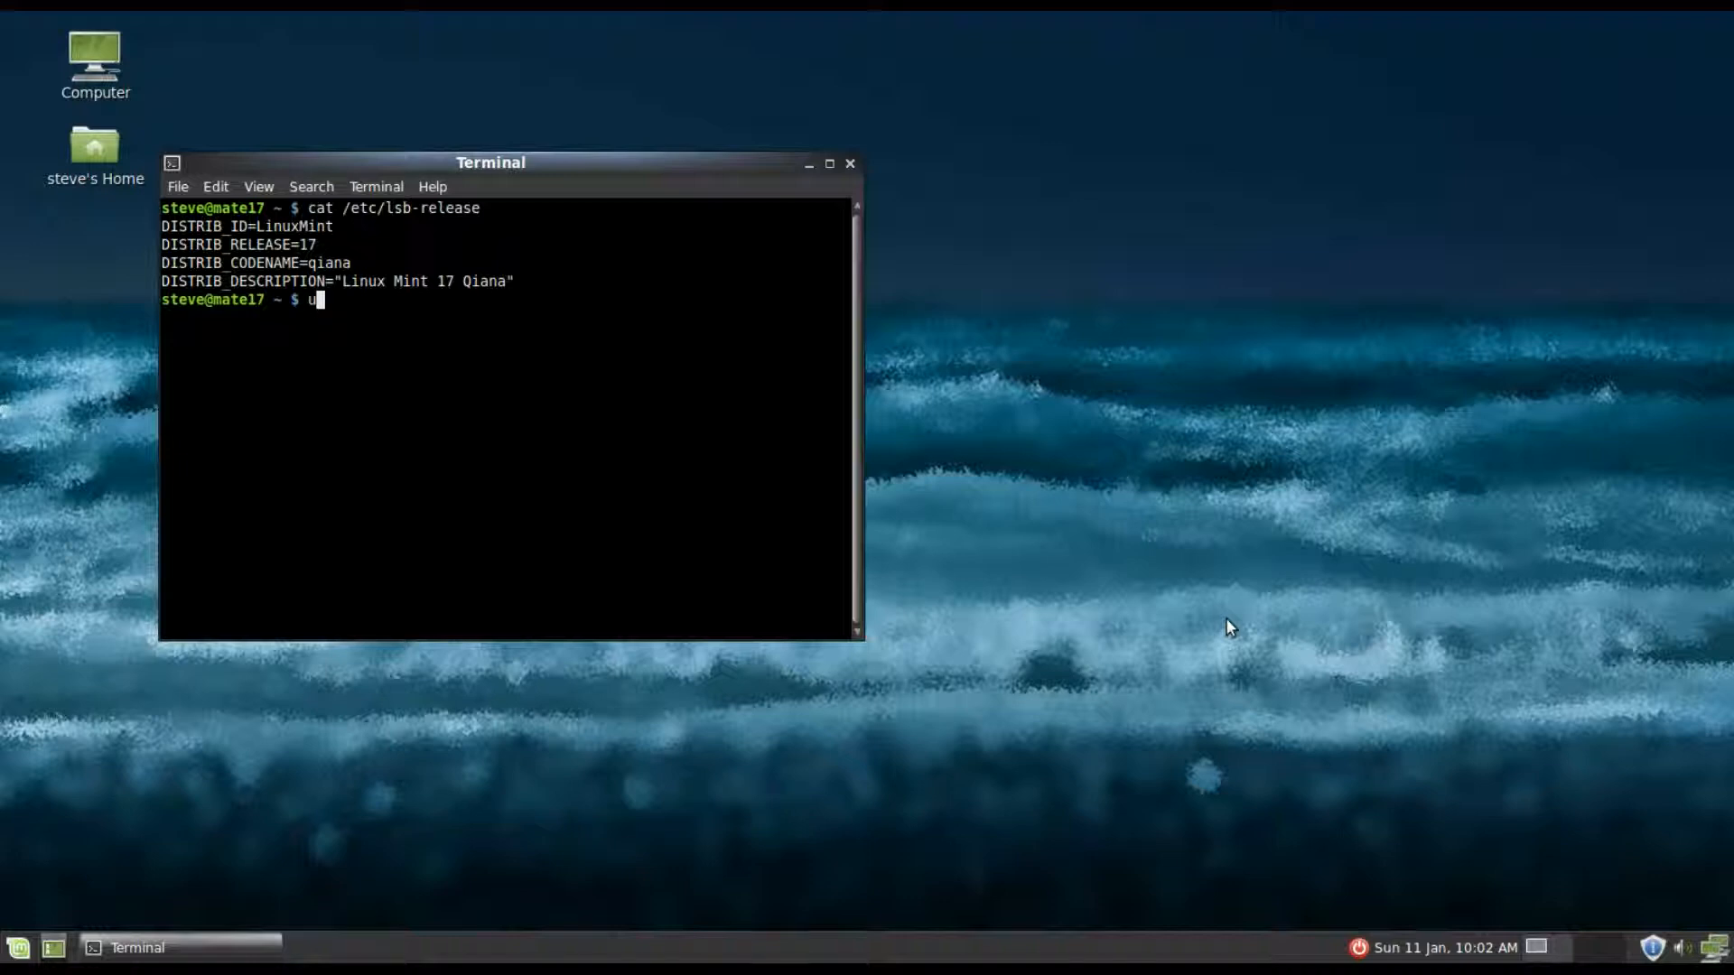
type("name")
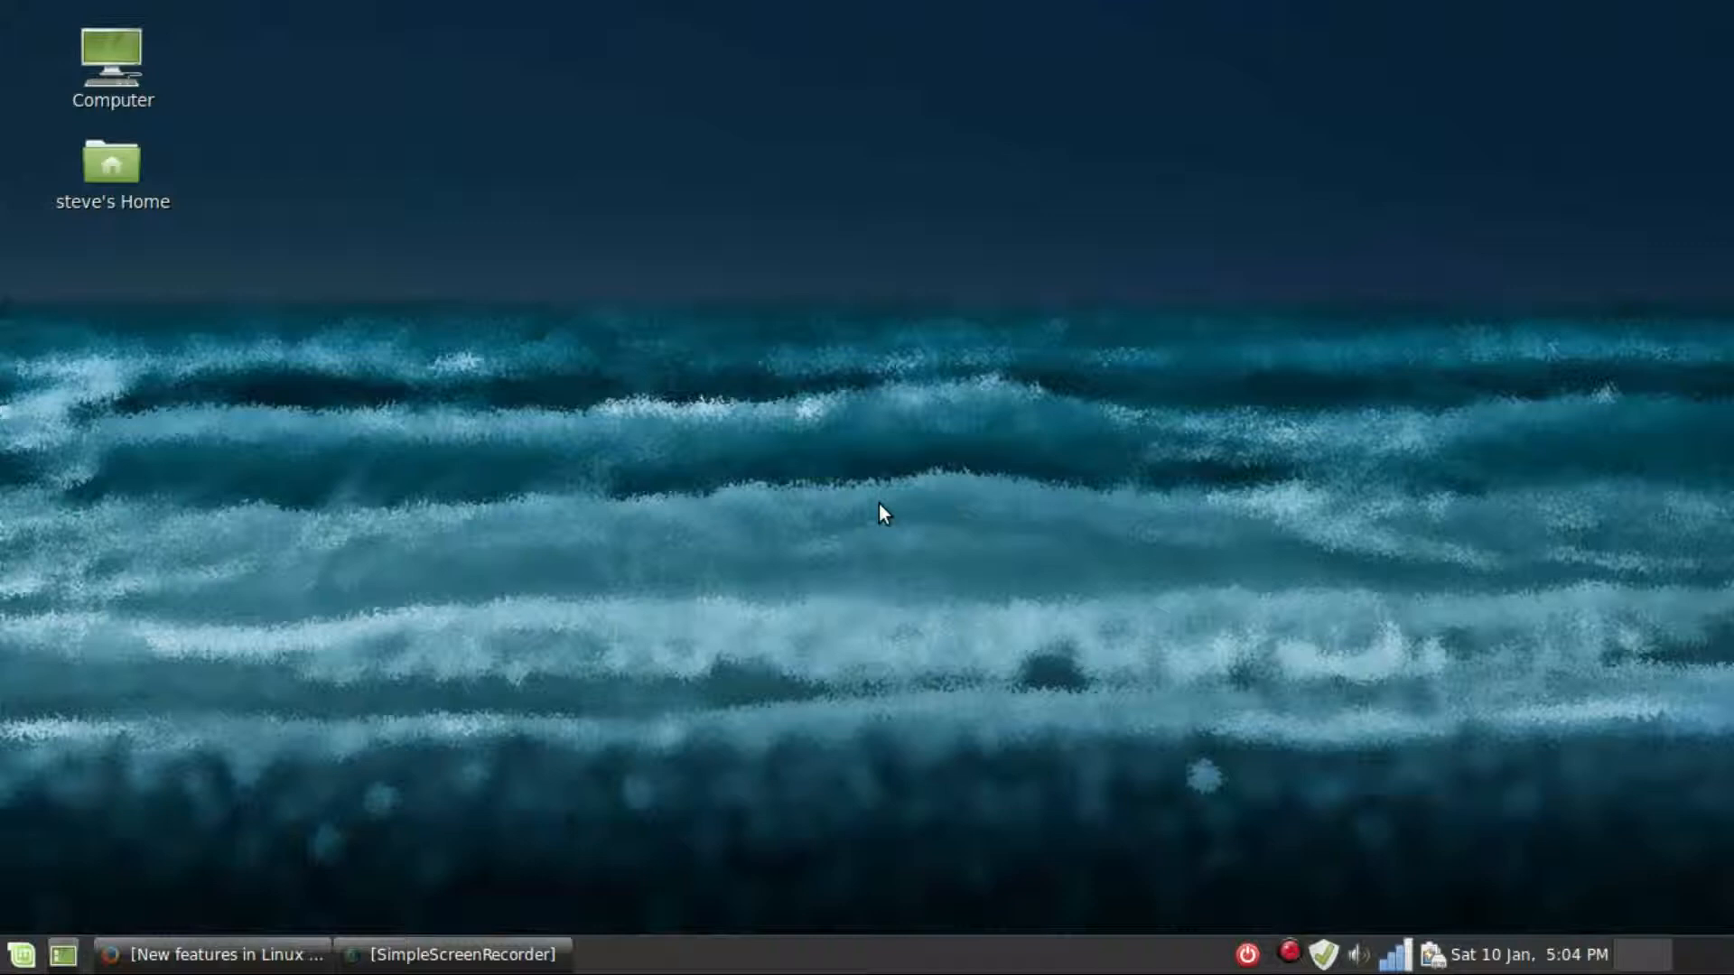
mouse_move(916, 634)
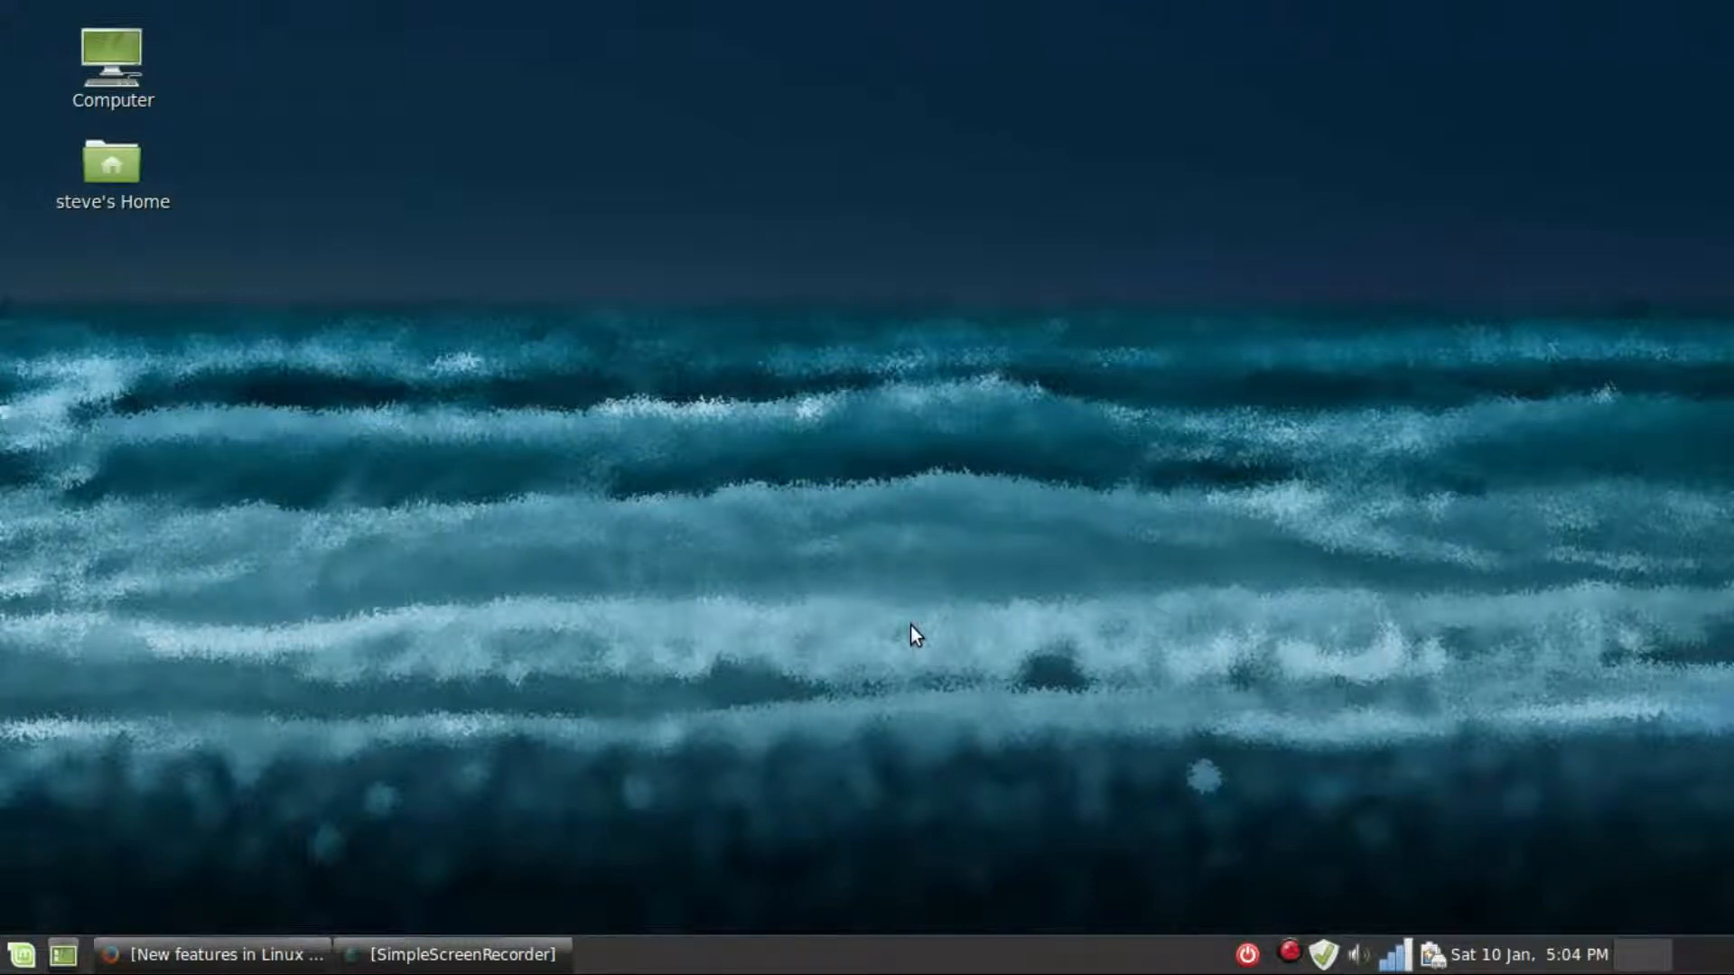
mouse_move(1279, 911)
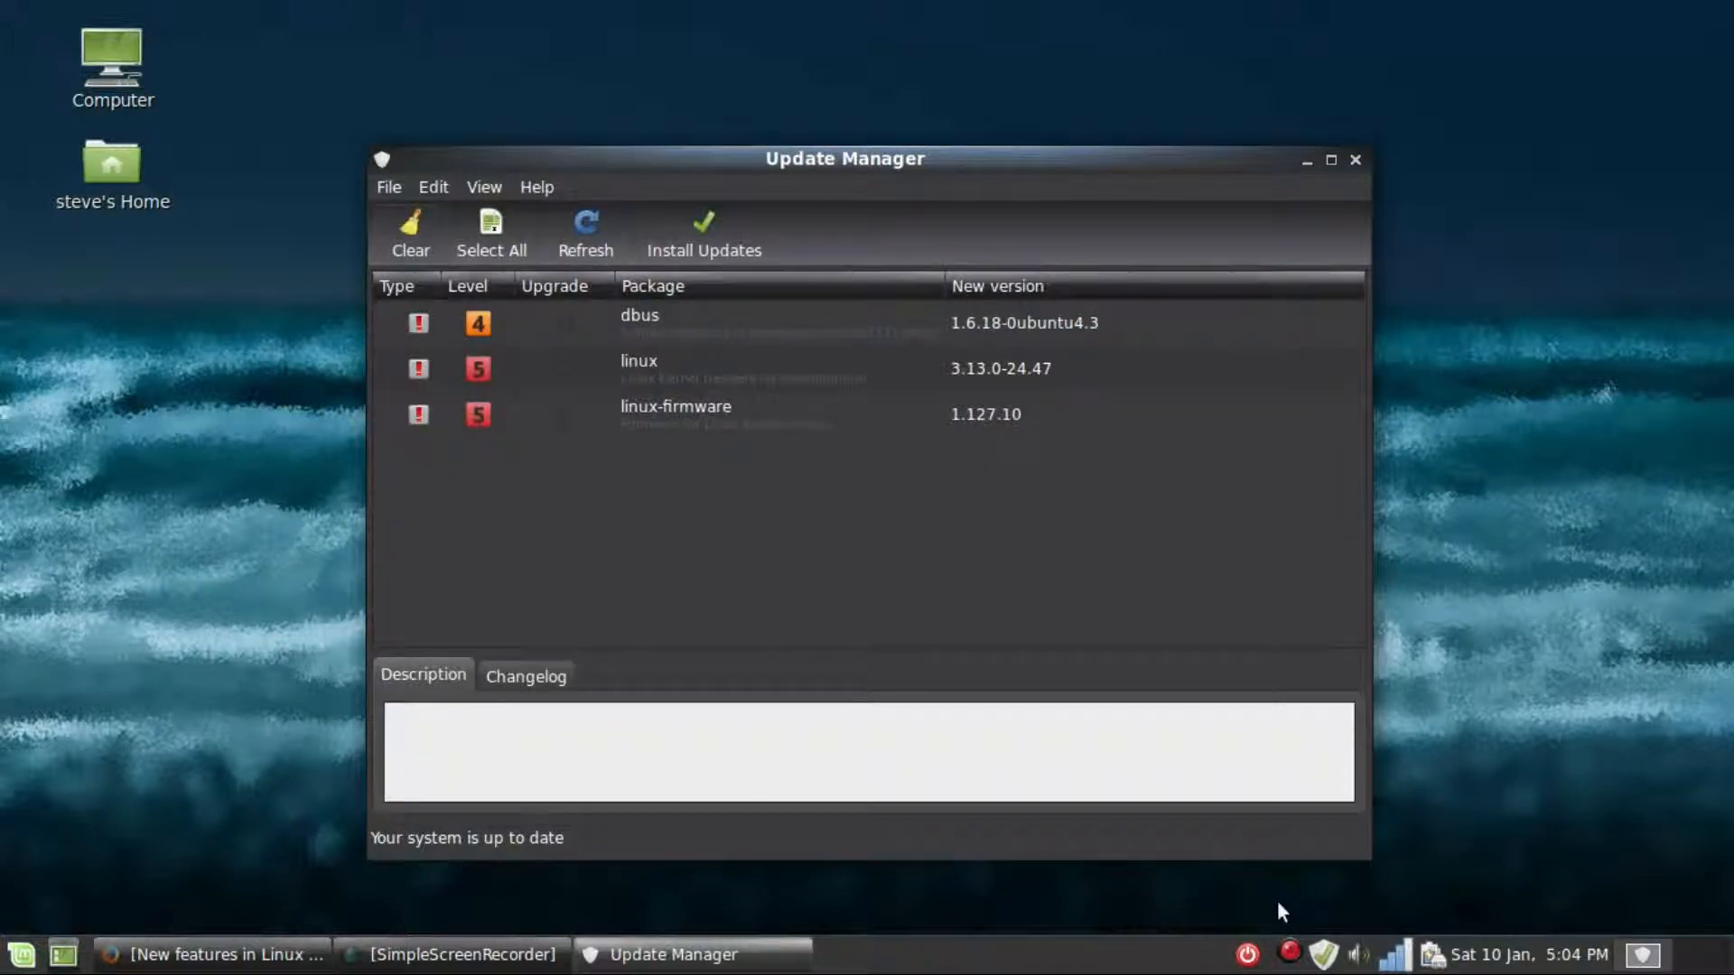
mouse_move(879, 233)
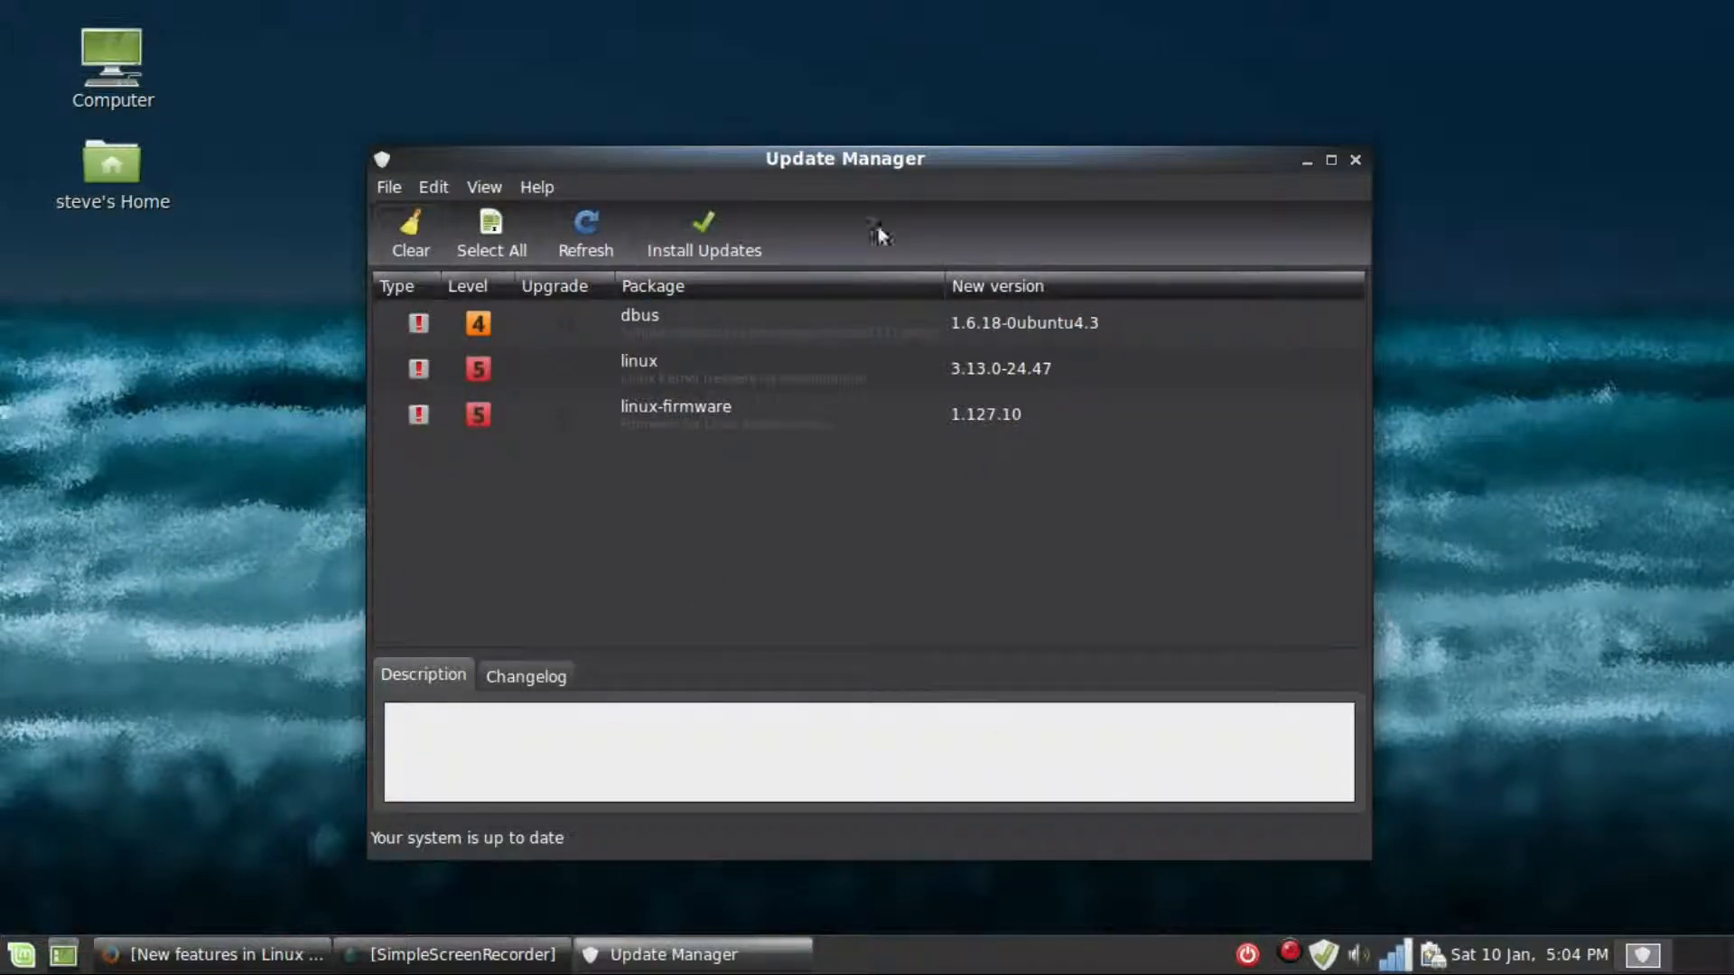
mouse_move(588, 441)
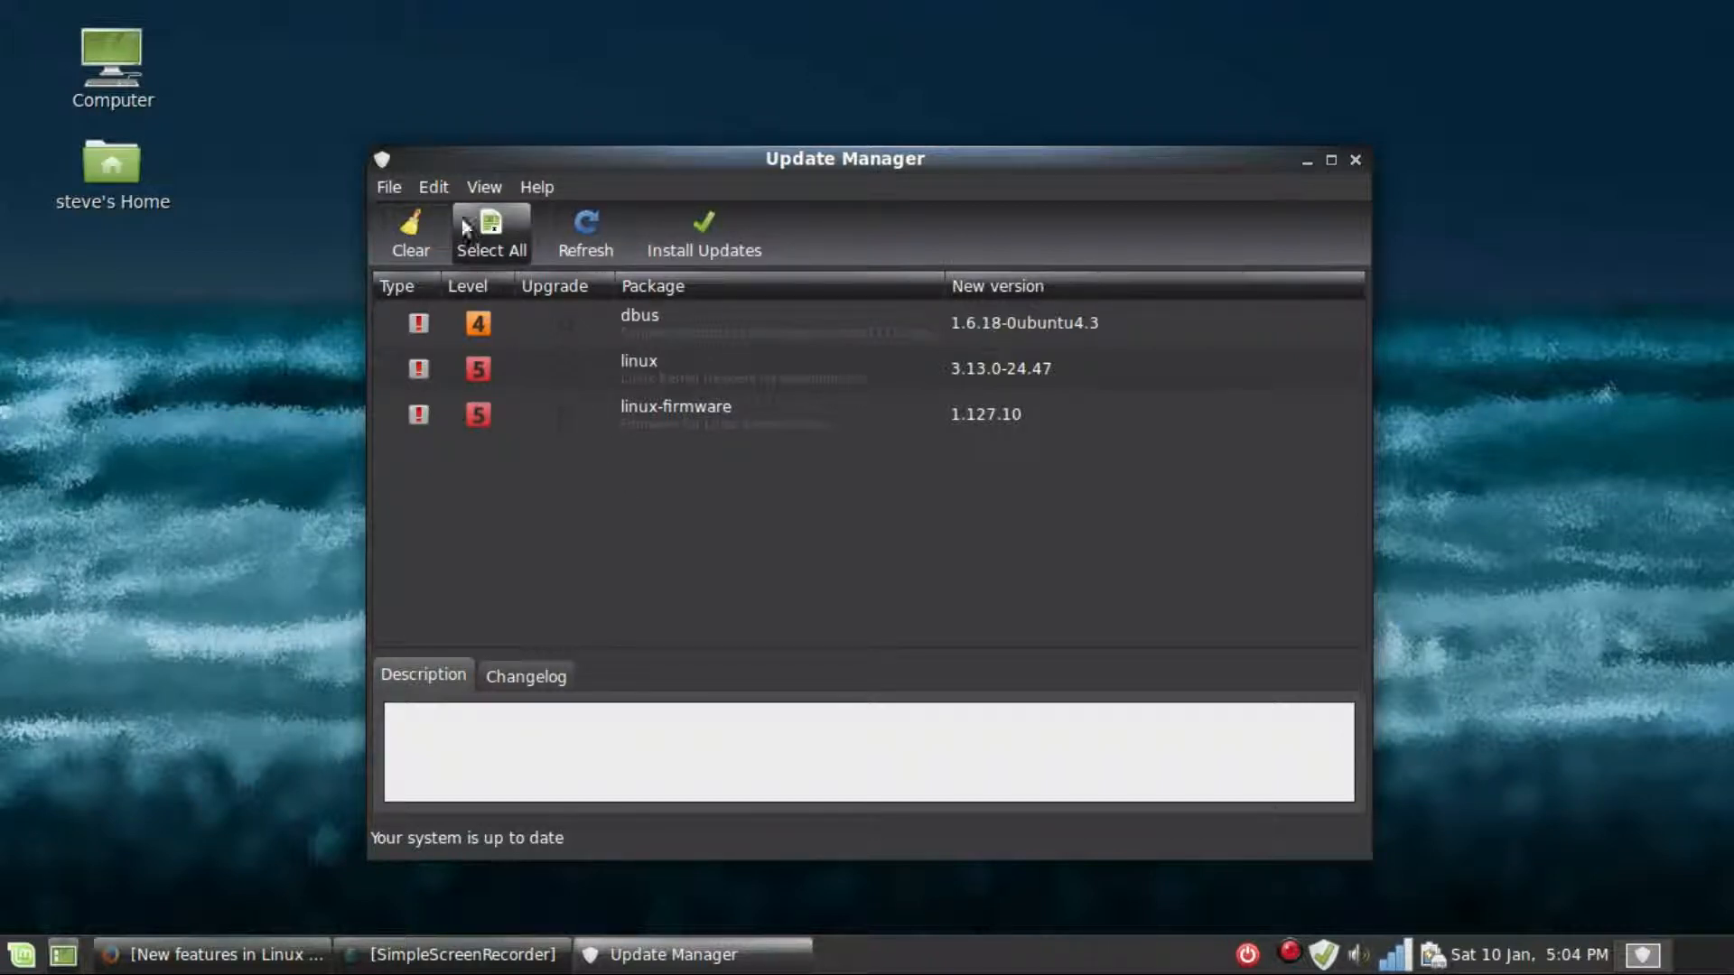
Start Edit > Upgrade to Linux Mint 17.1 Rebecca and read the release notes page.
left_click(431, 186)
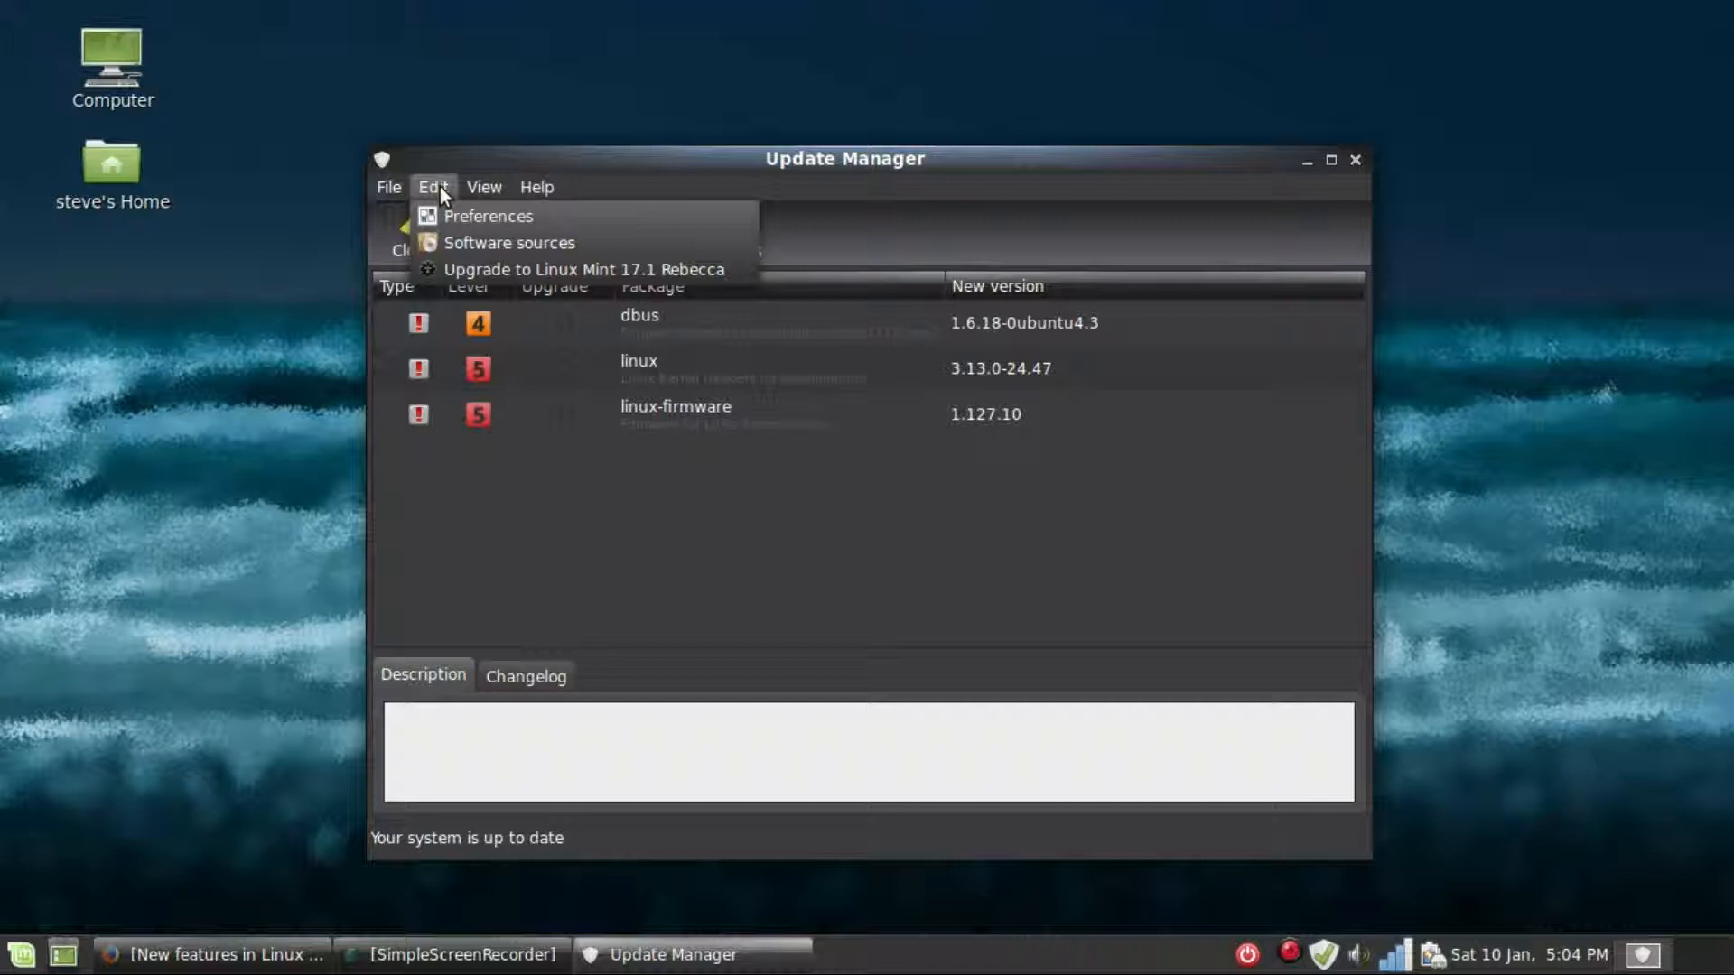
mouse_move(509, 253)
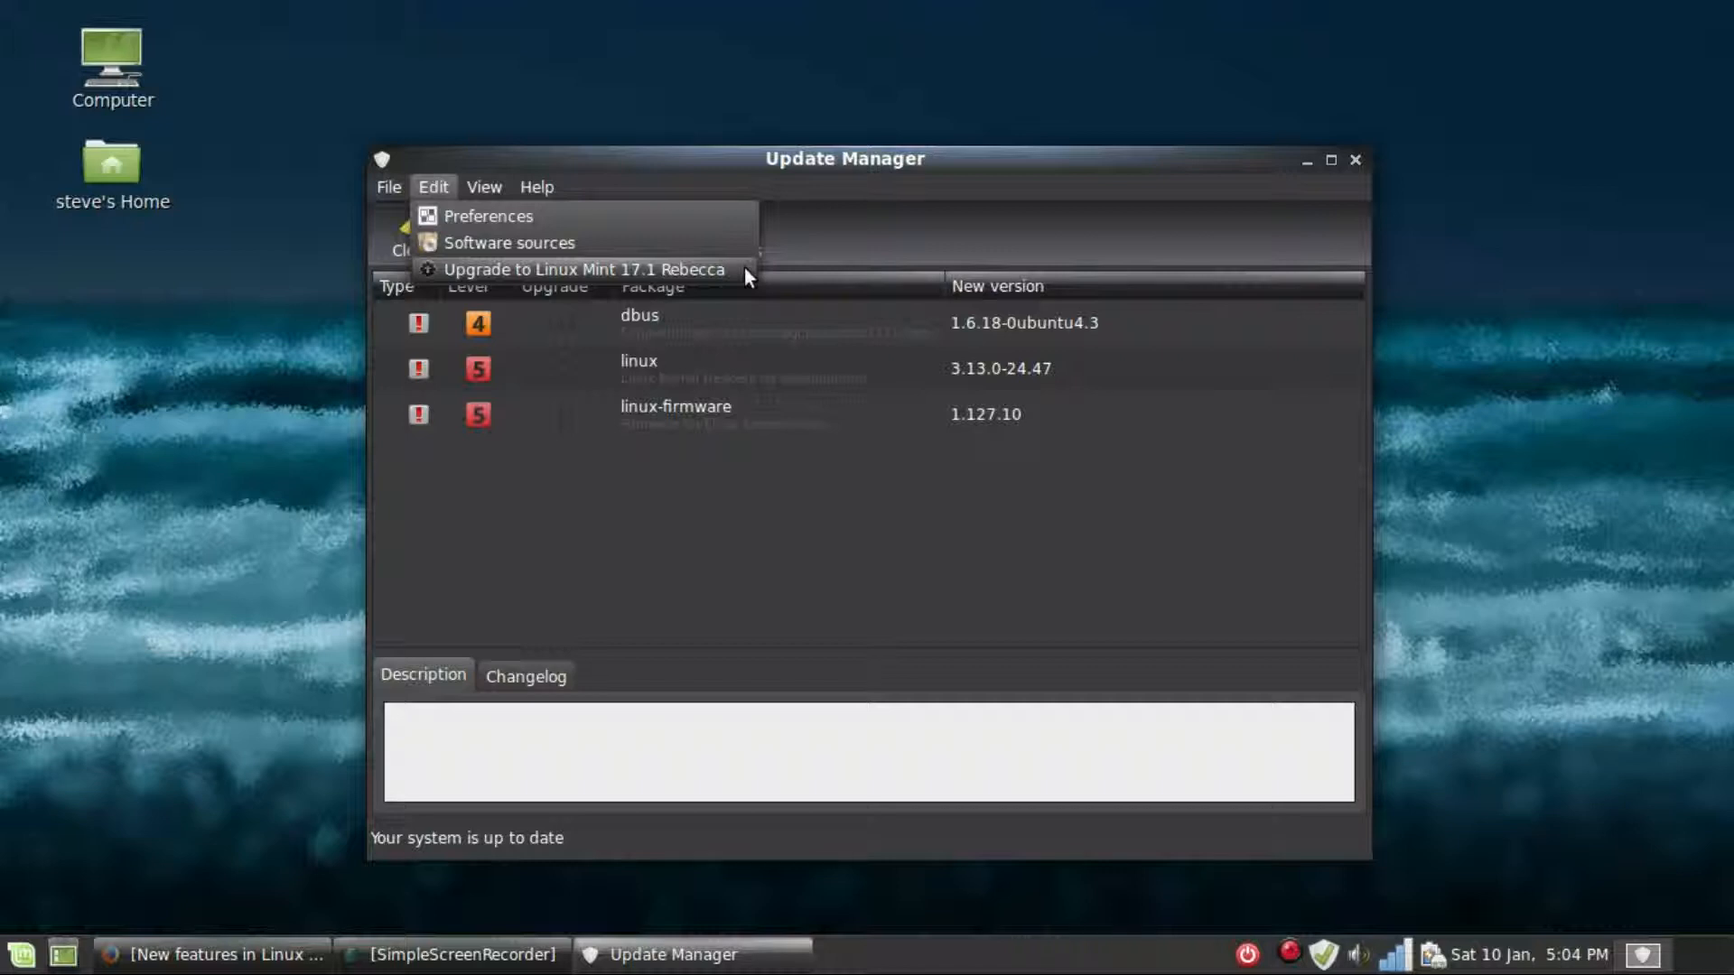
left_click(580, 269)
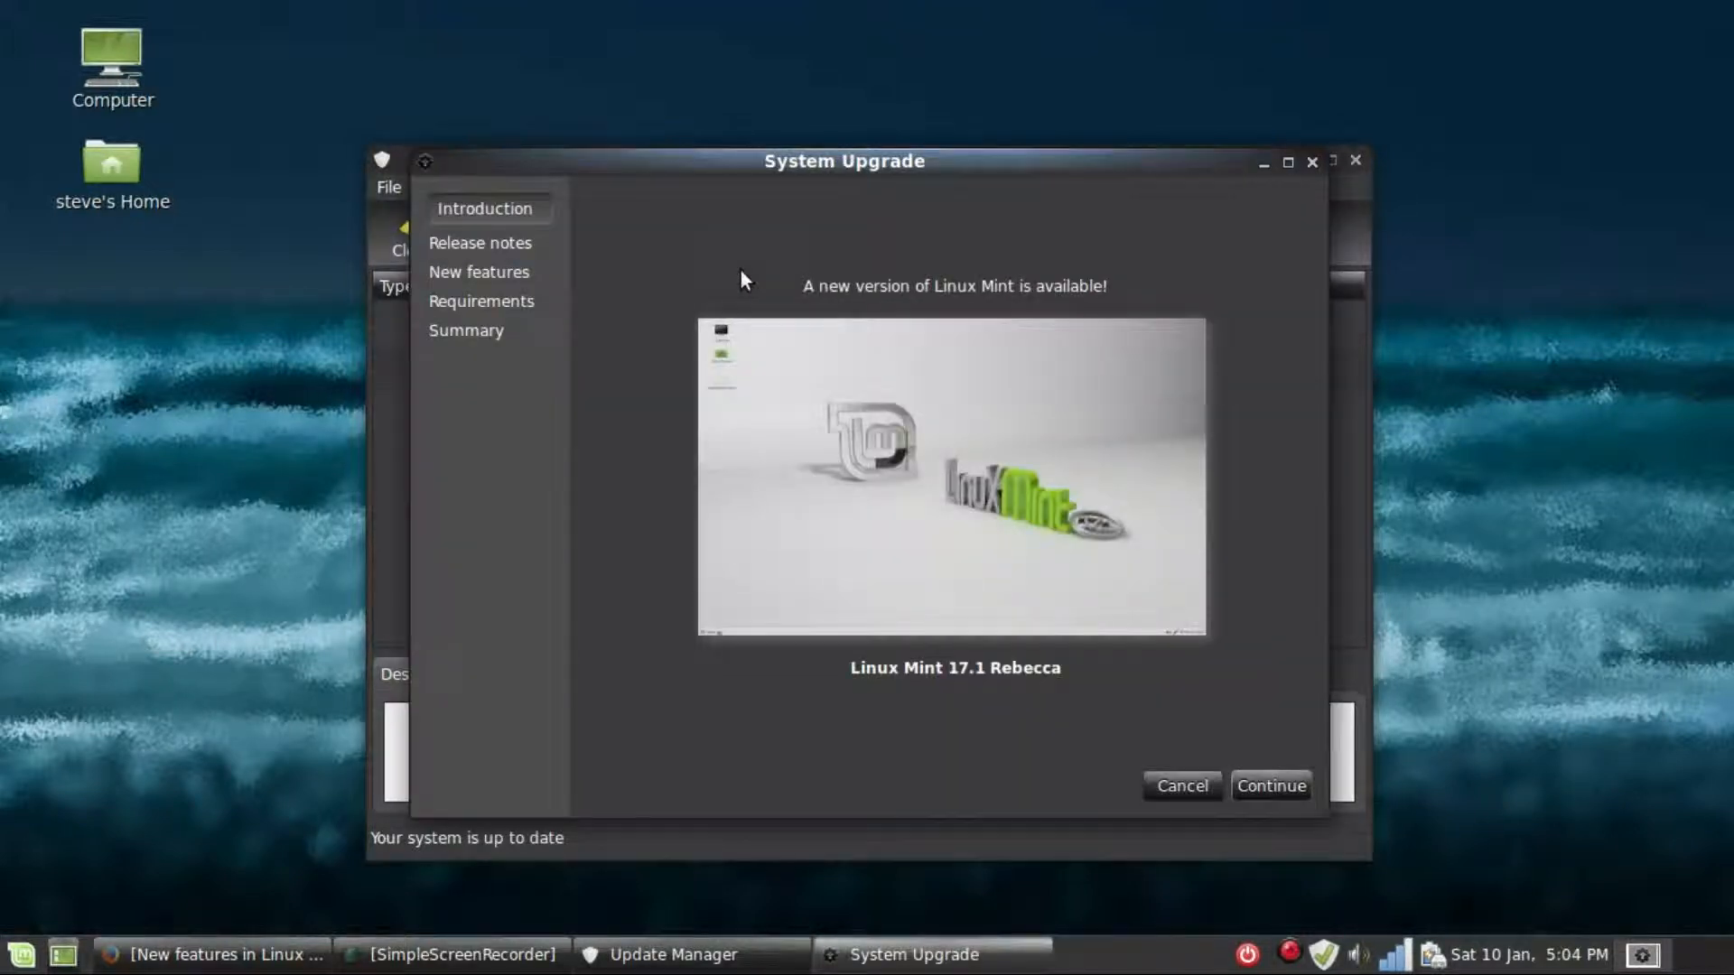
mouse_move(990, 464)
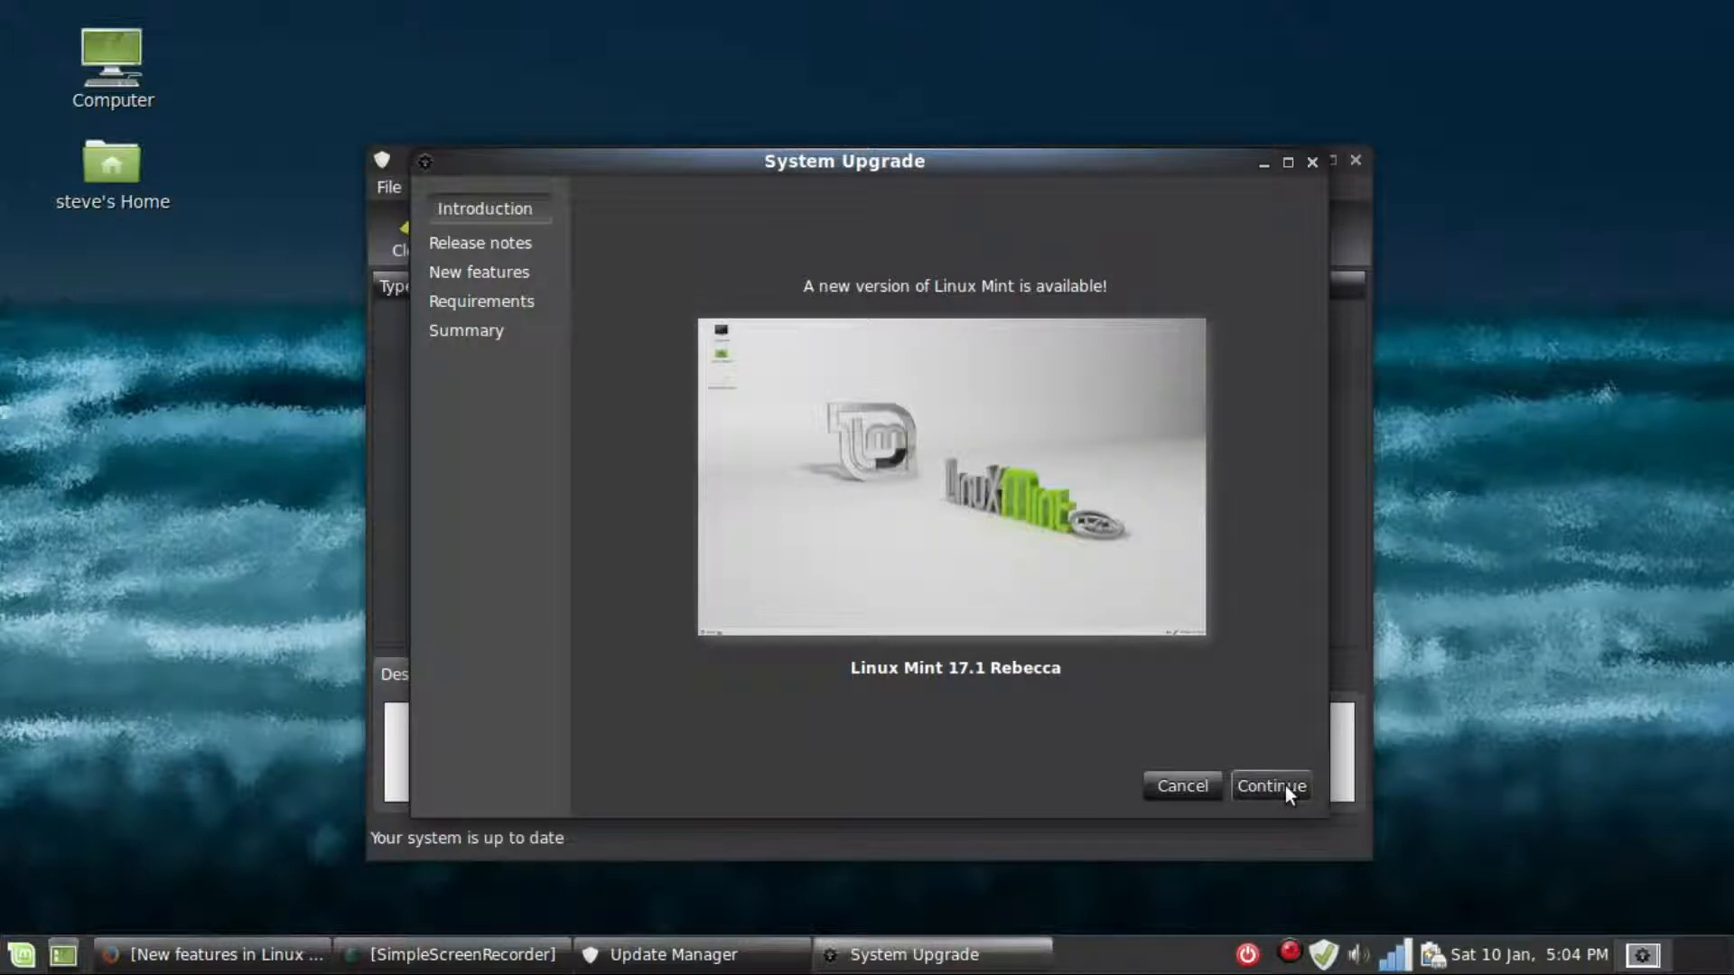
left_click(1269, 786)
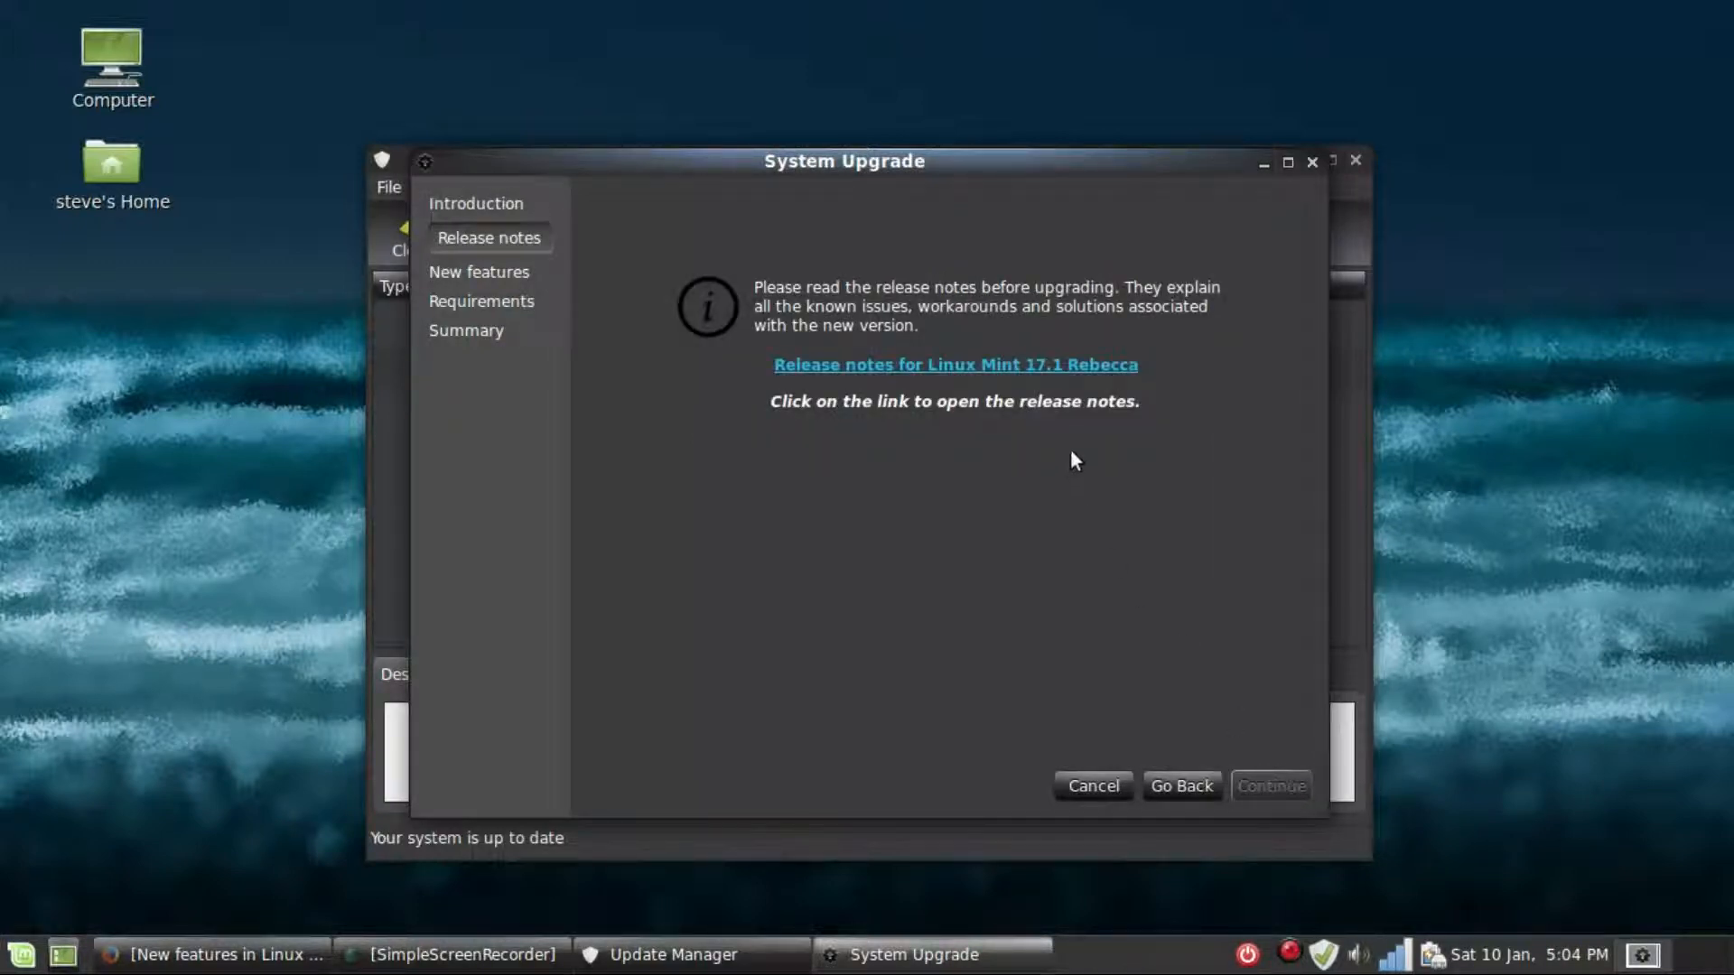
left_click(954, 365)
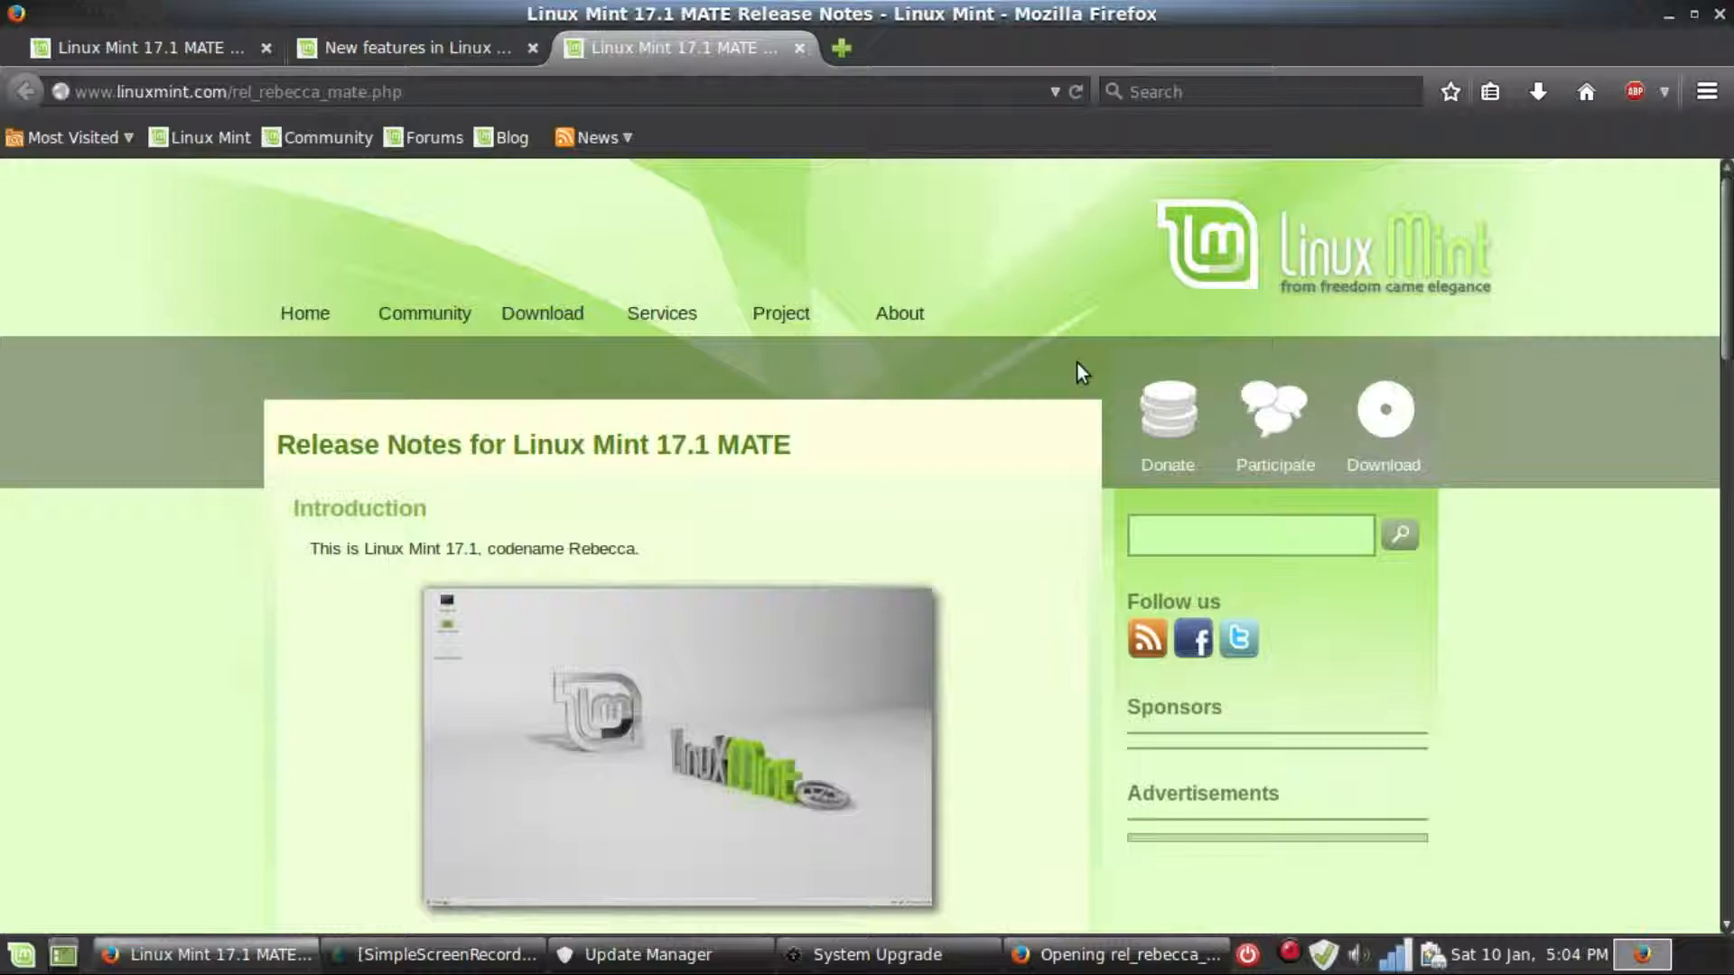
scroll("down", 3)
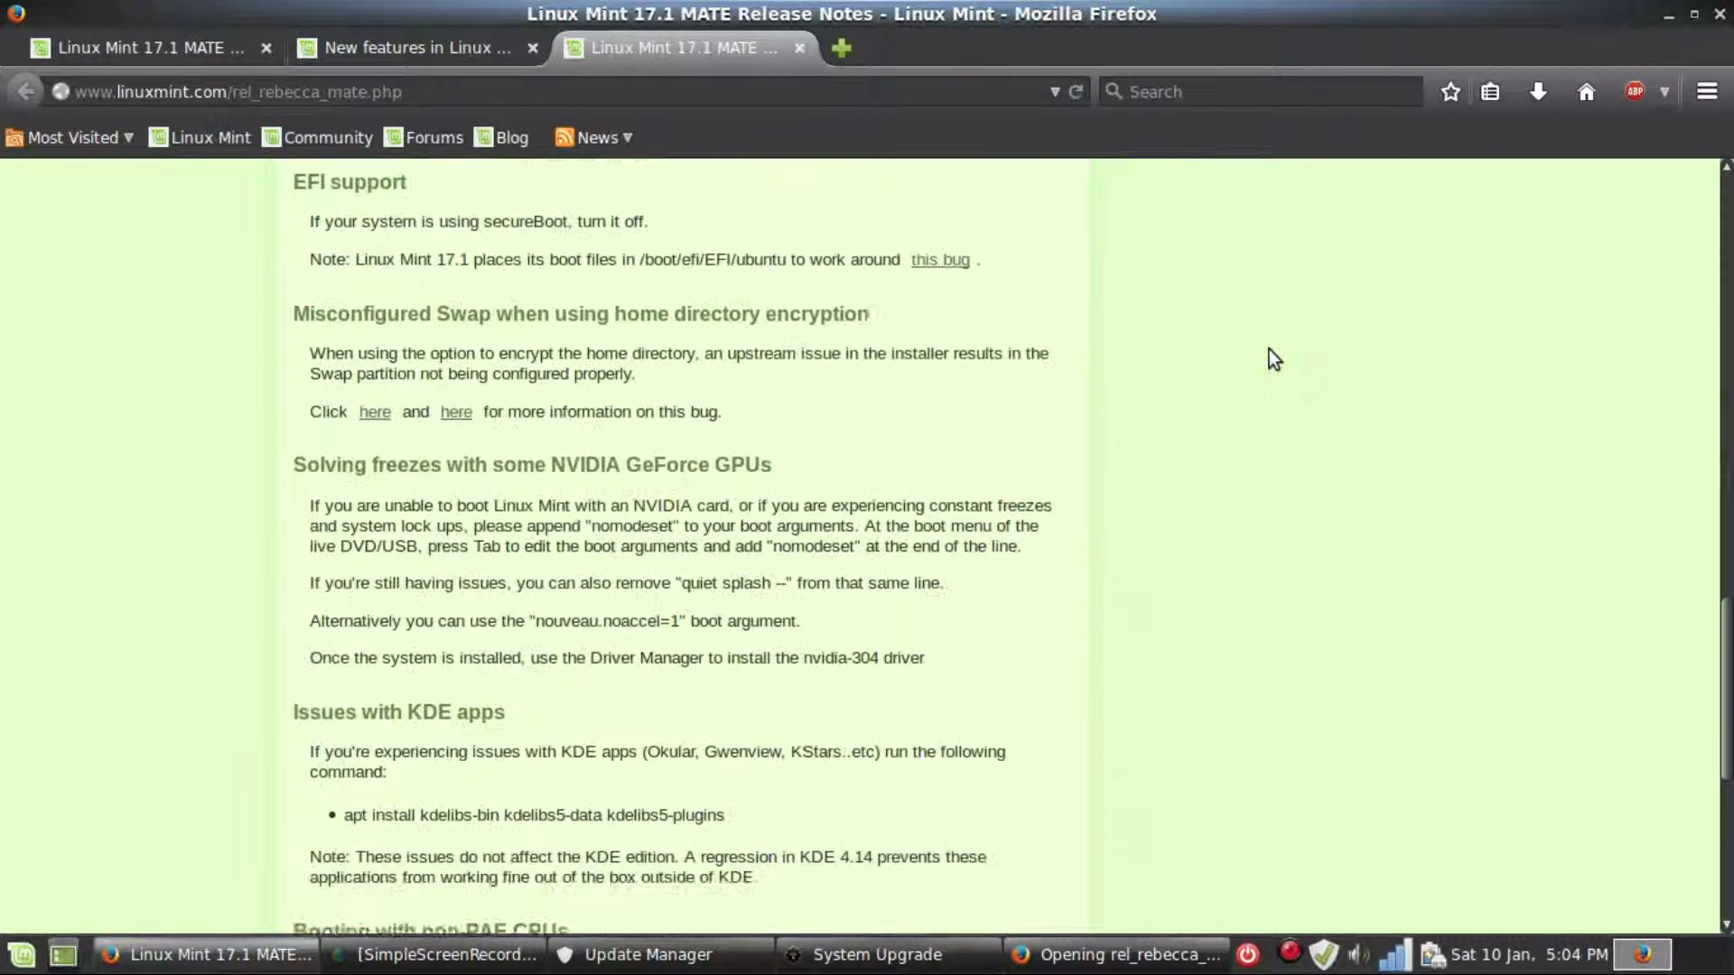
scroll("down", 3)
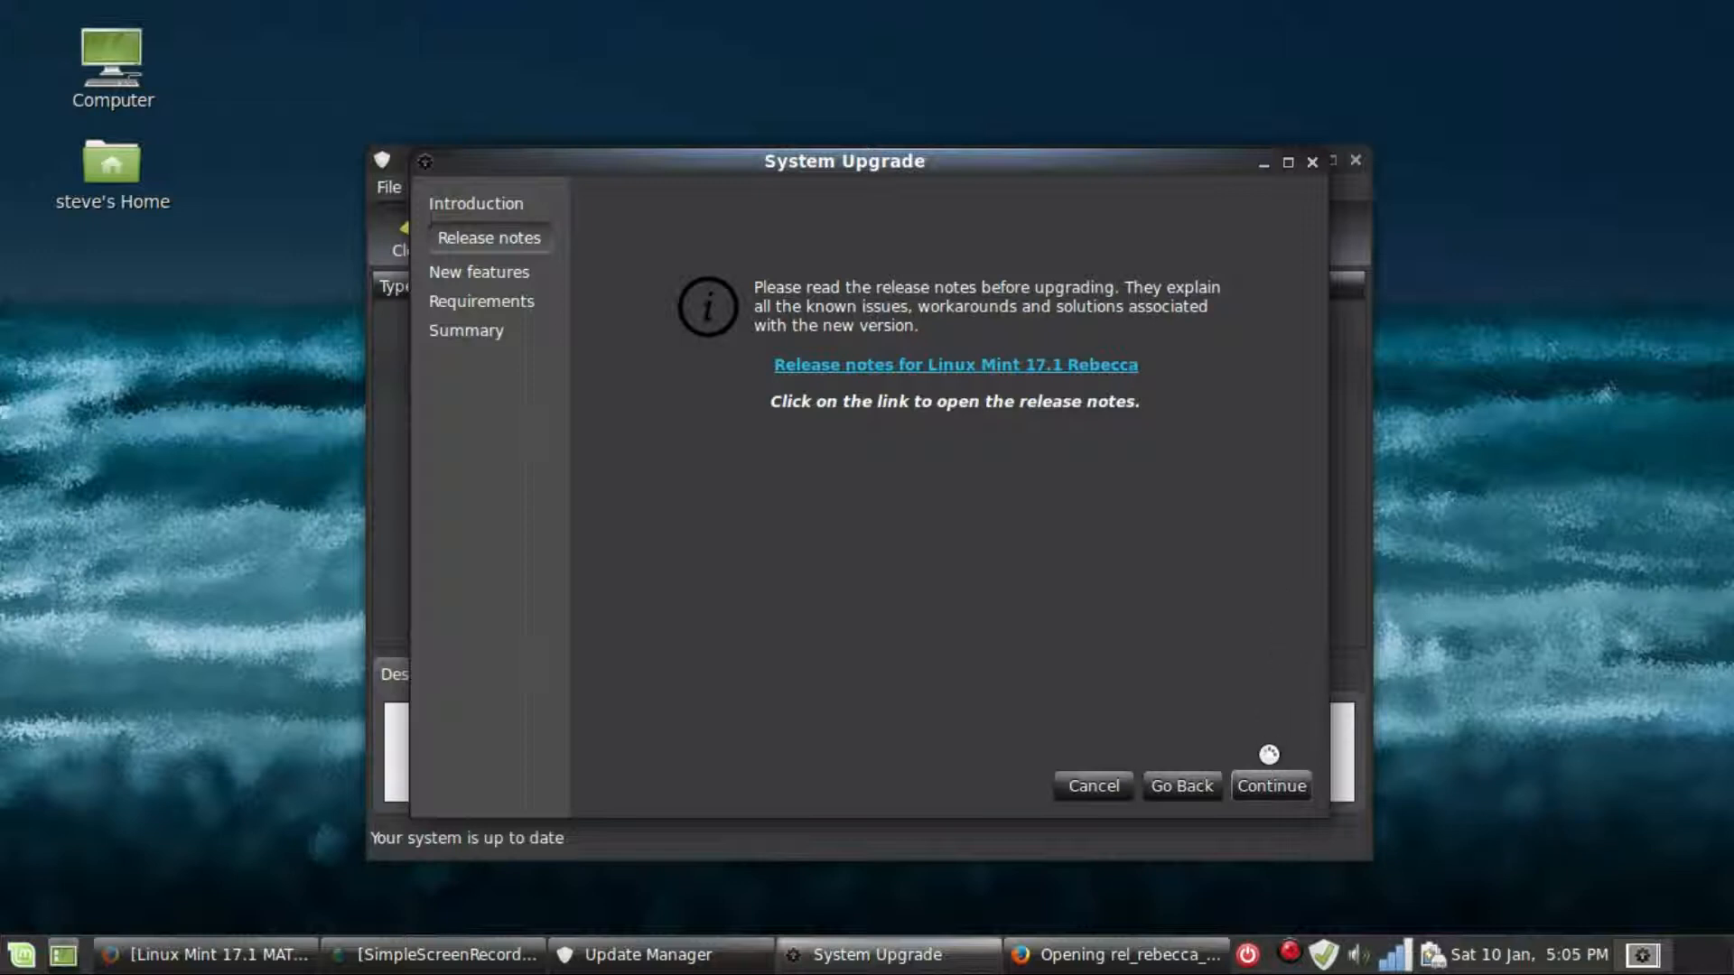
Continue to the new-features step and read the Linux Mint 17.1 new features page.
left_click(1269, 785)
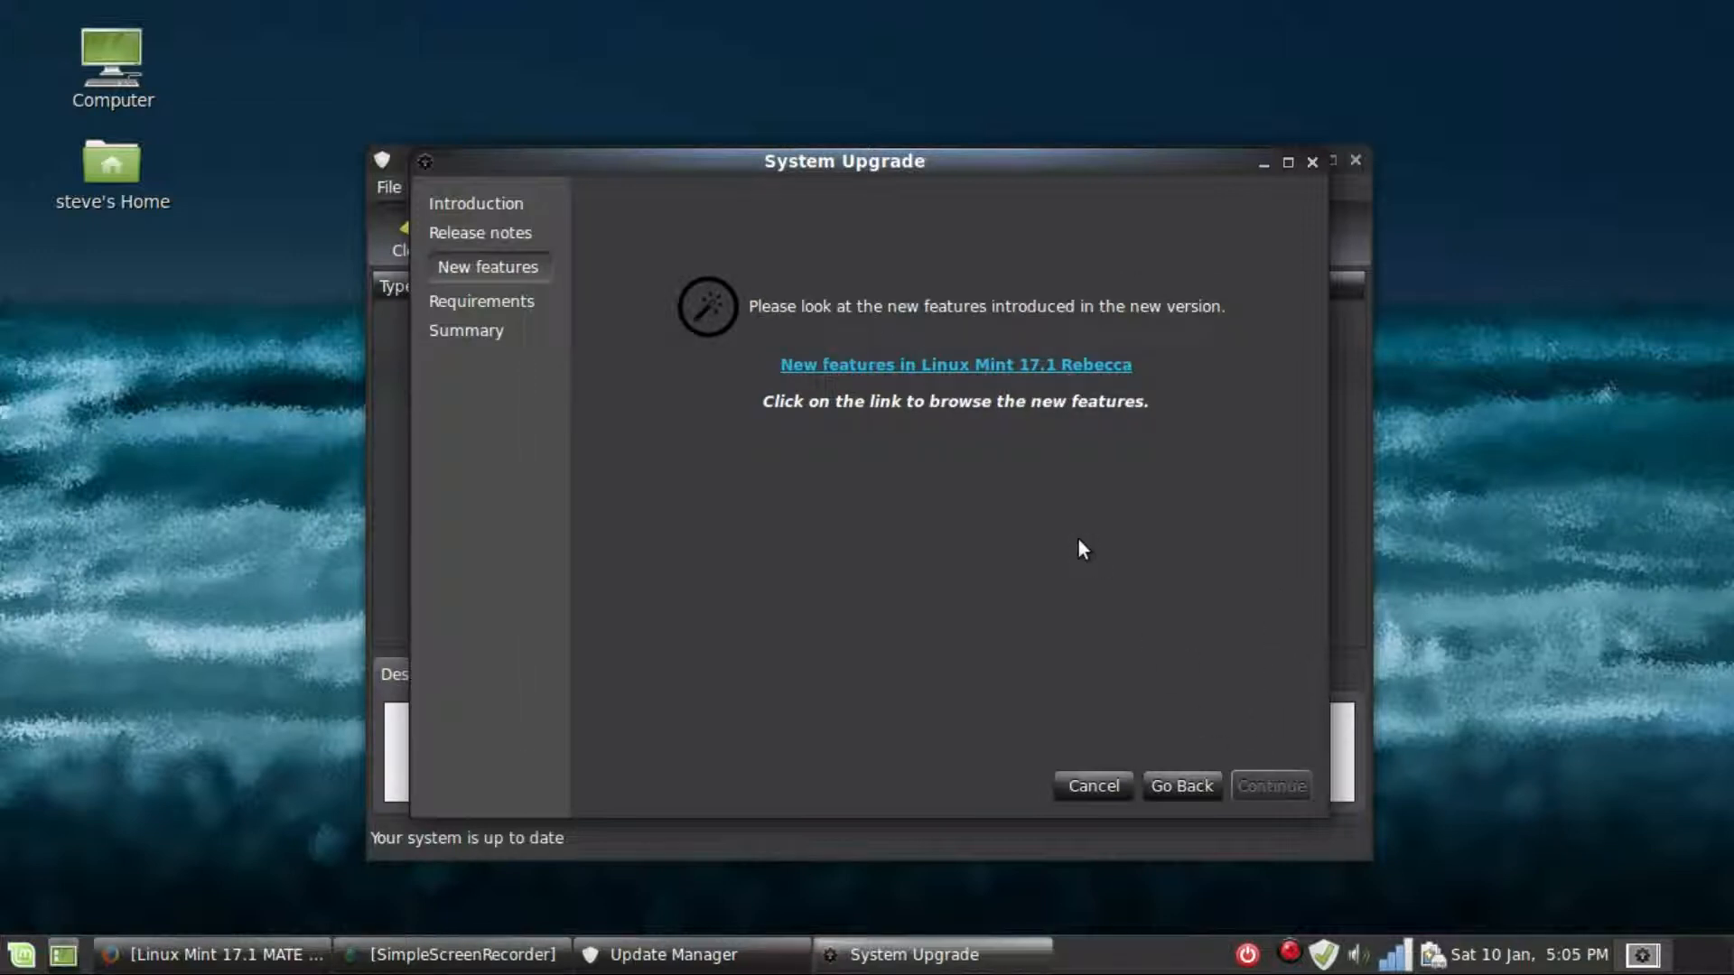
mouse_move(1028, 364)
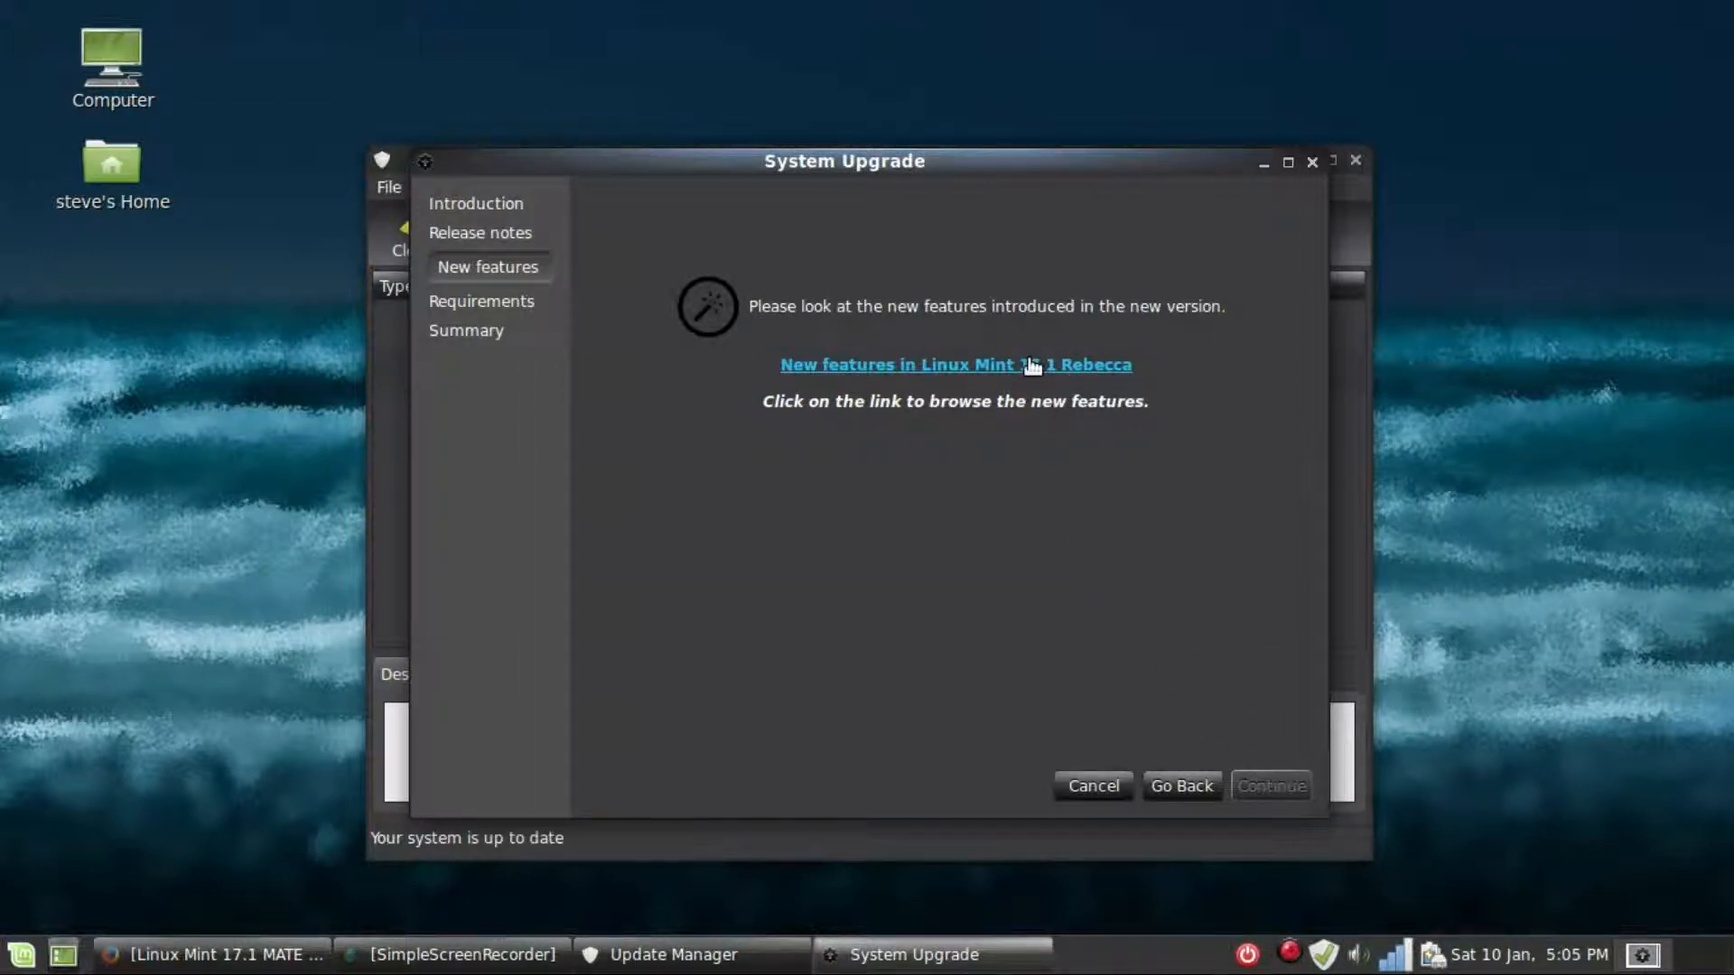
left_click(954, 363)
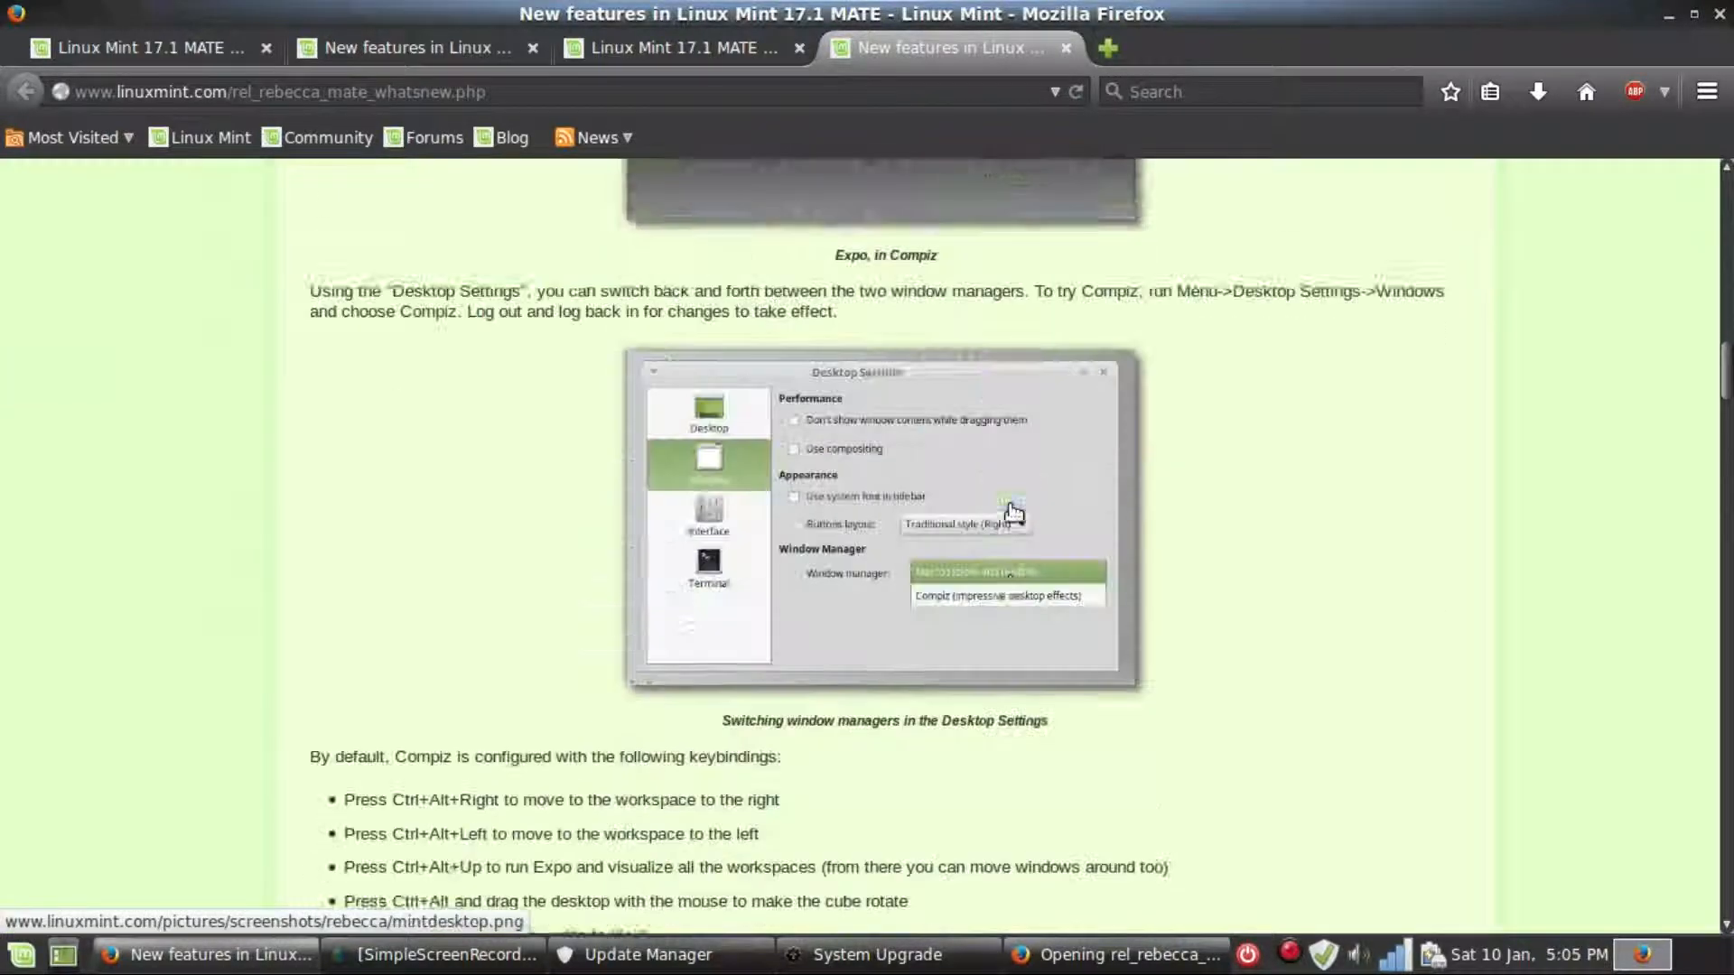
scroll("down", 3)
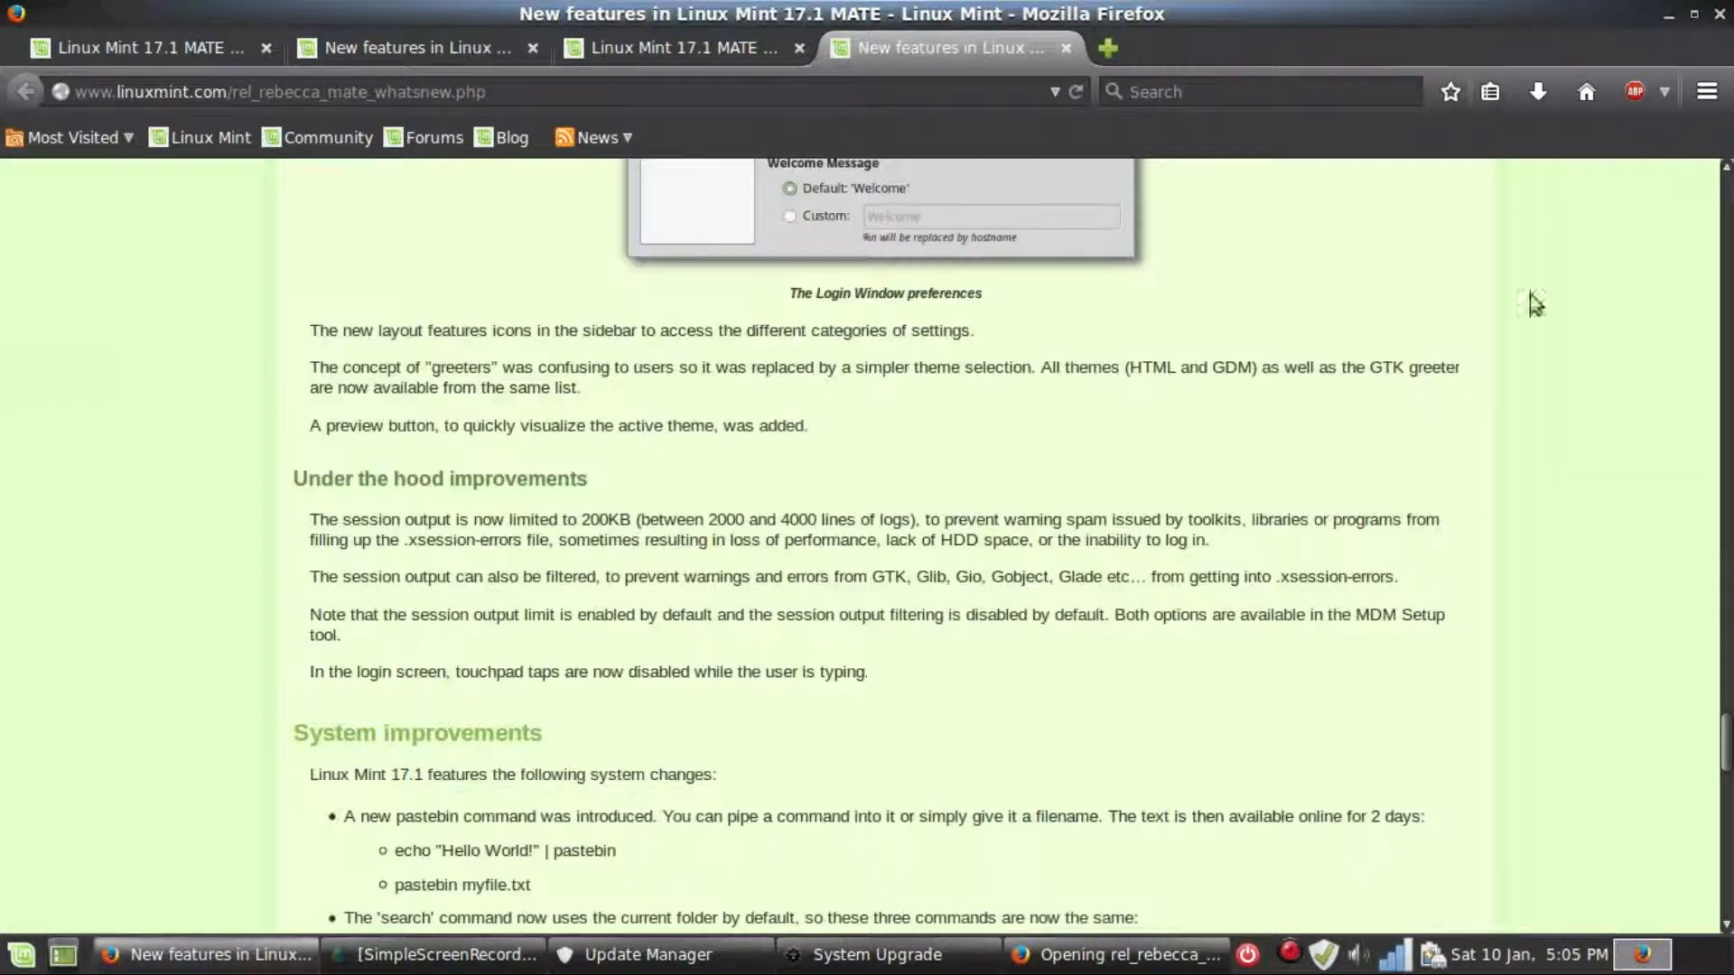
left_click(874, 954)
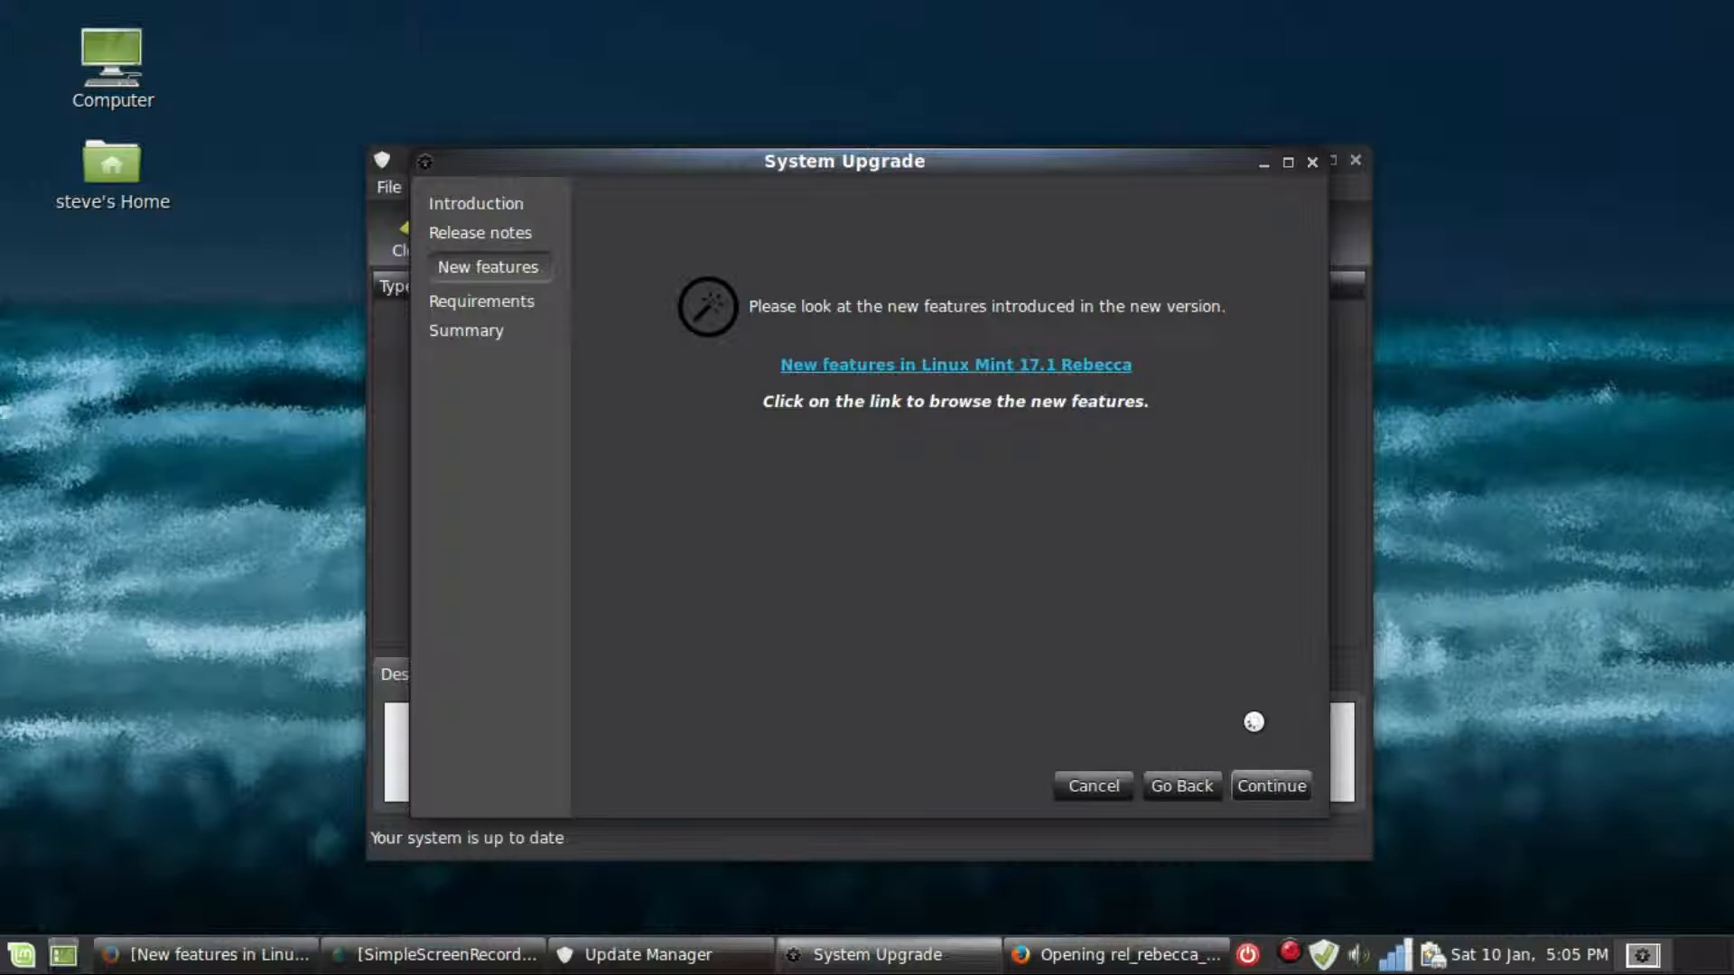
Tick 'I understand the risk', apply the upgrade and confirm the administrator password.
left_click(1270, 785)
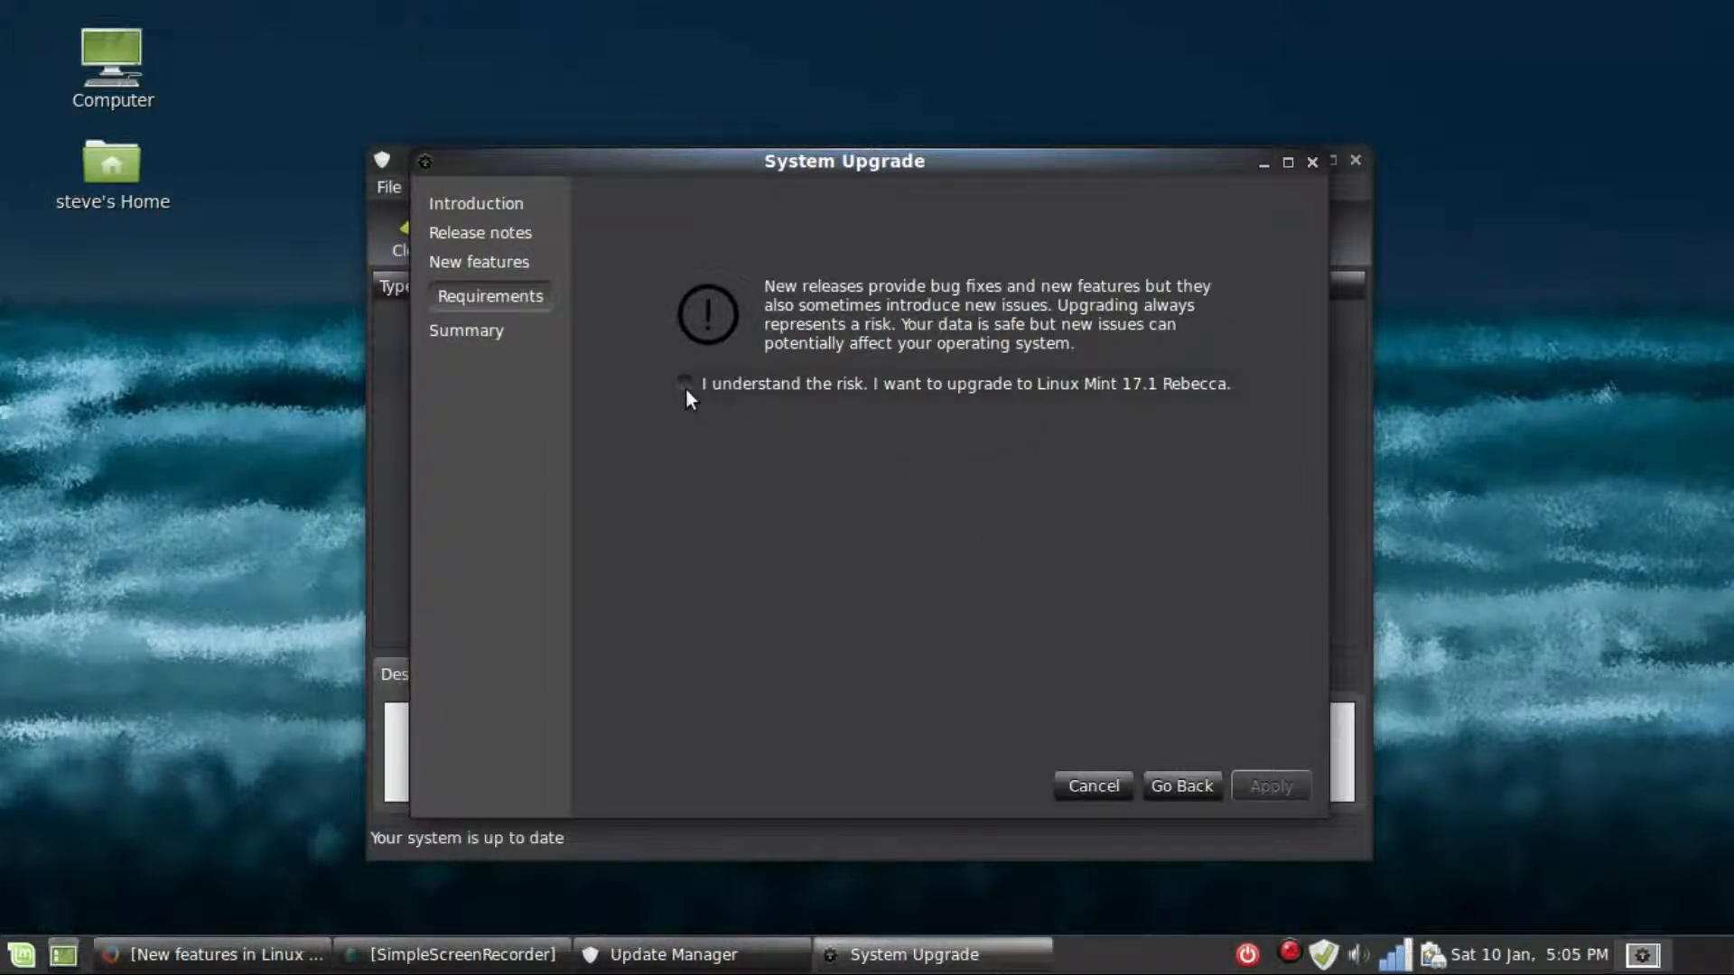
left_click(688, 383)
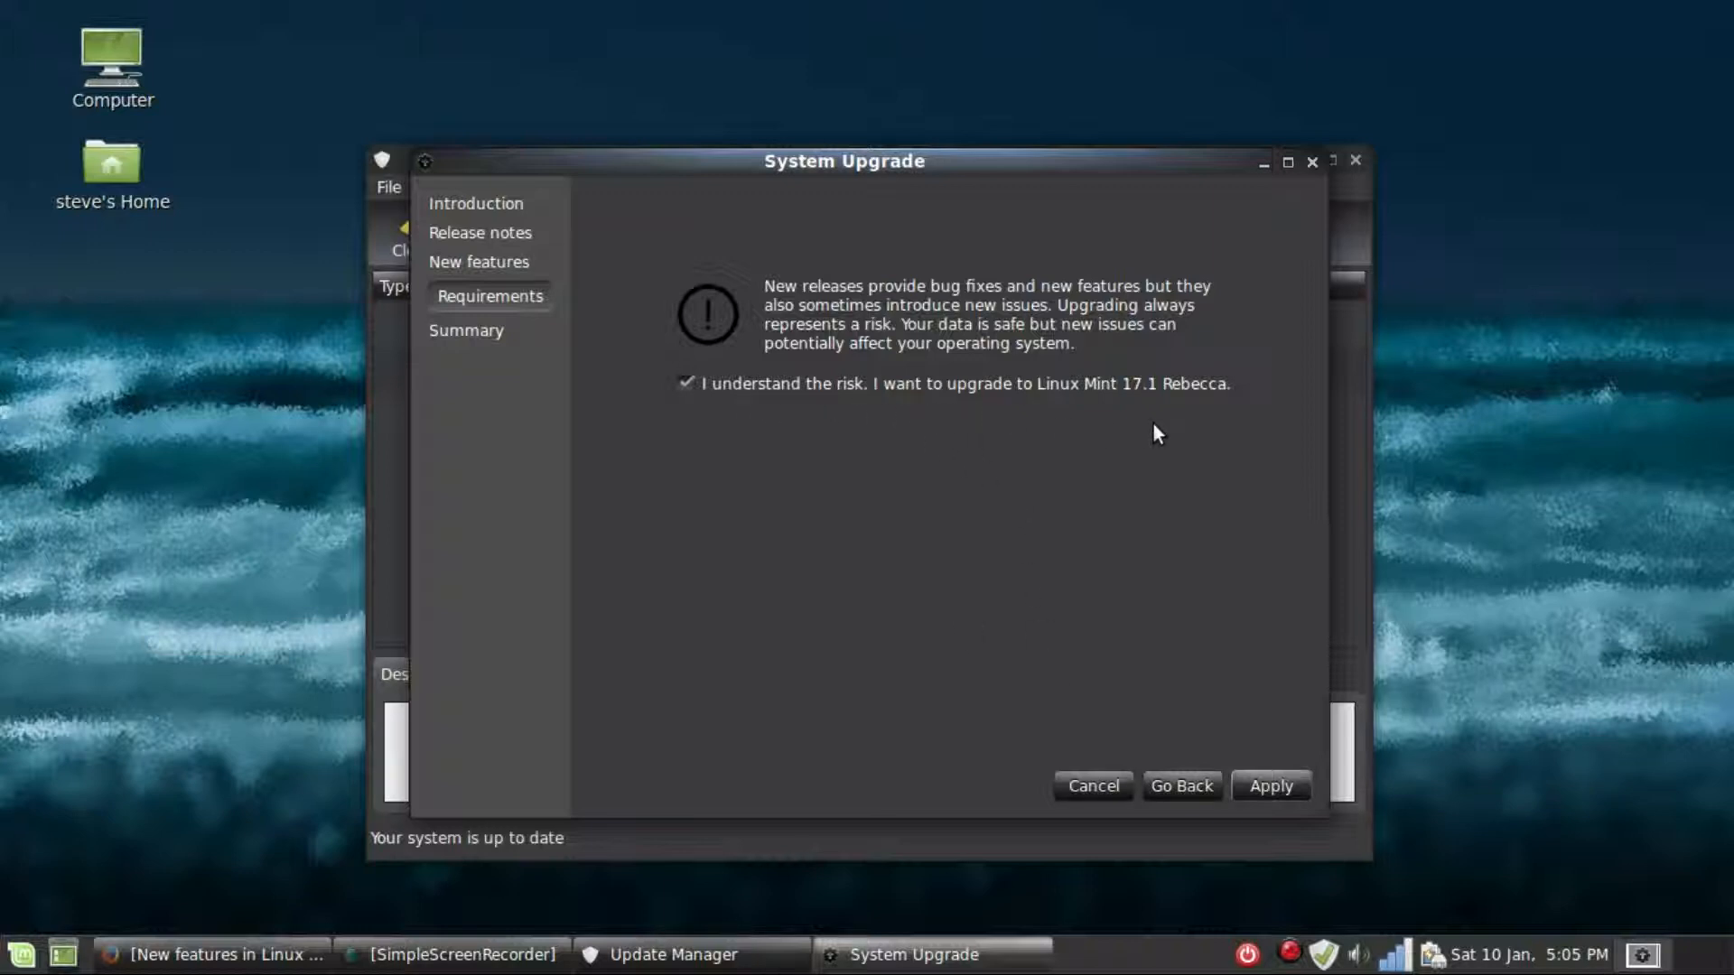
mouse_move(1256, 744)
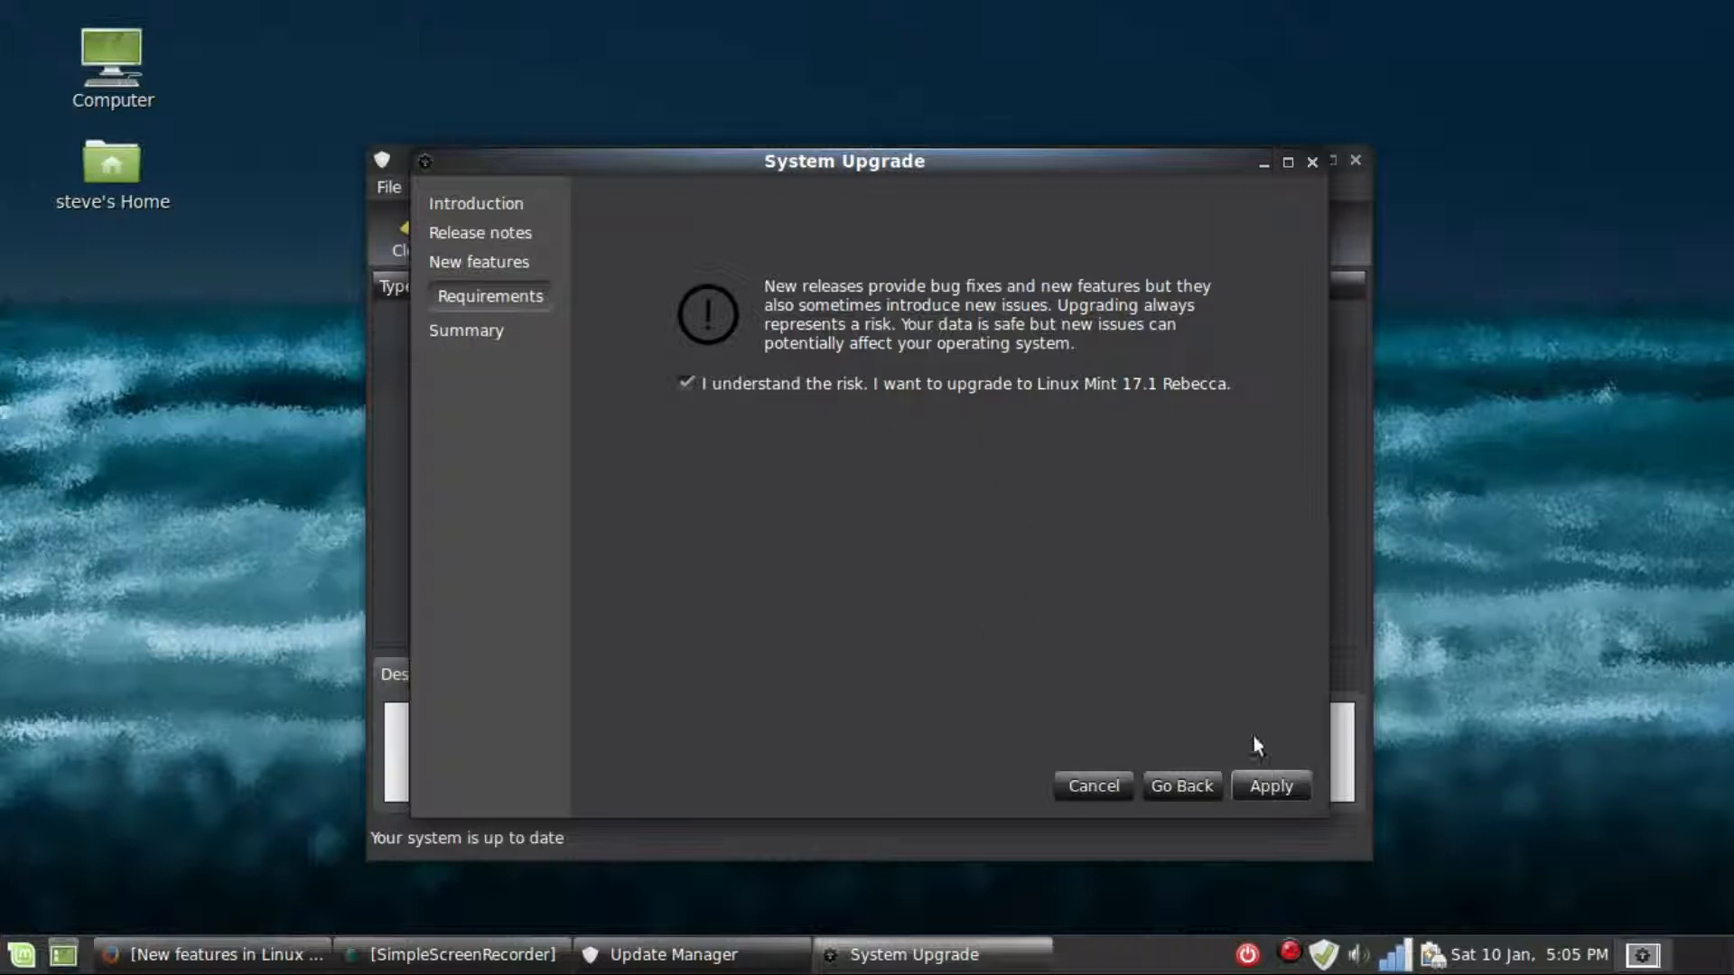
left_click(1269, 786)
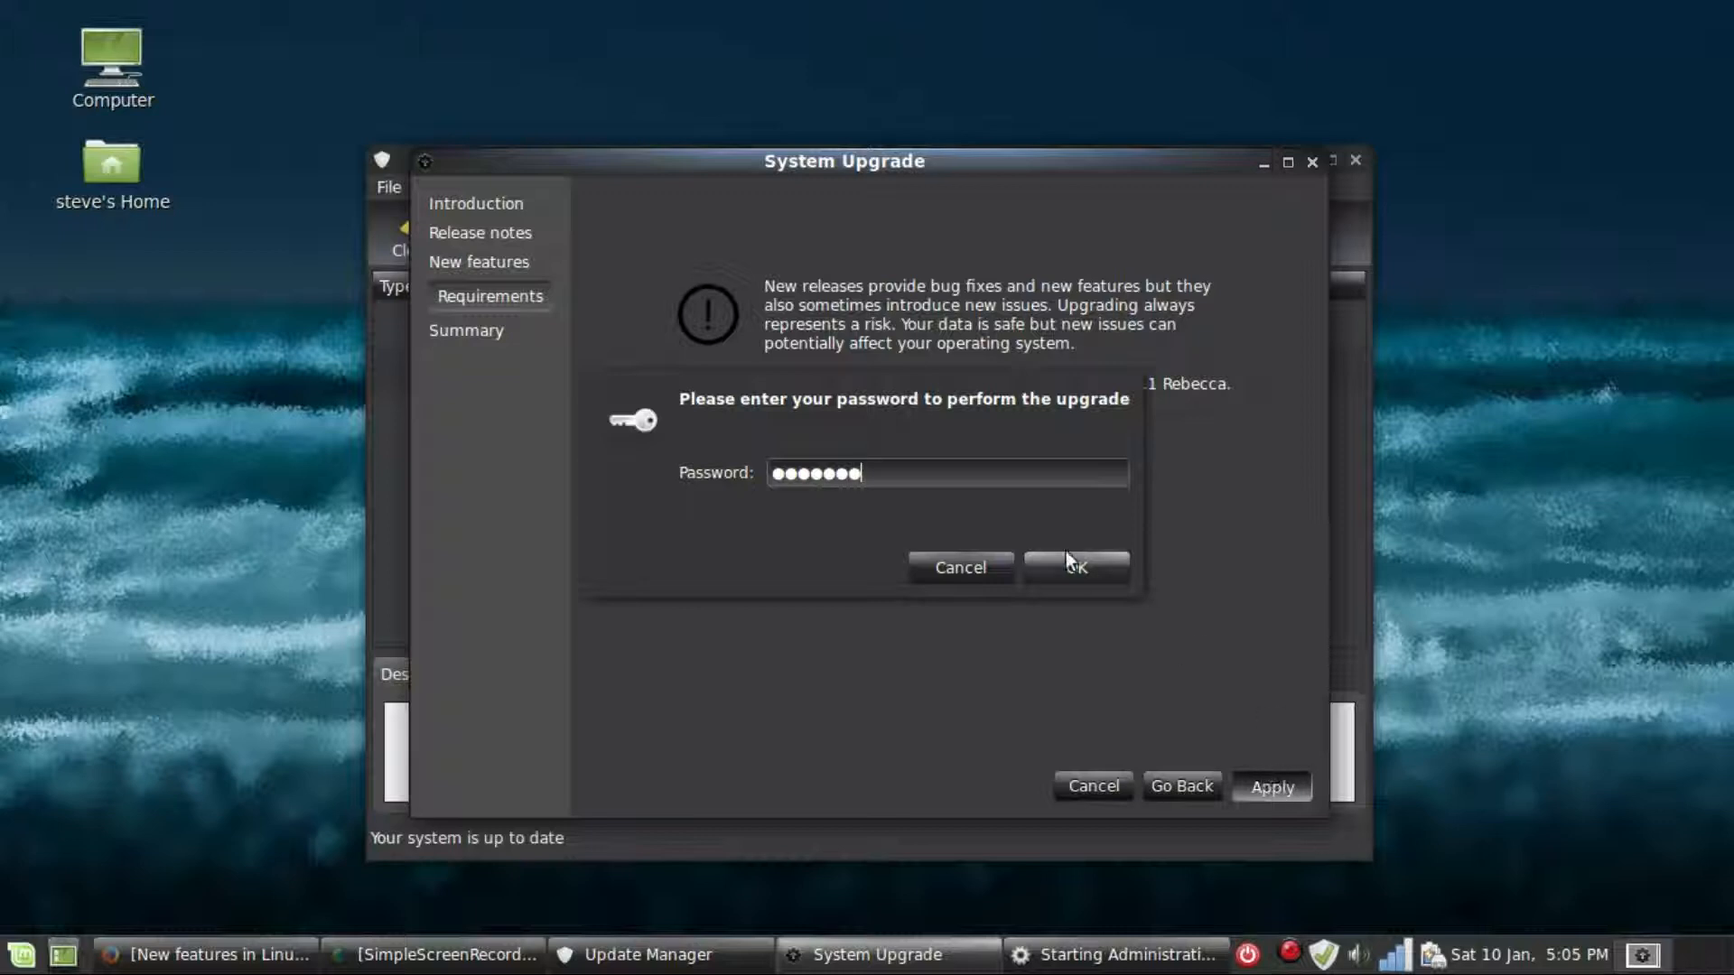
left_click(1073, 566)
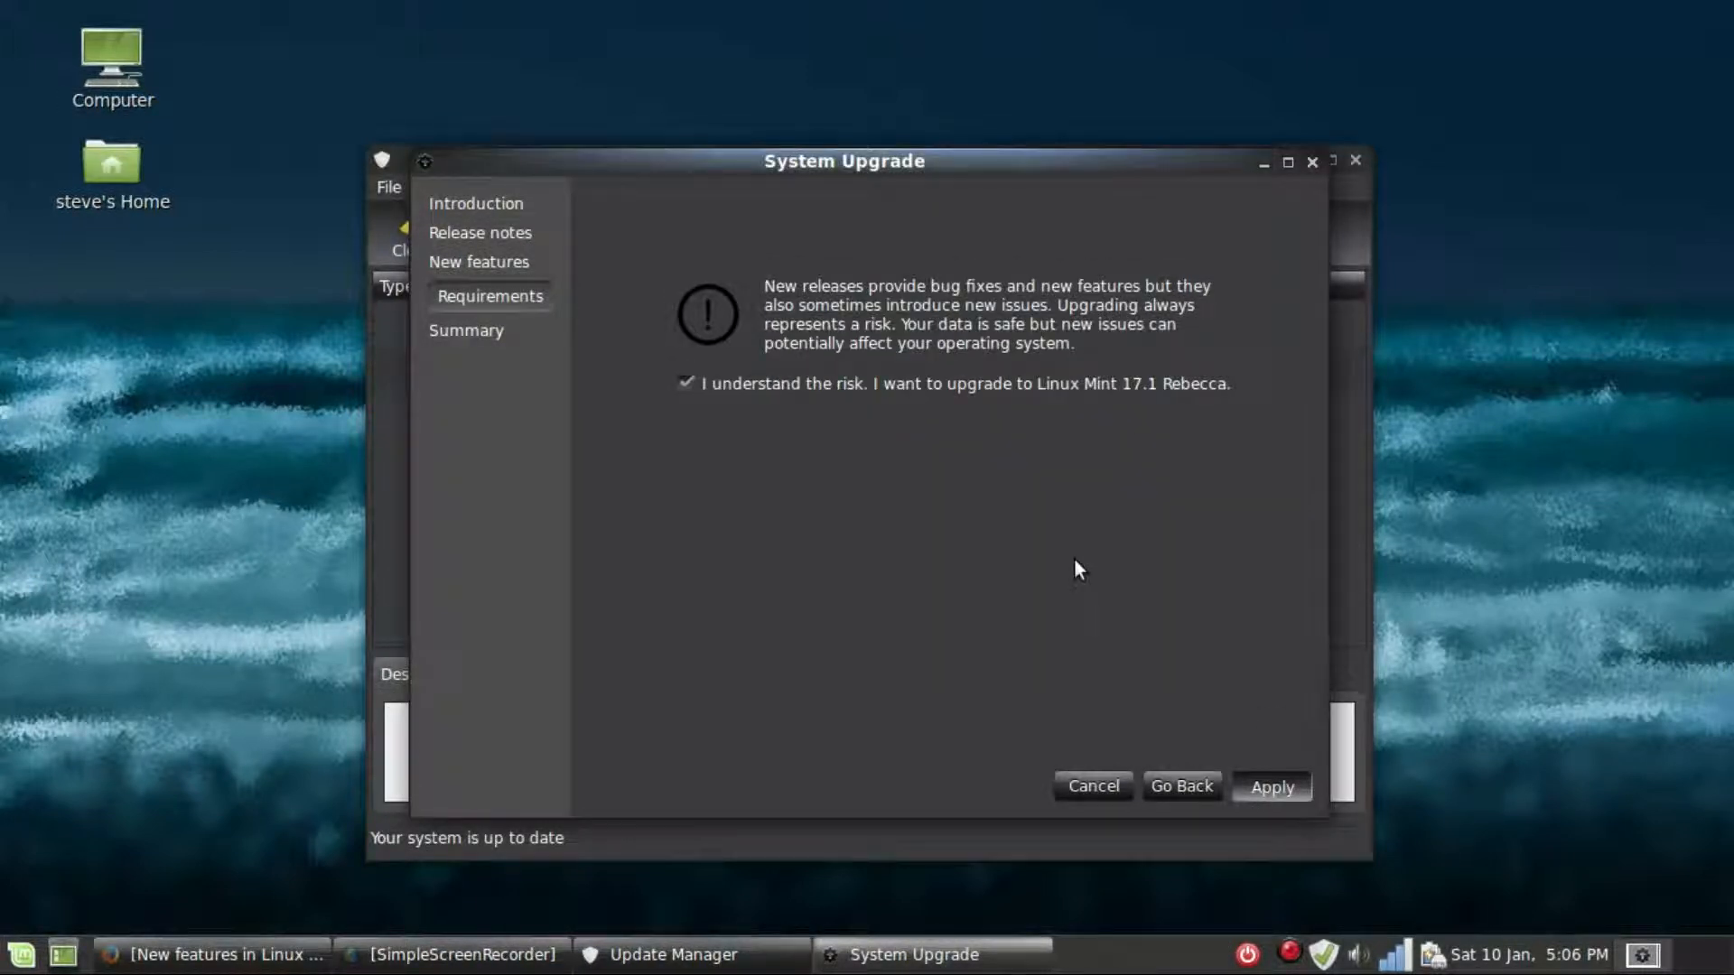
Let the wizard run until the Summary reports the system successfully upgraded.
left_click(1269, 785)
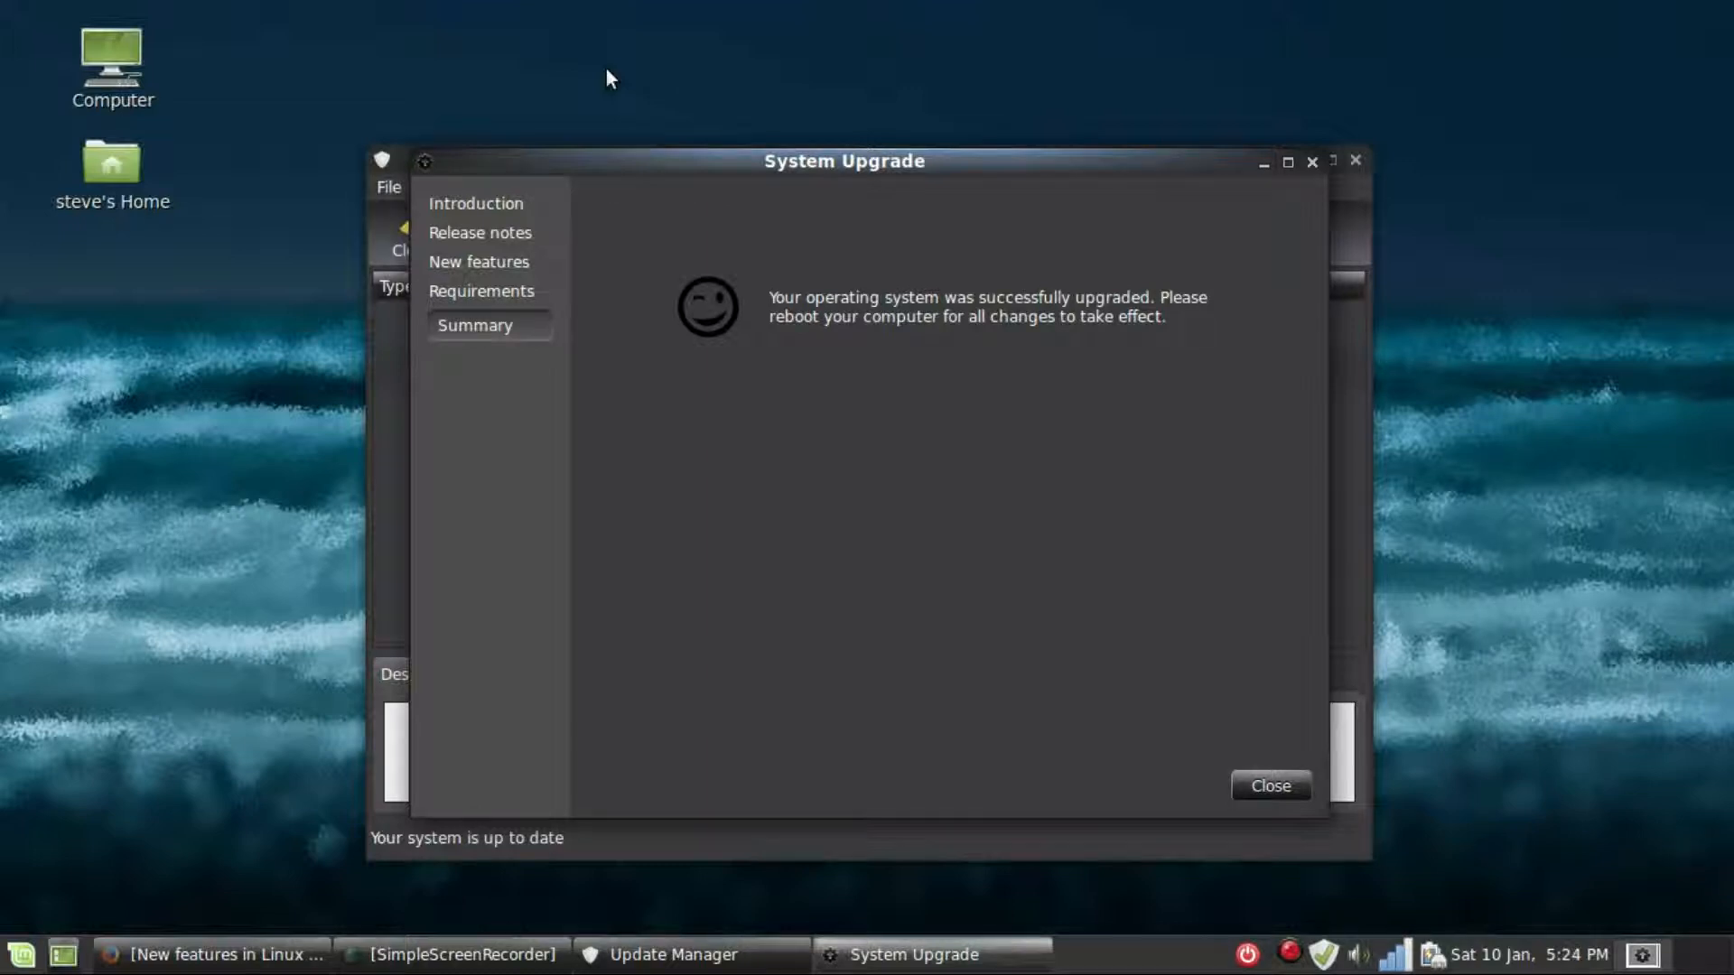
mouse_move(634, 112)
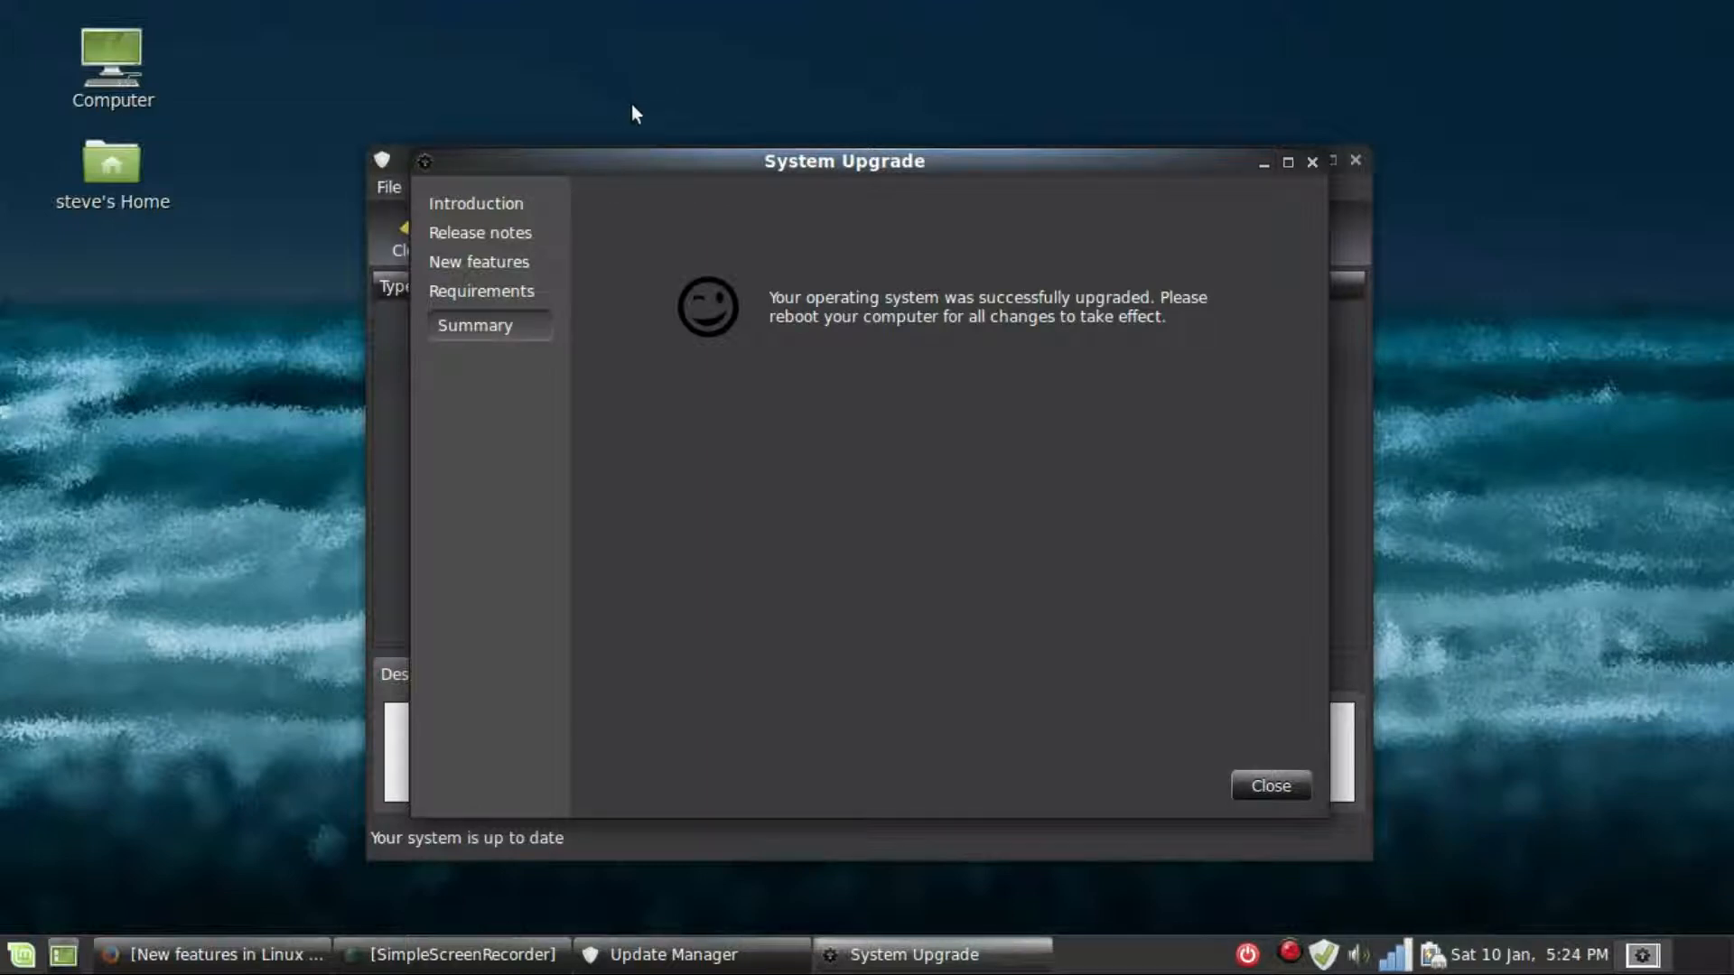
mouse_move(1111, 390)
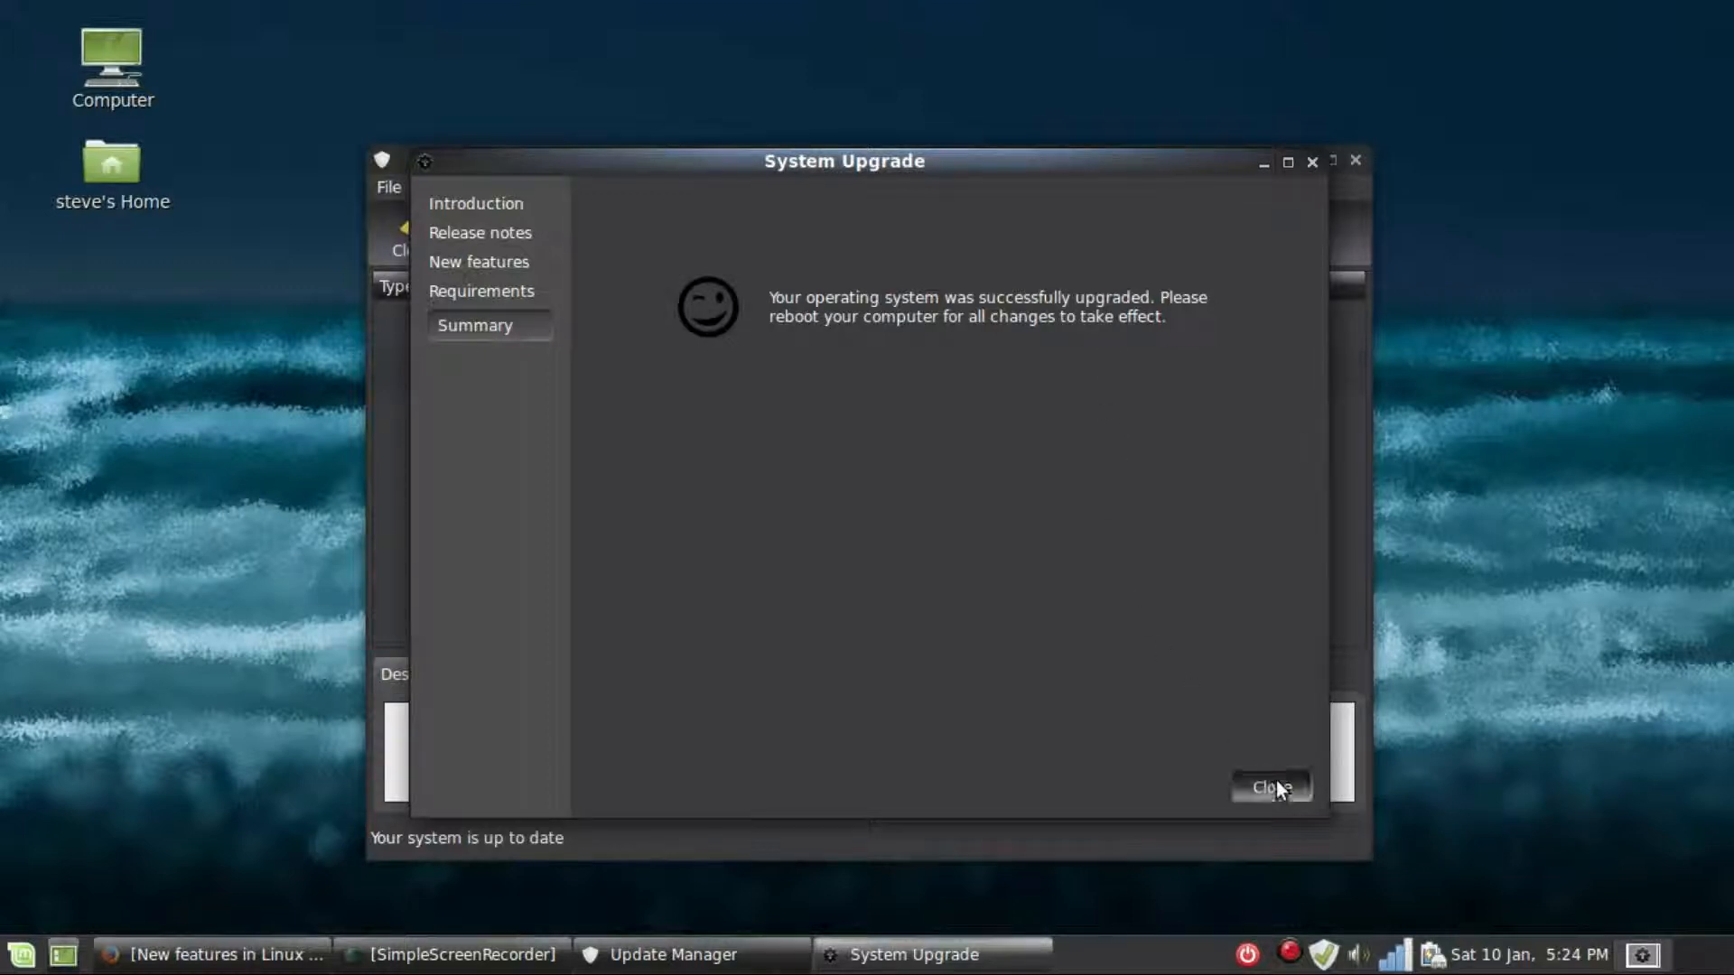
Close the wizard and Update Manager, run inxi -F in a terminal confirming Mint 17.1 Rebecca, then close it.
left_click(1268, 787)
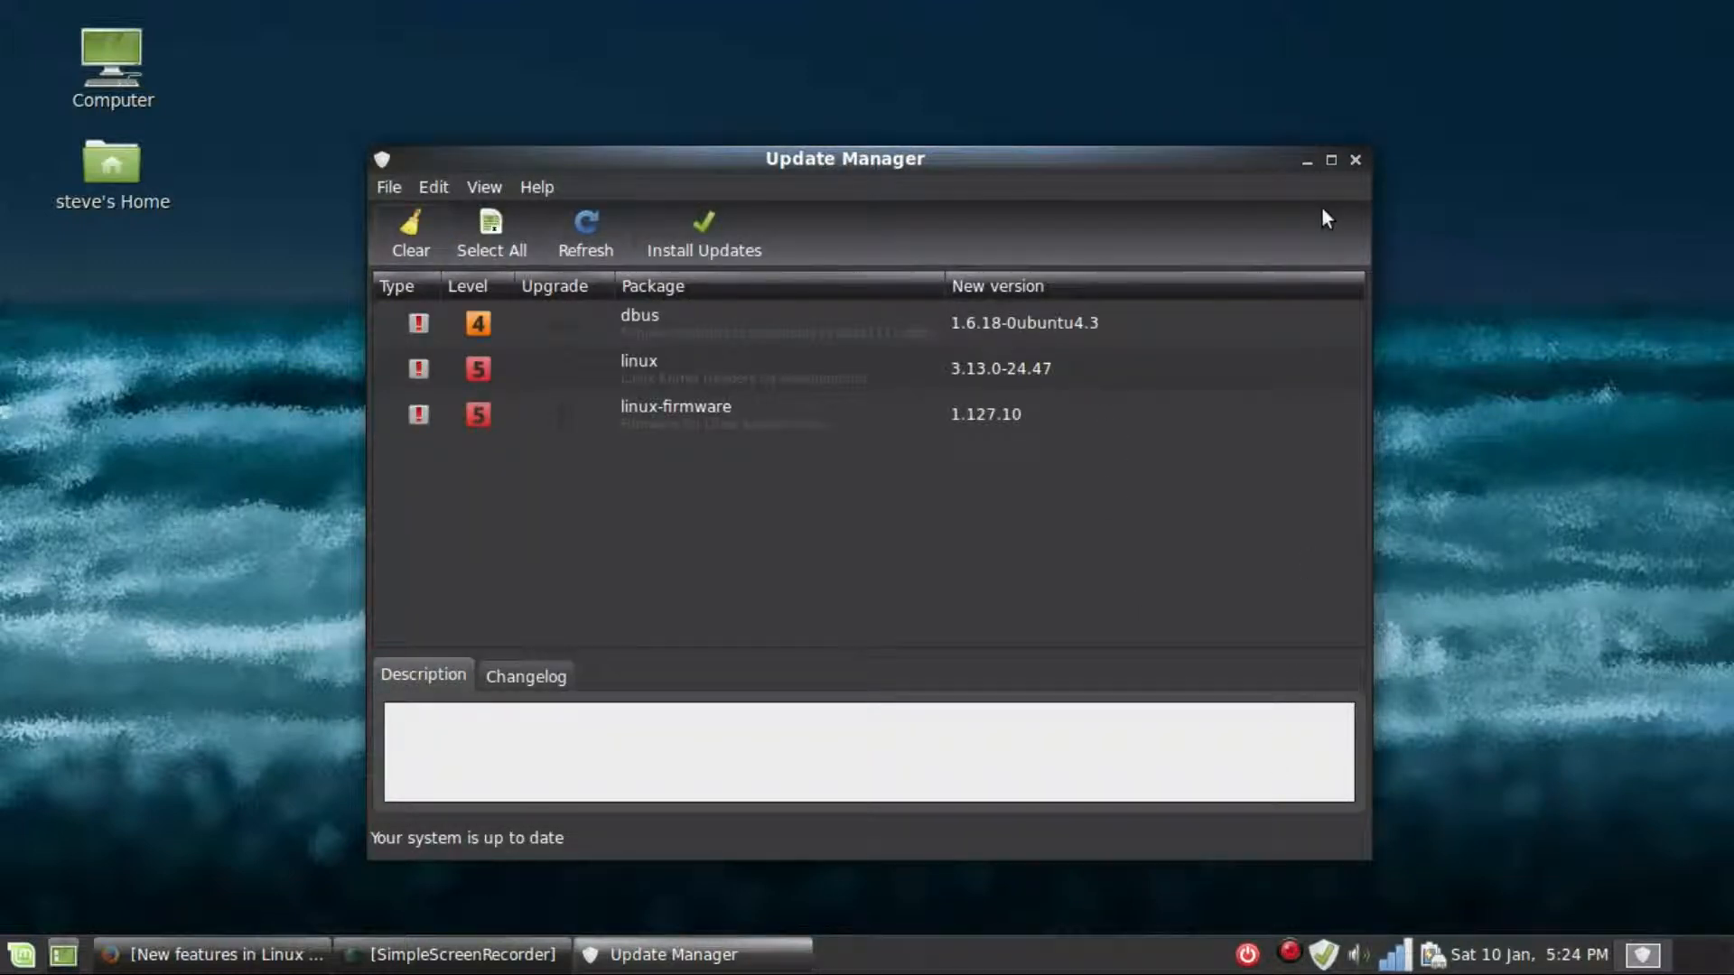
left_click(1352, 161)
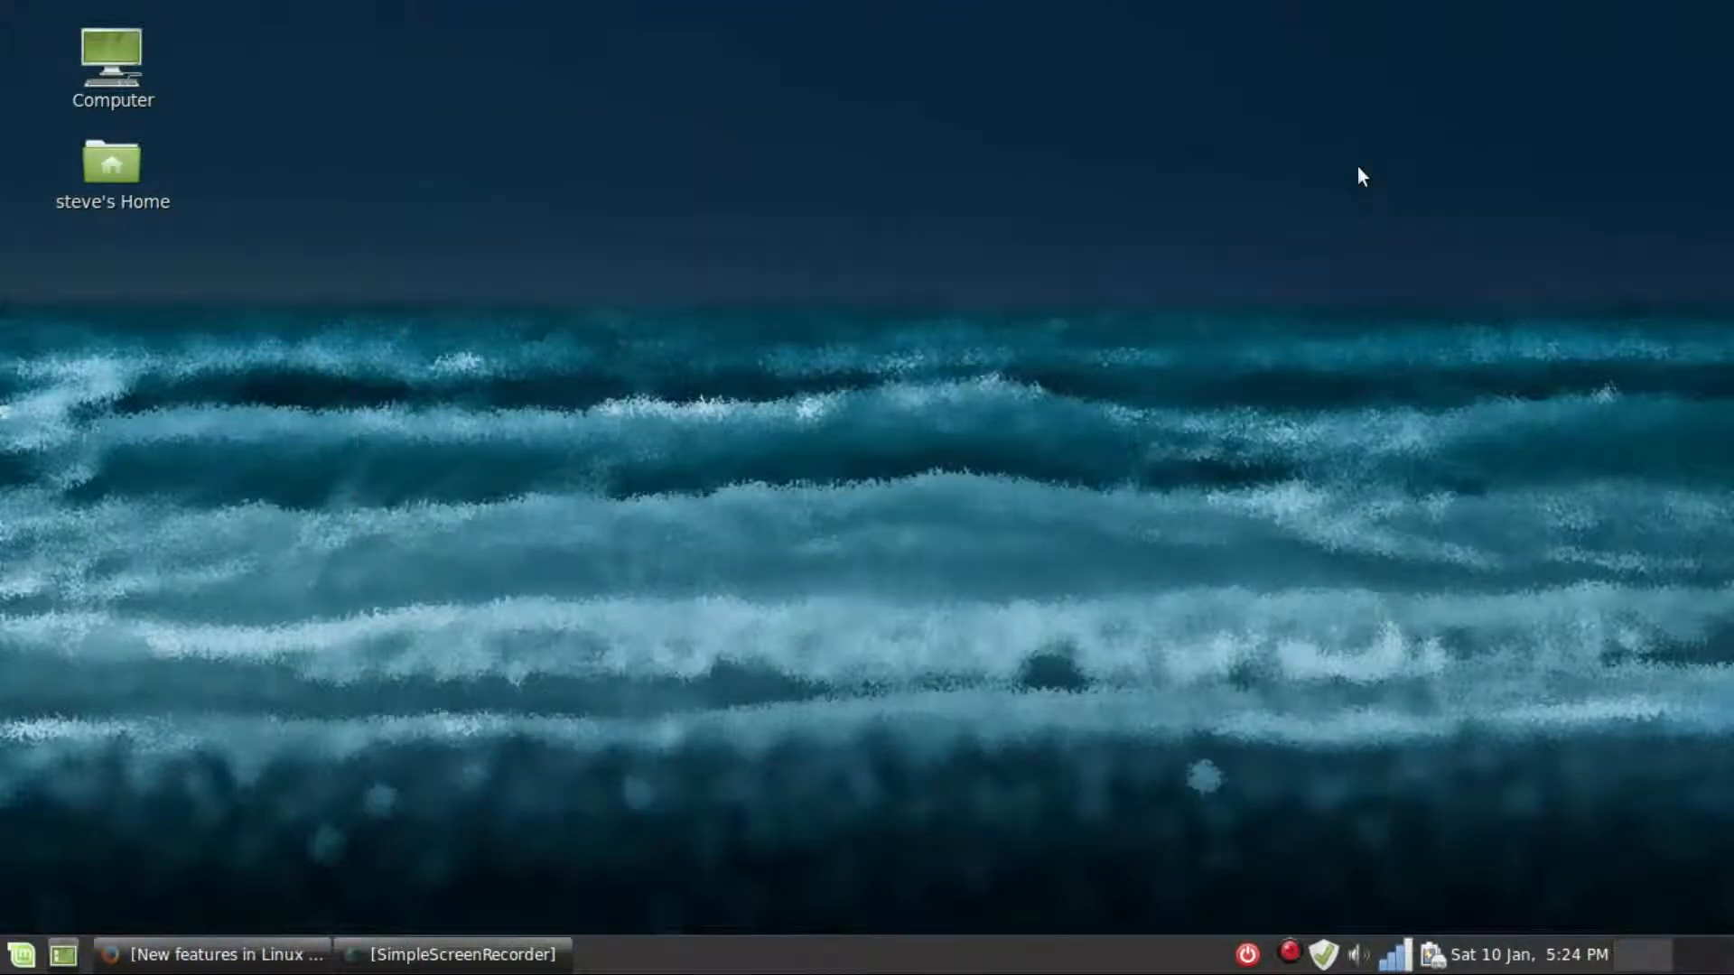
mouse_move(50, 896)
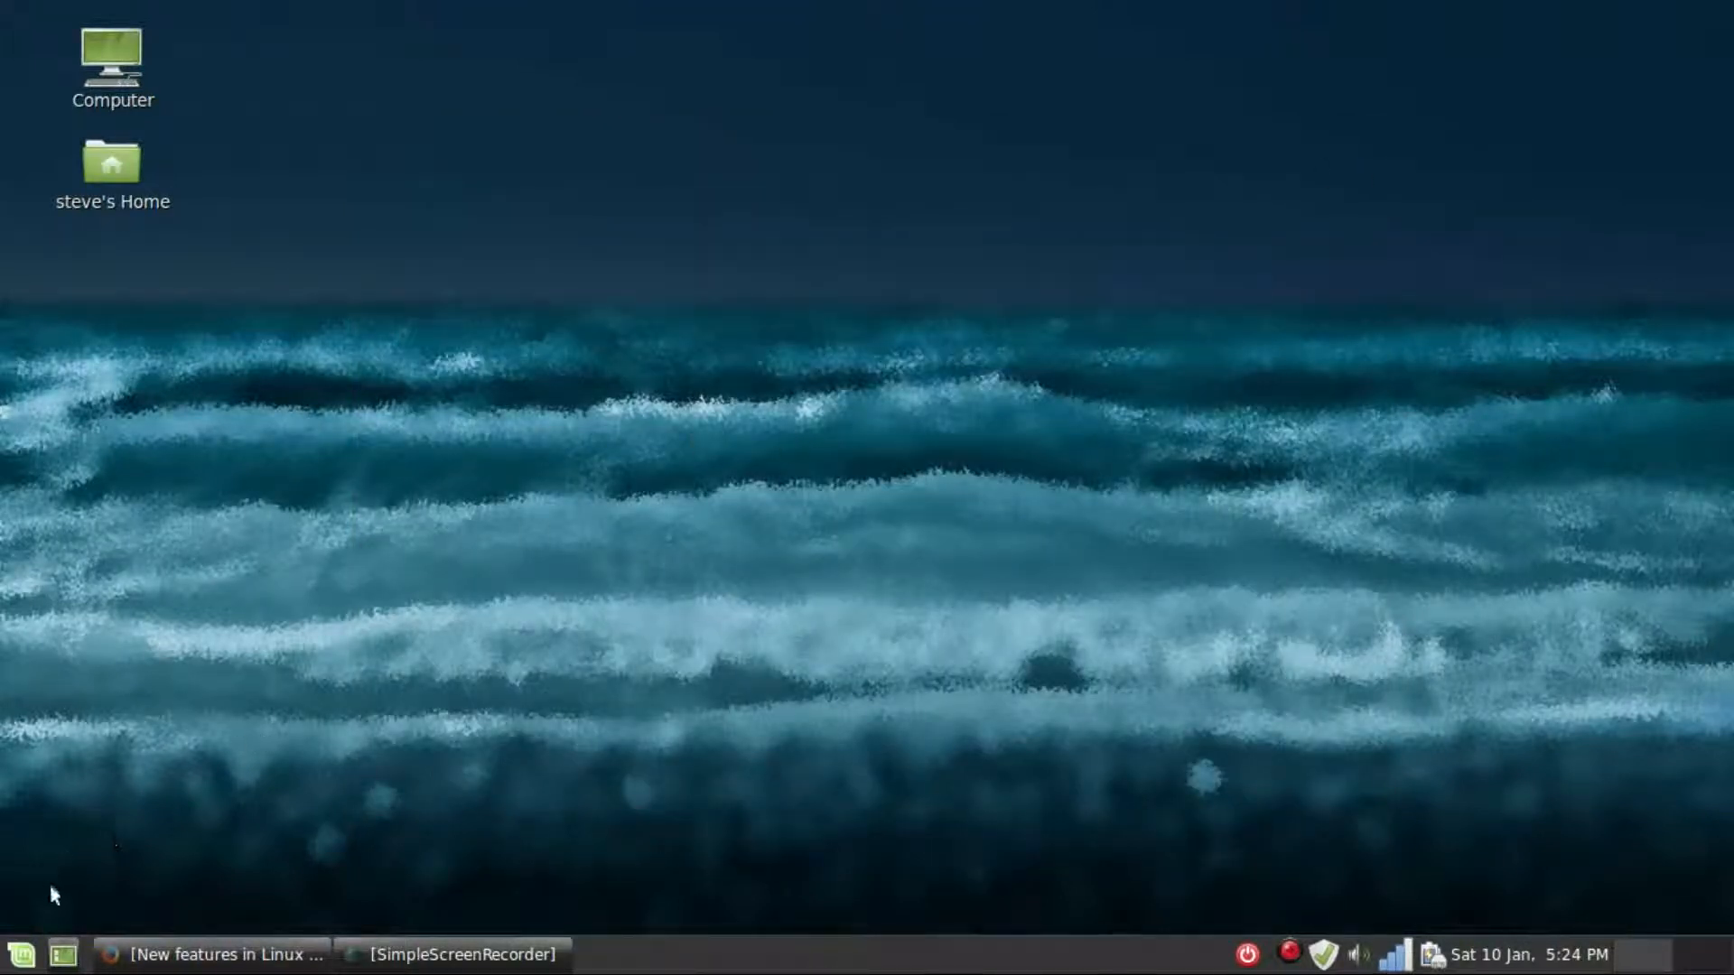
left_click(20, 953)
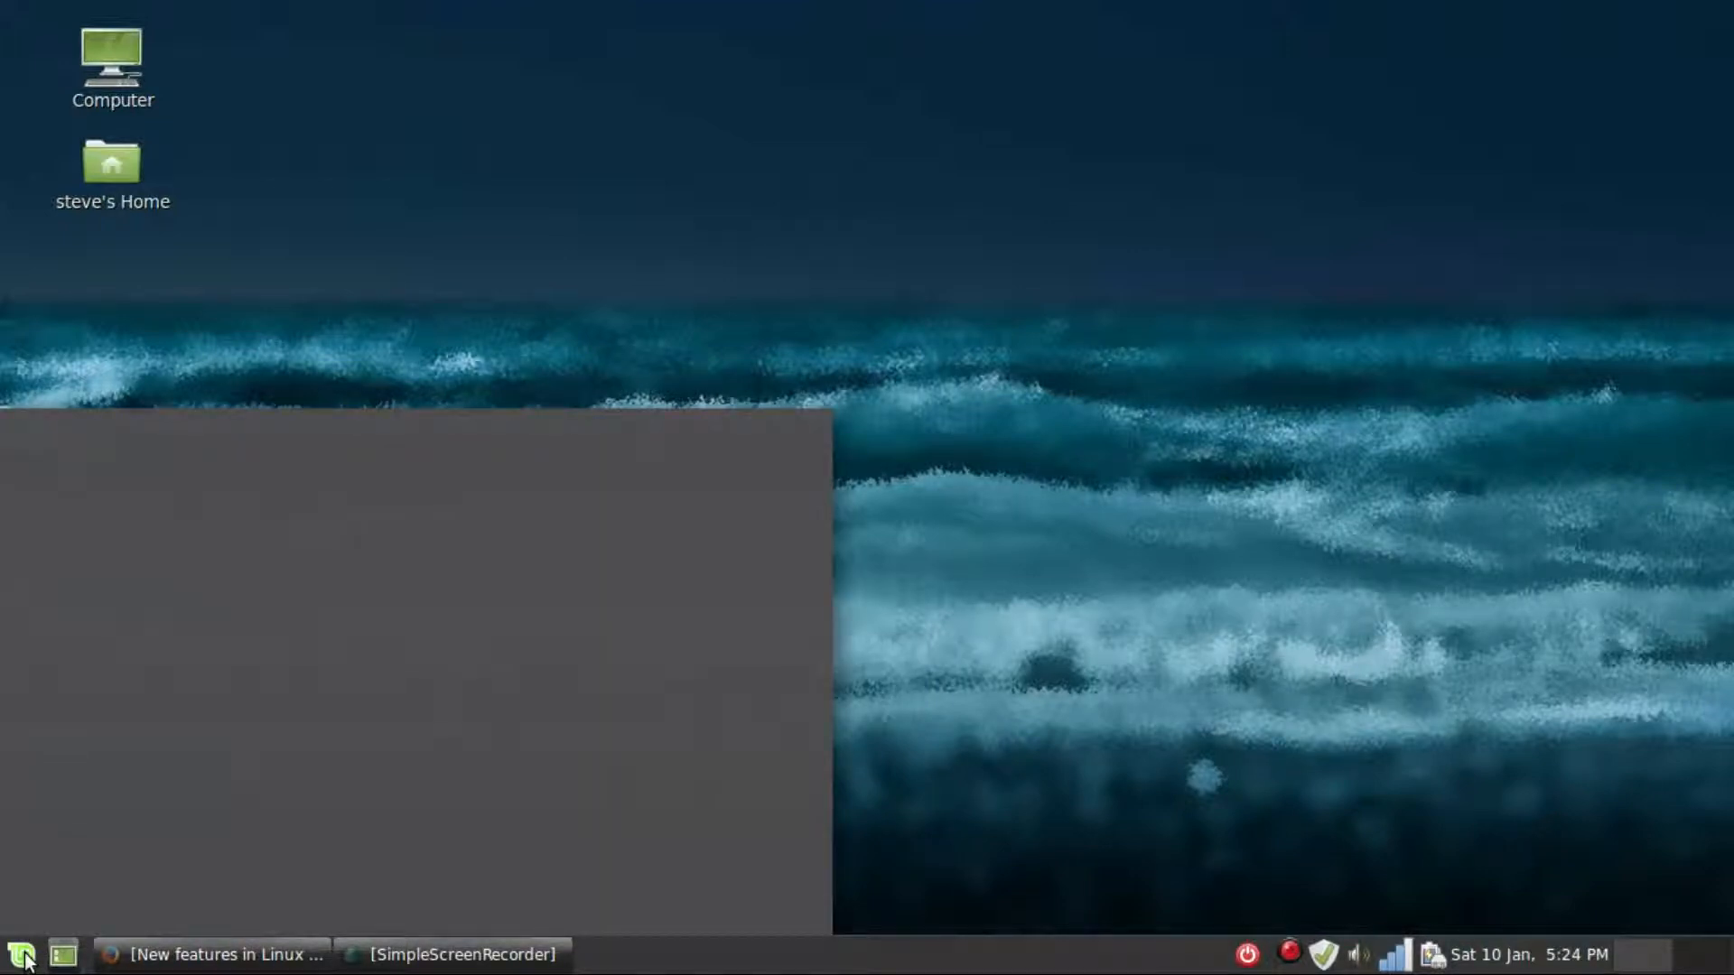
left_click(20, 953)
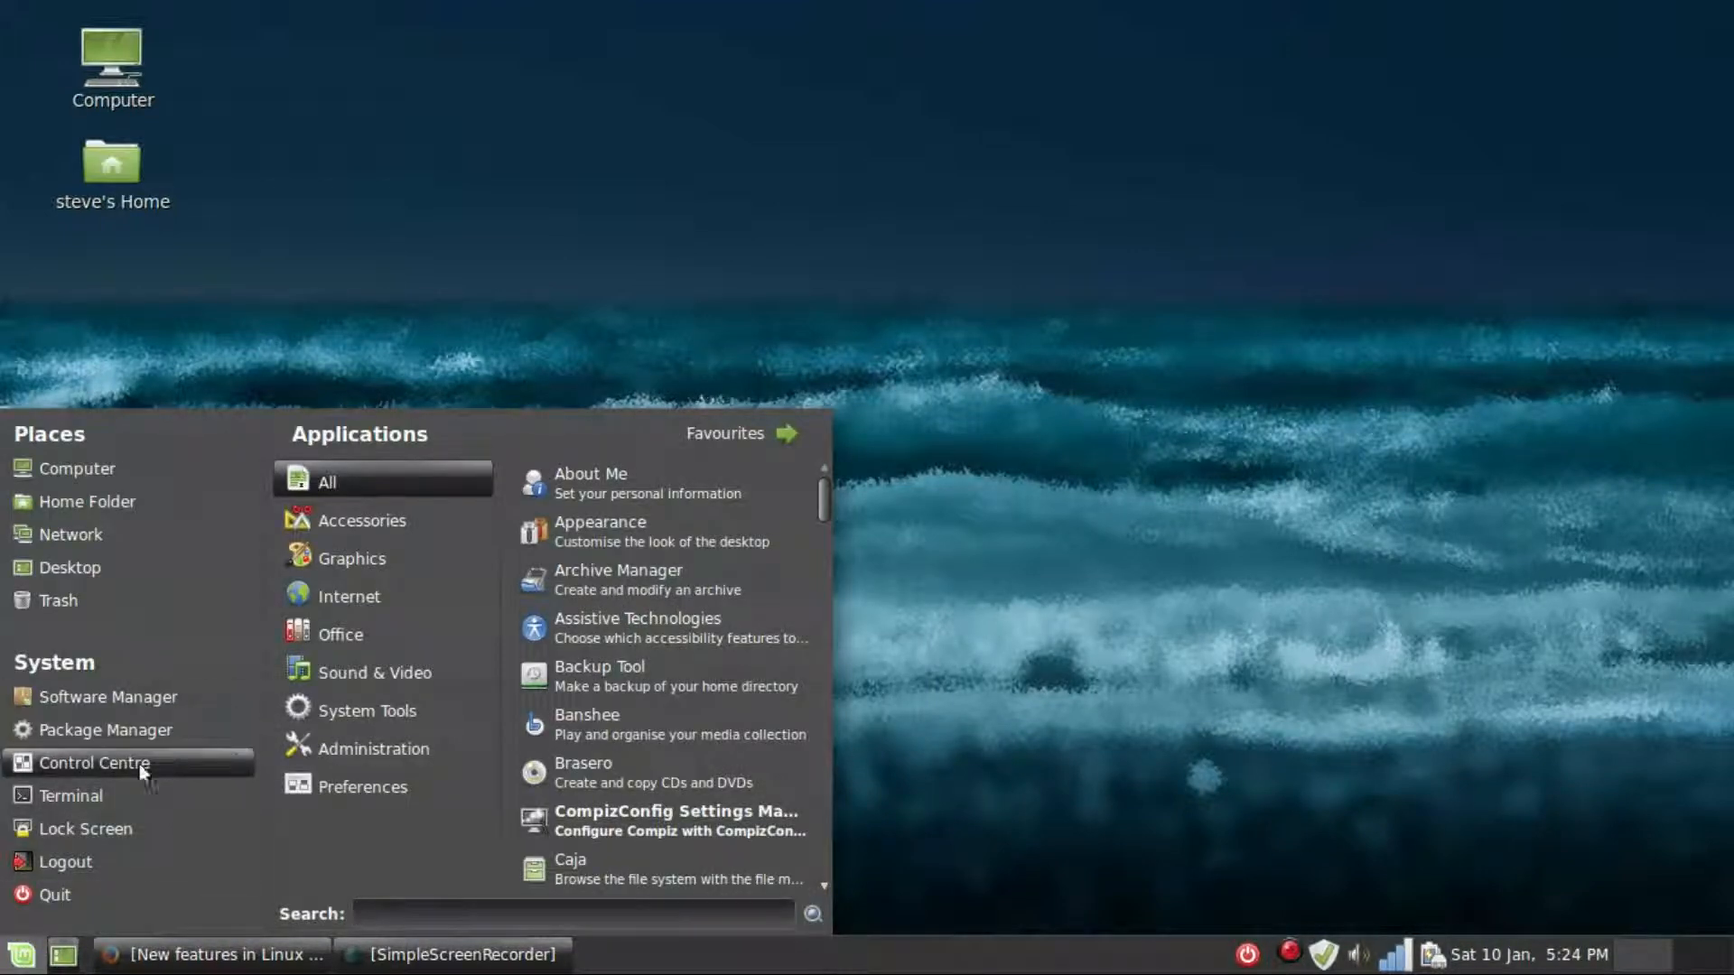
left_click(72, 795)
type("inxi -F")
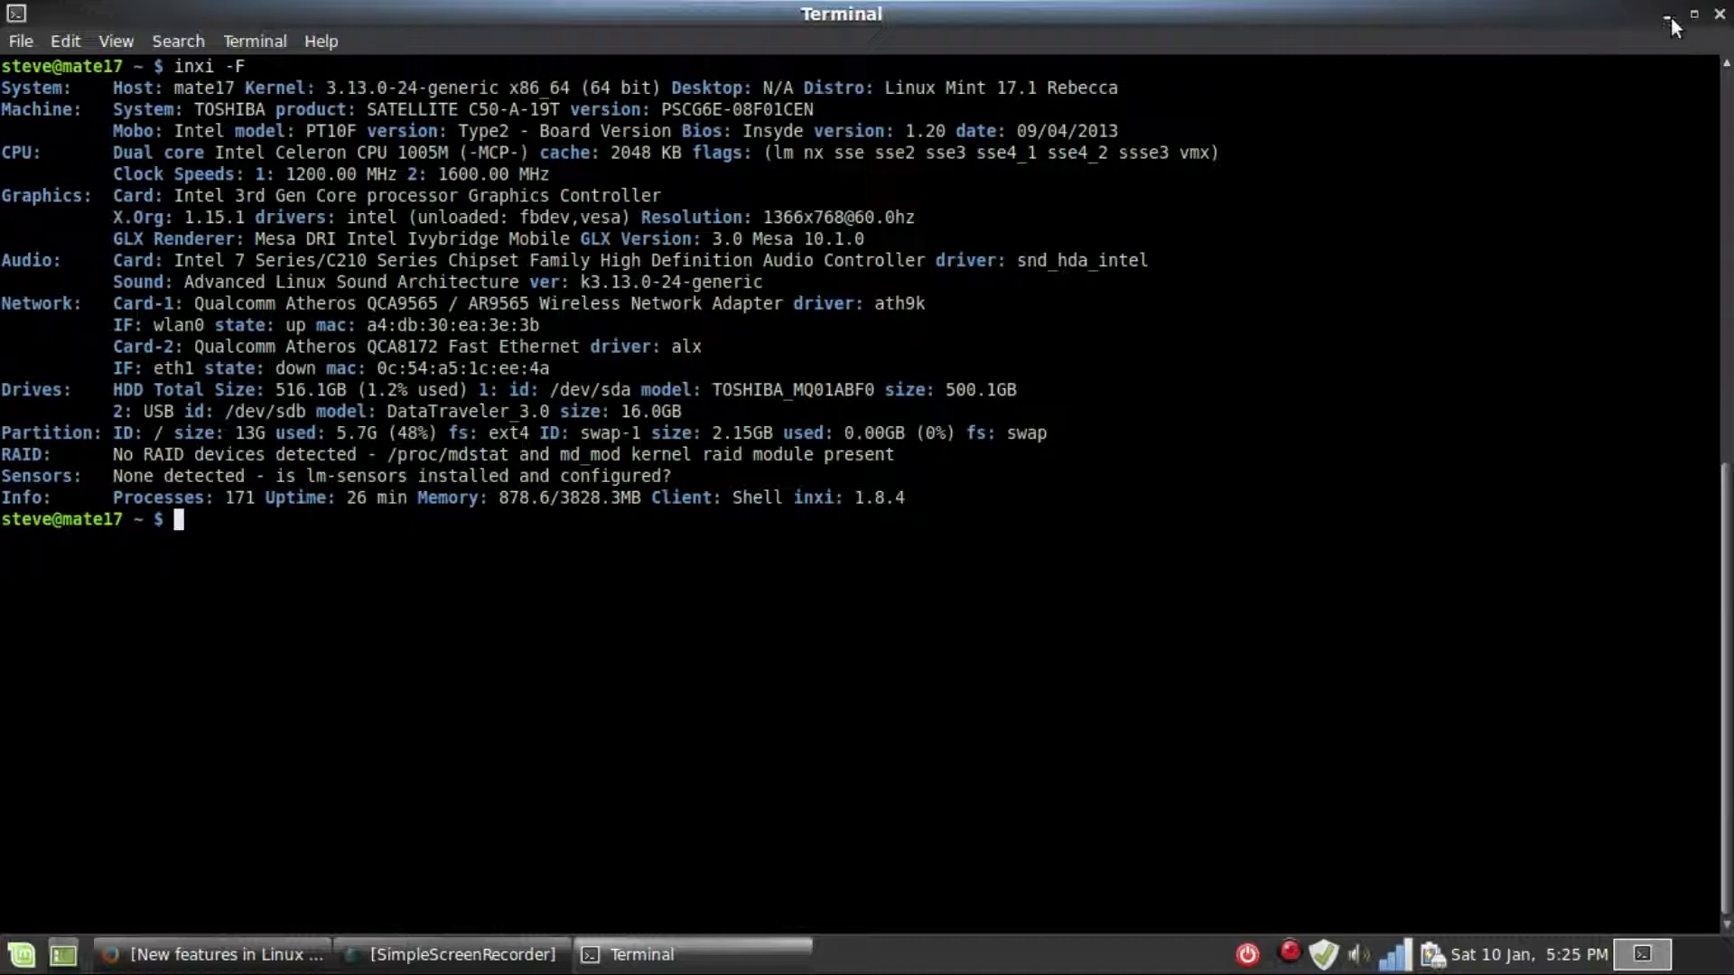
left_click(1669, 20)
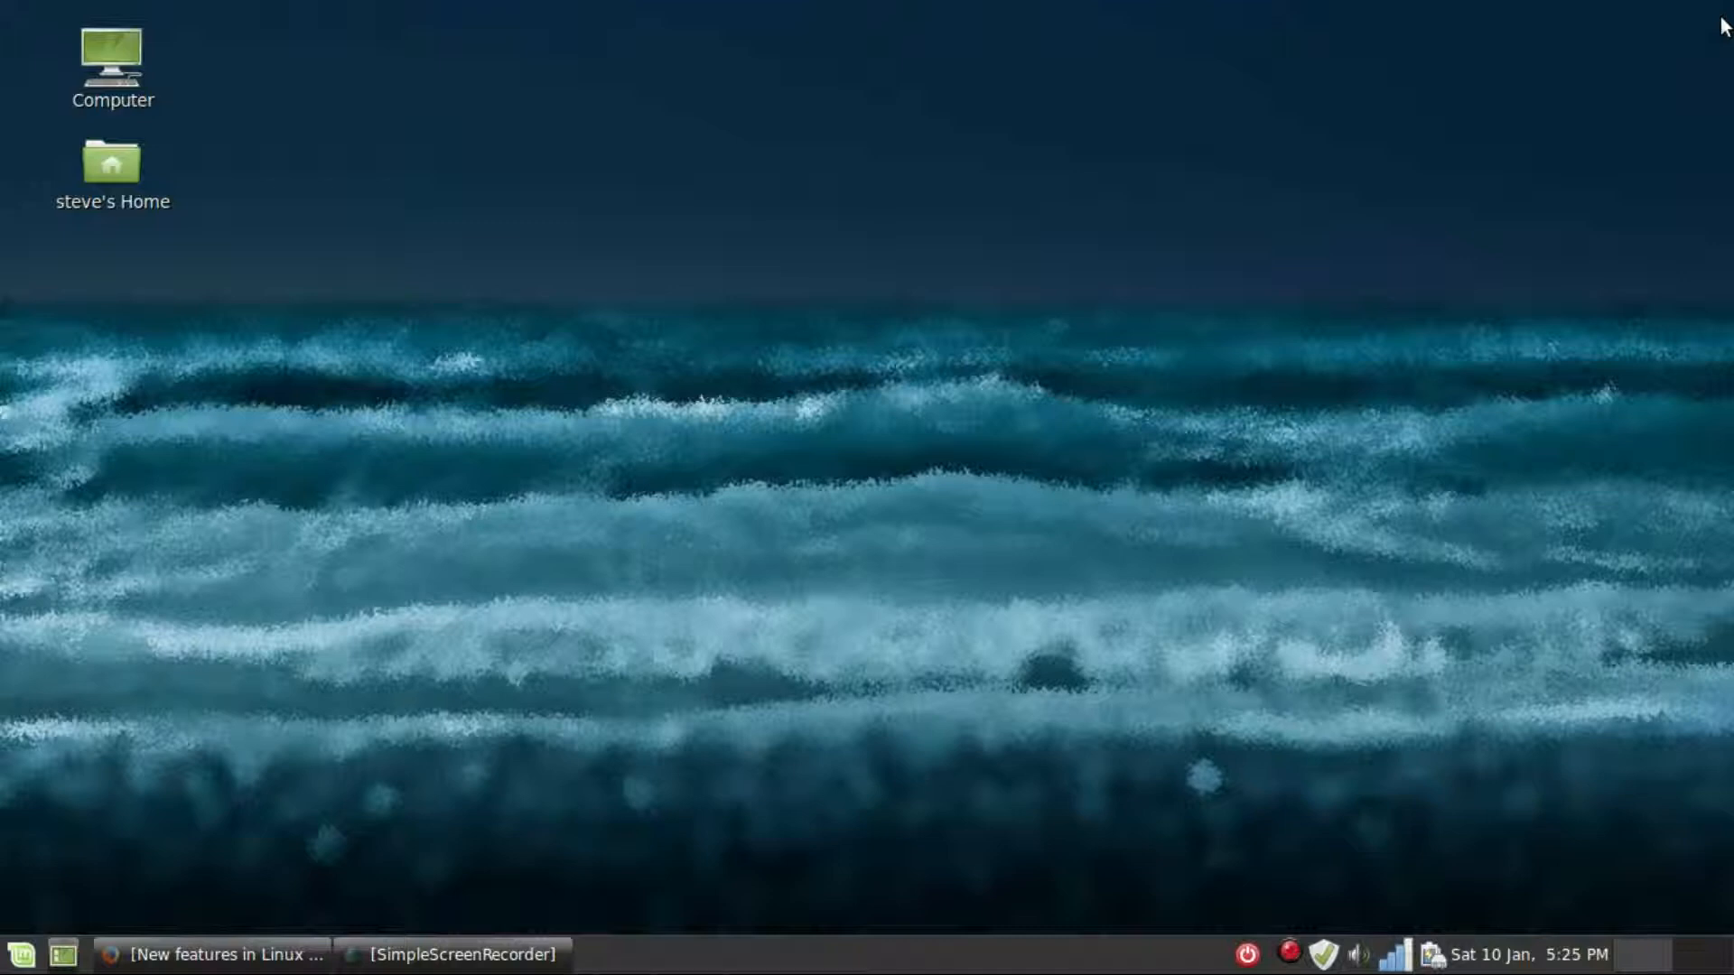
mouse_move(1242, 415)
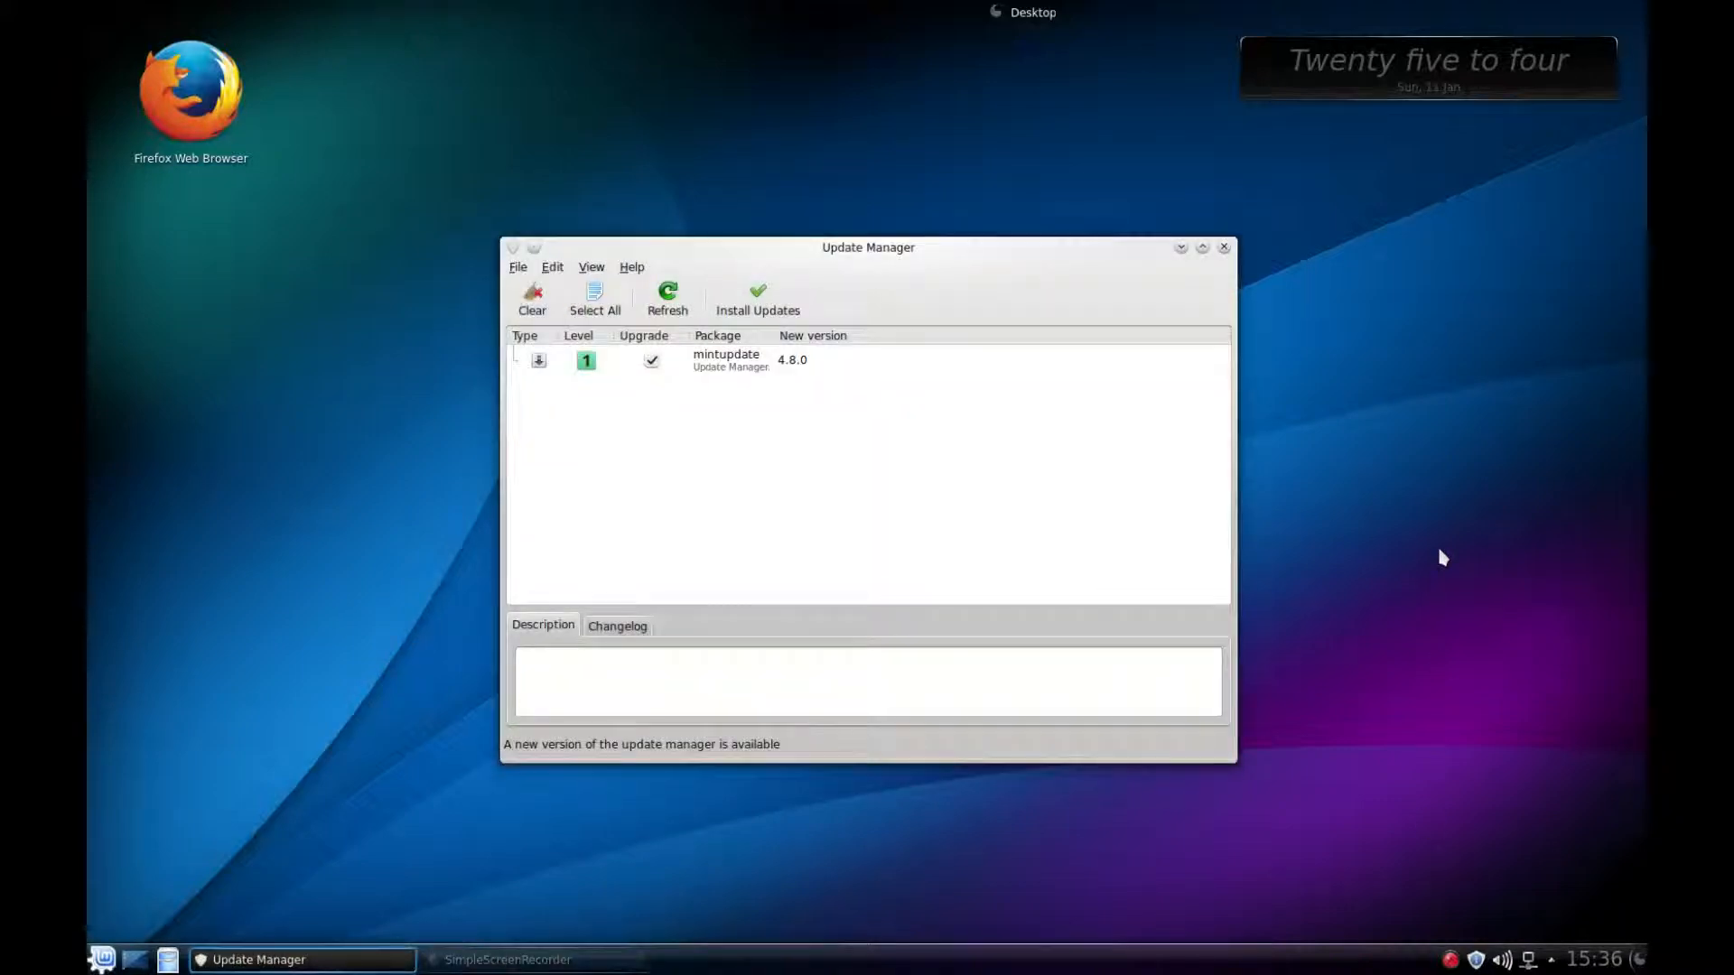
Check the Edit menu, then install the pending mintupdate 4.8.0 update.
left_click(553, 267)
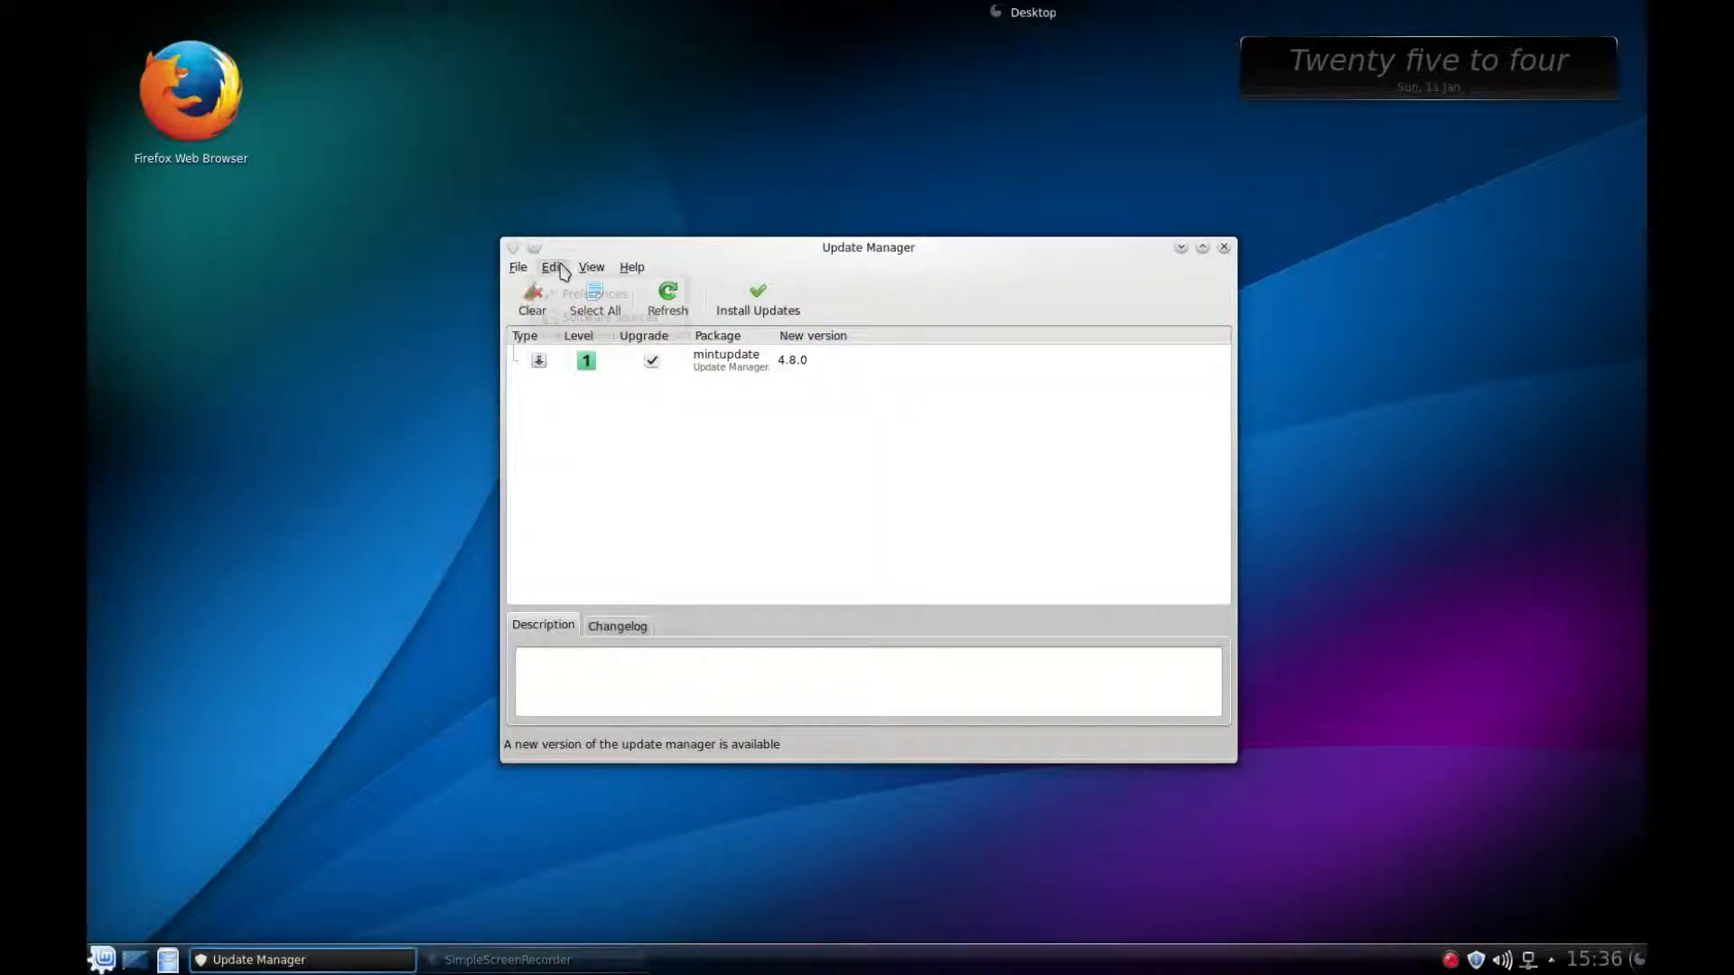
left_click(553, 267)
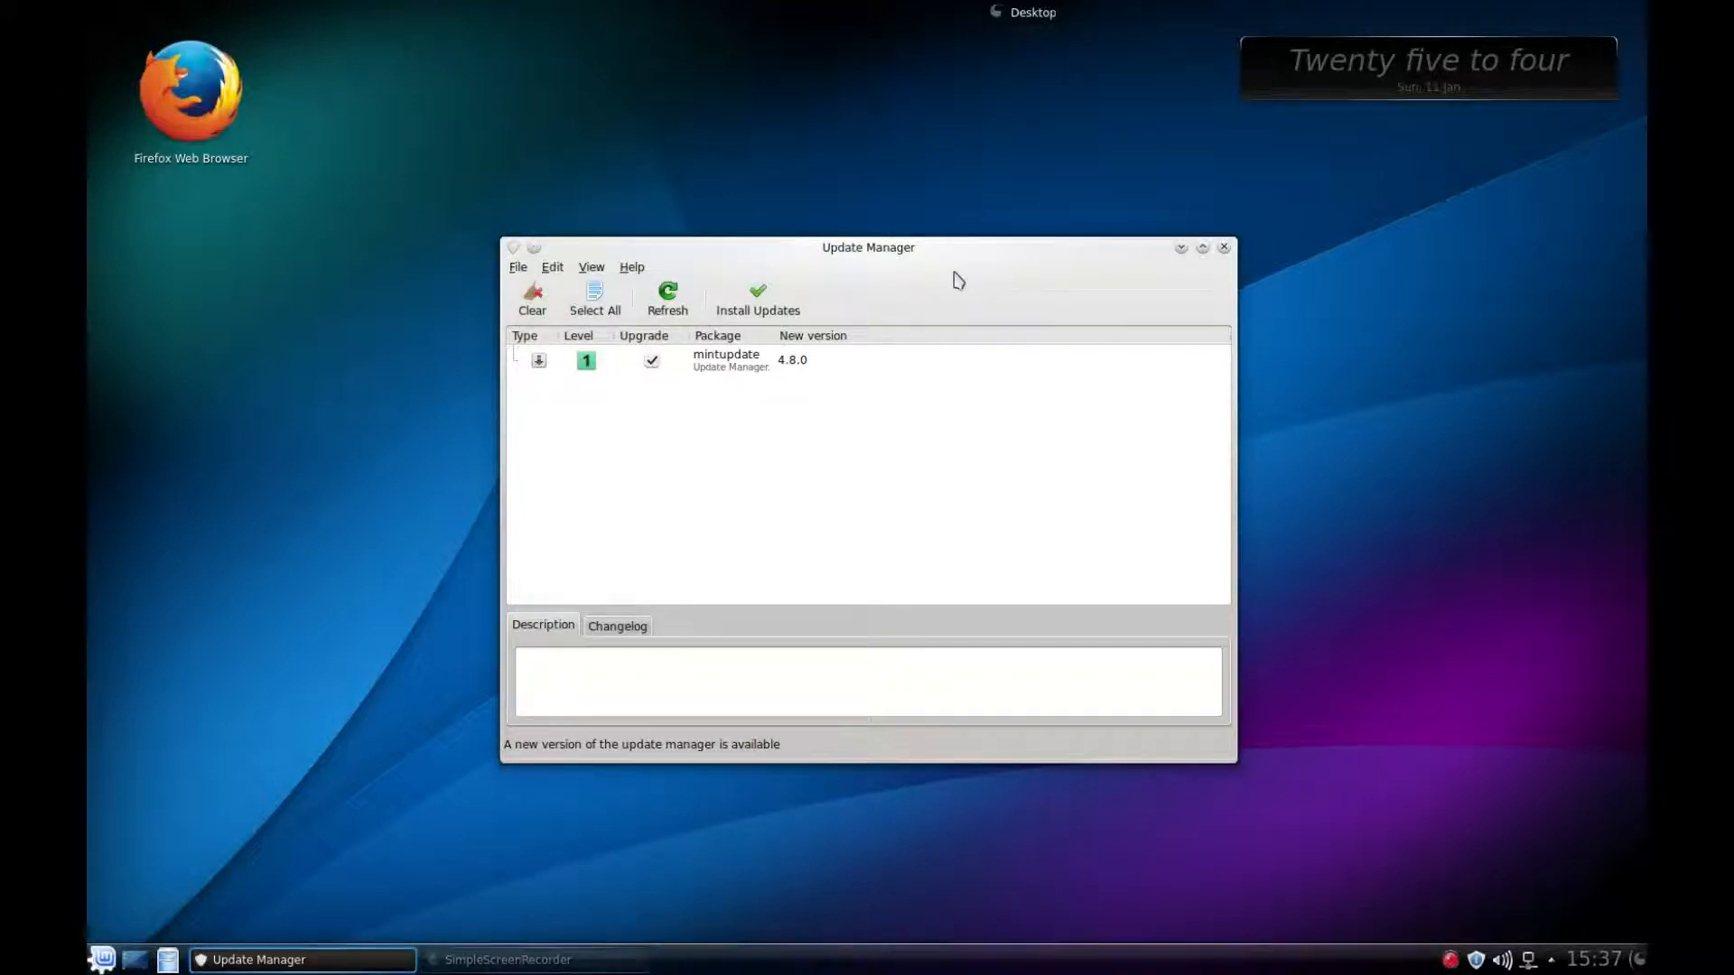
left_click(726, 359)
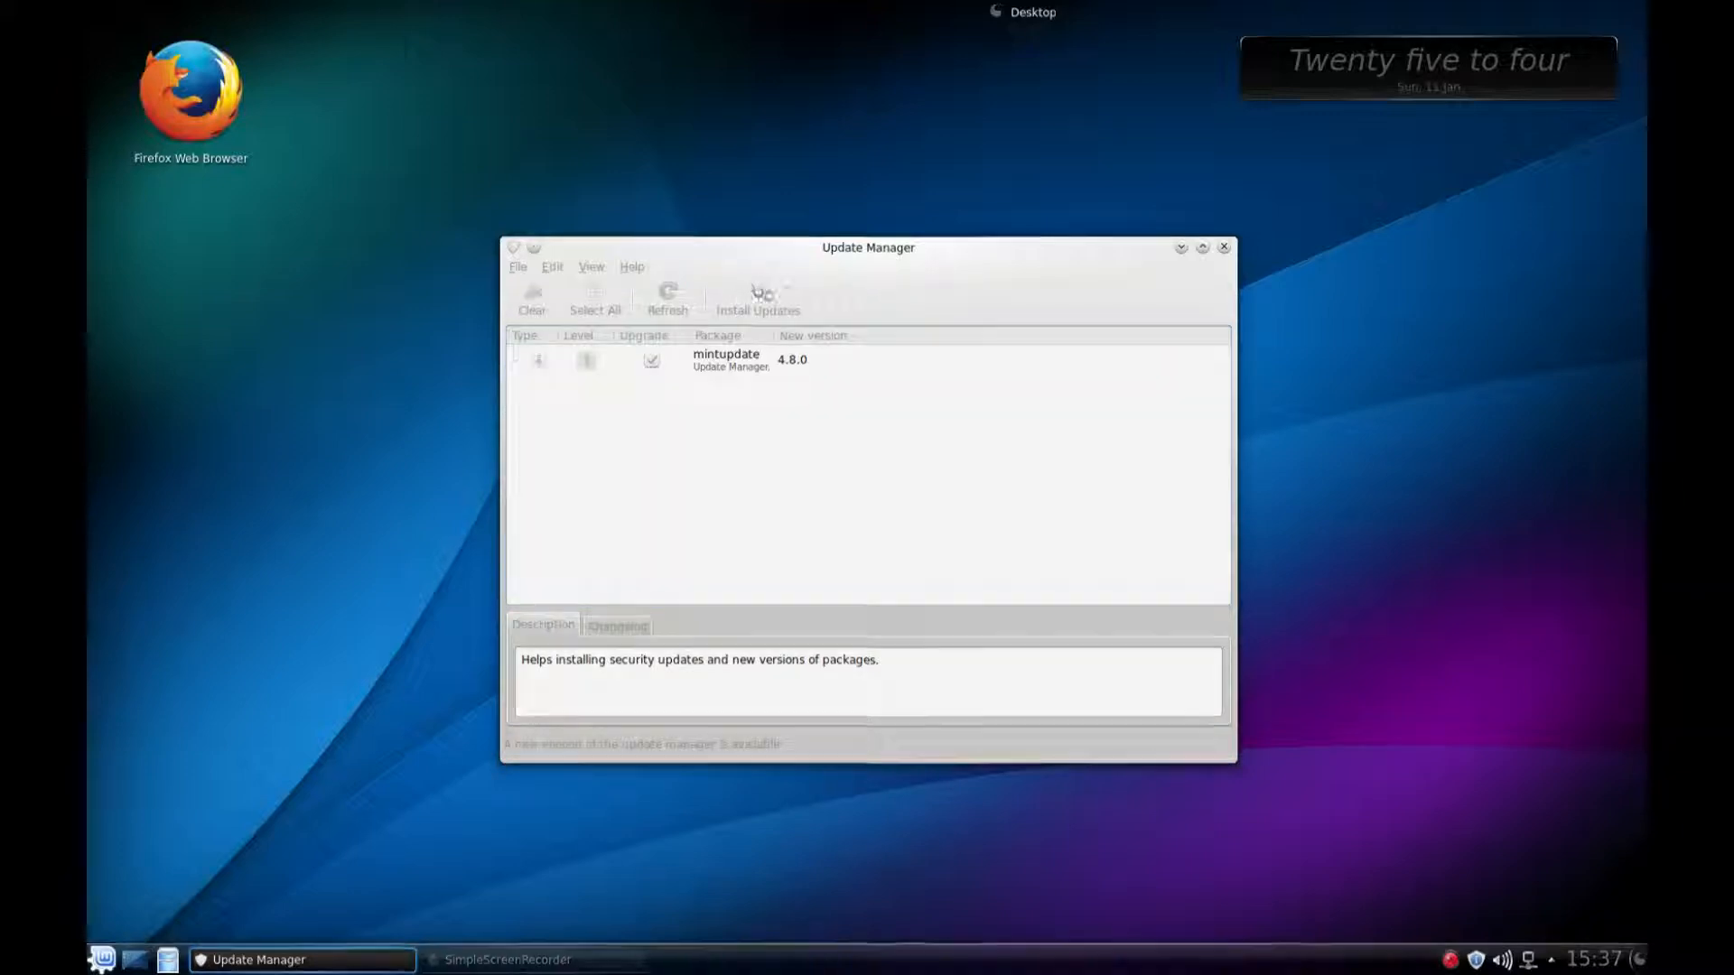
Authorise with the password so 11 recommended updates load, then show the Edit menu's upgrade option.
left_click(757, 298)
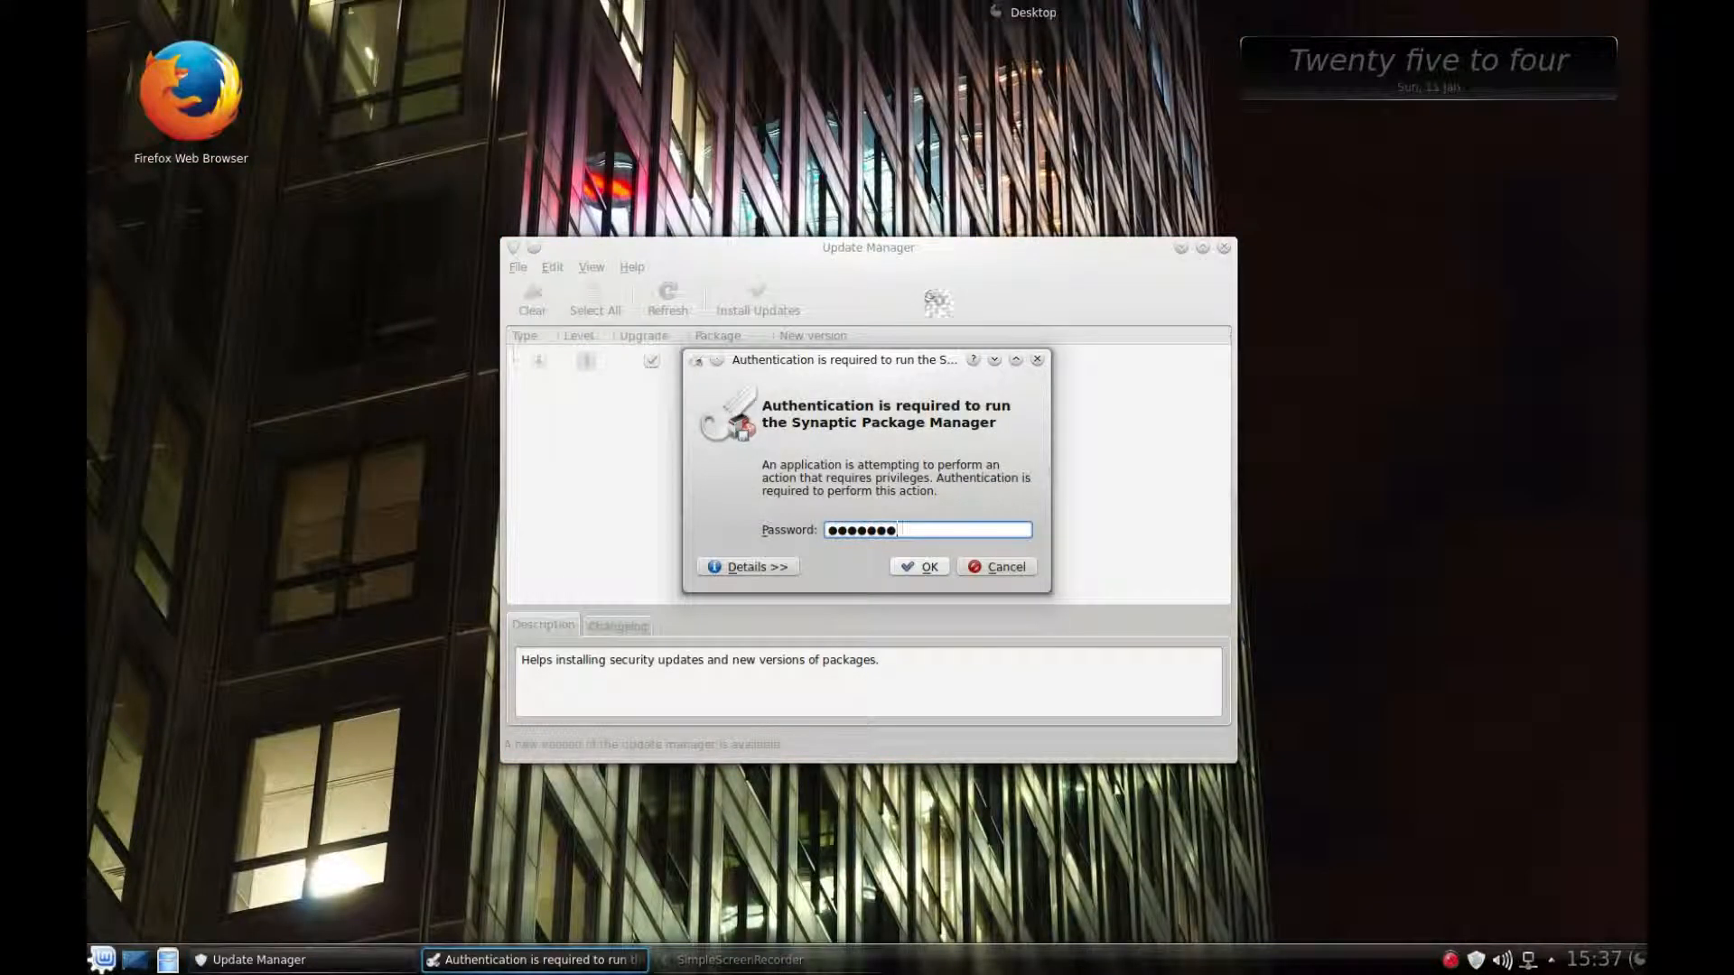
left_click(919, 565)
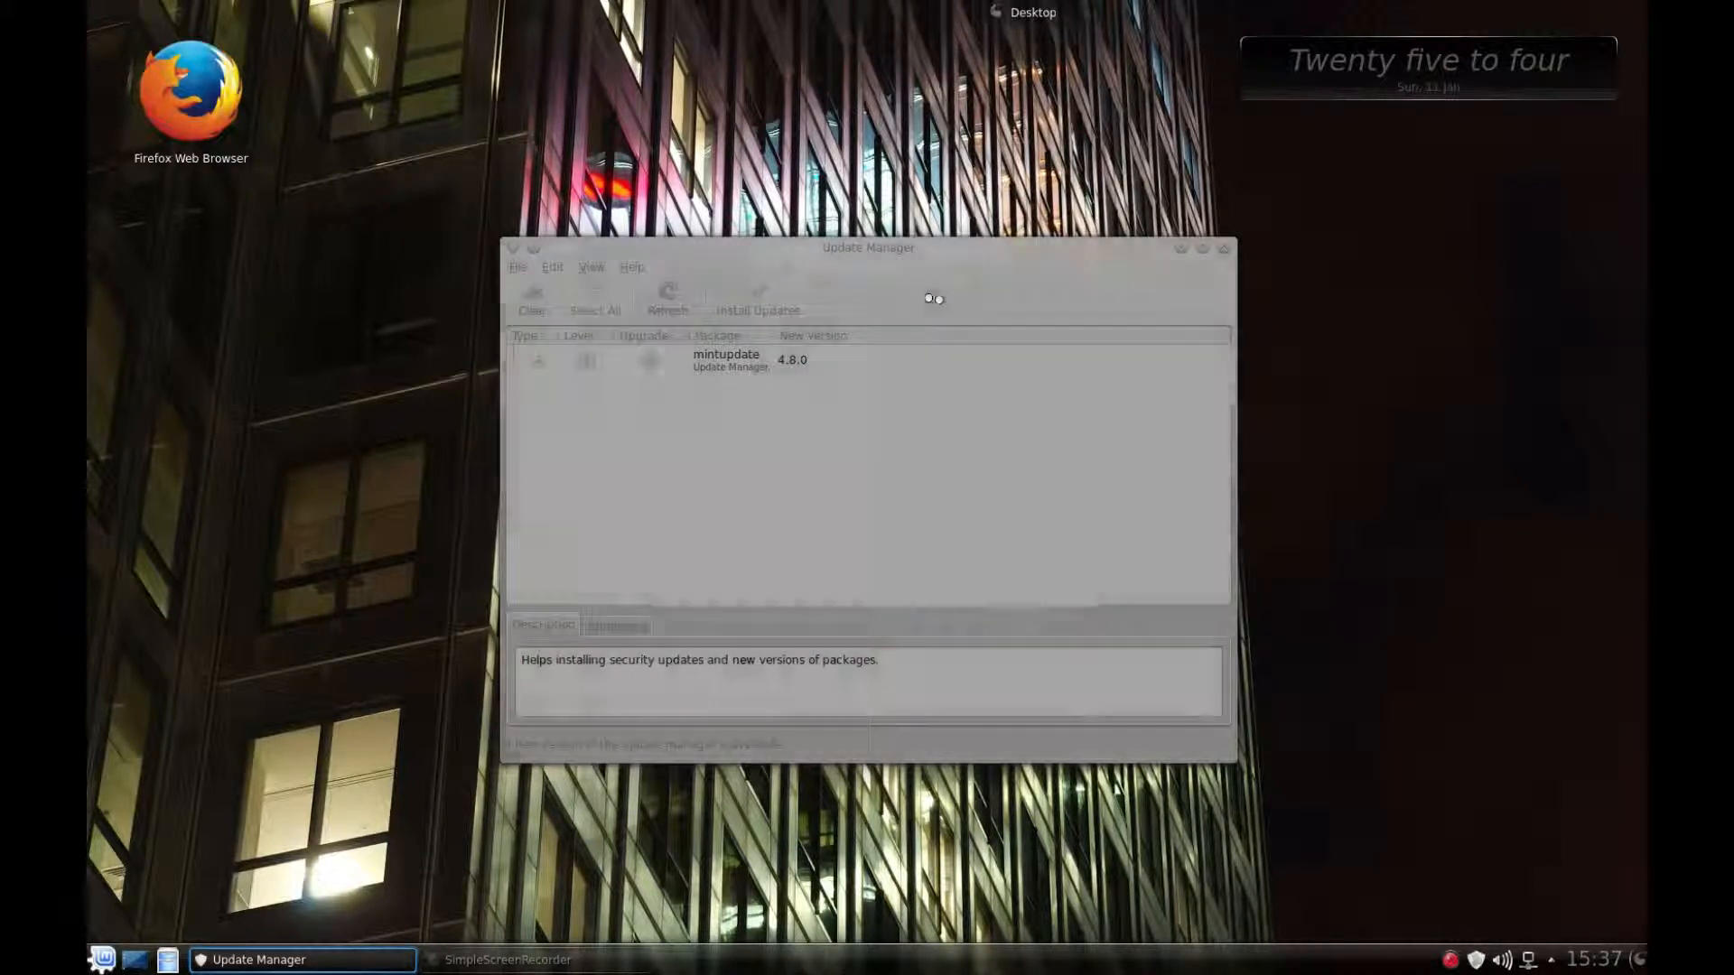
left_click(667, 294)
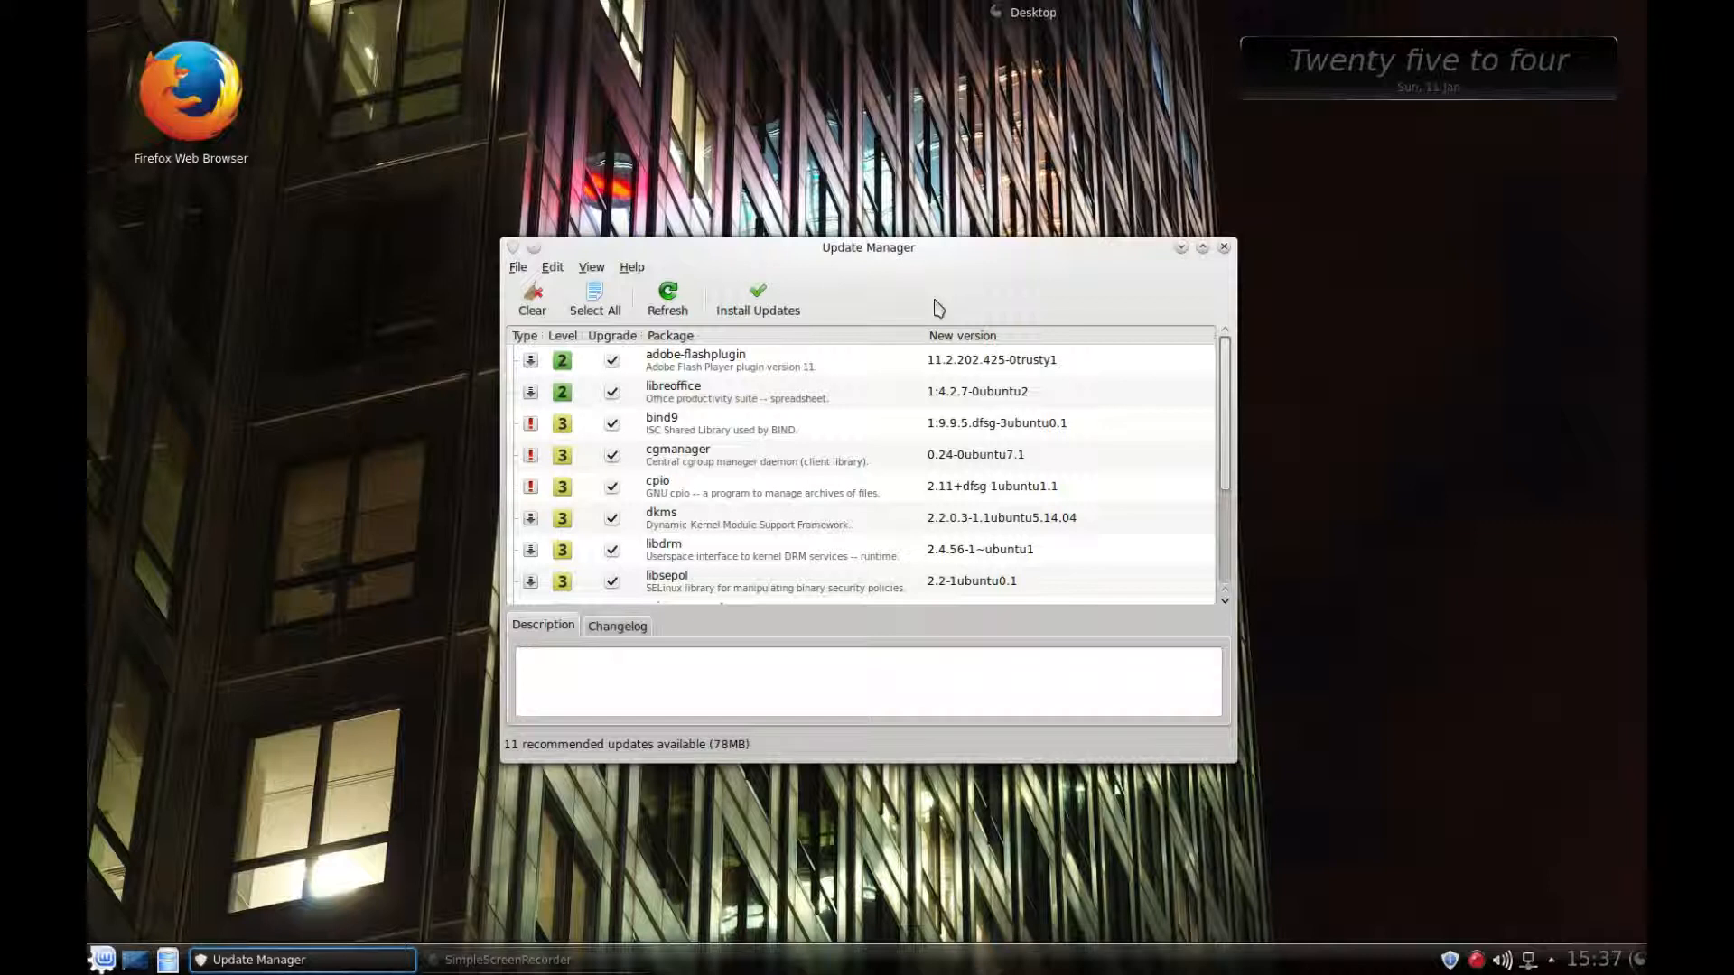
left_click(553, 267)
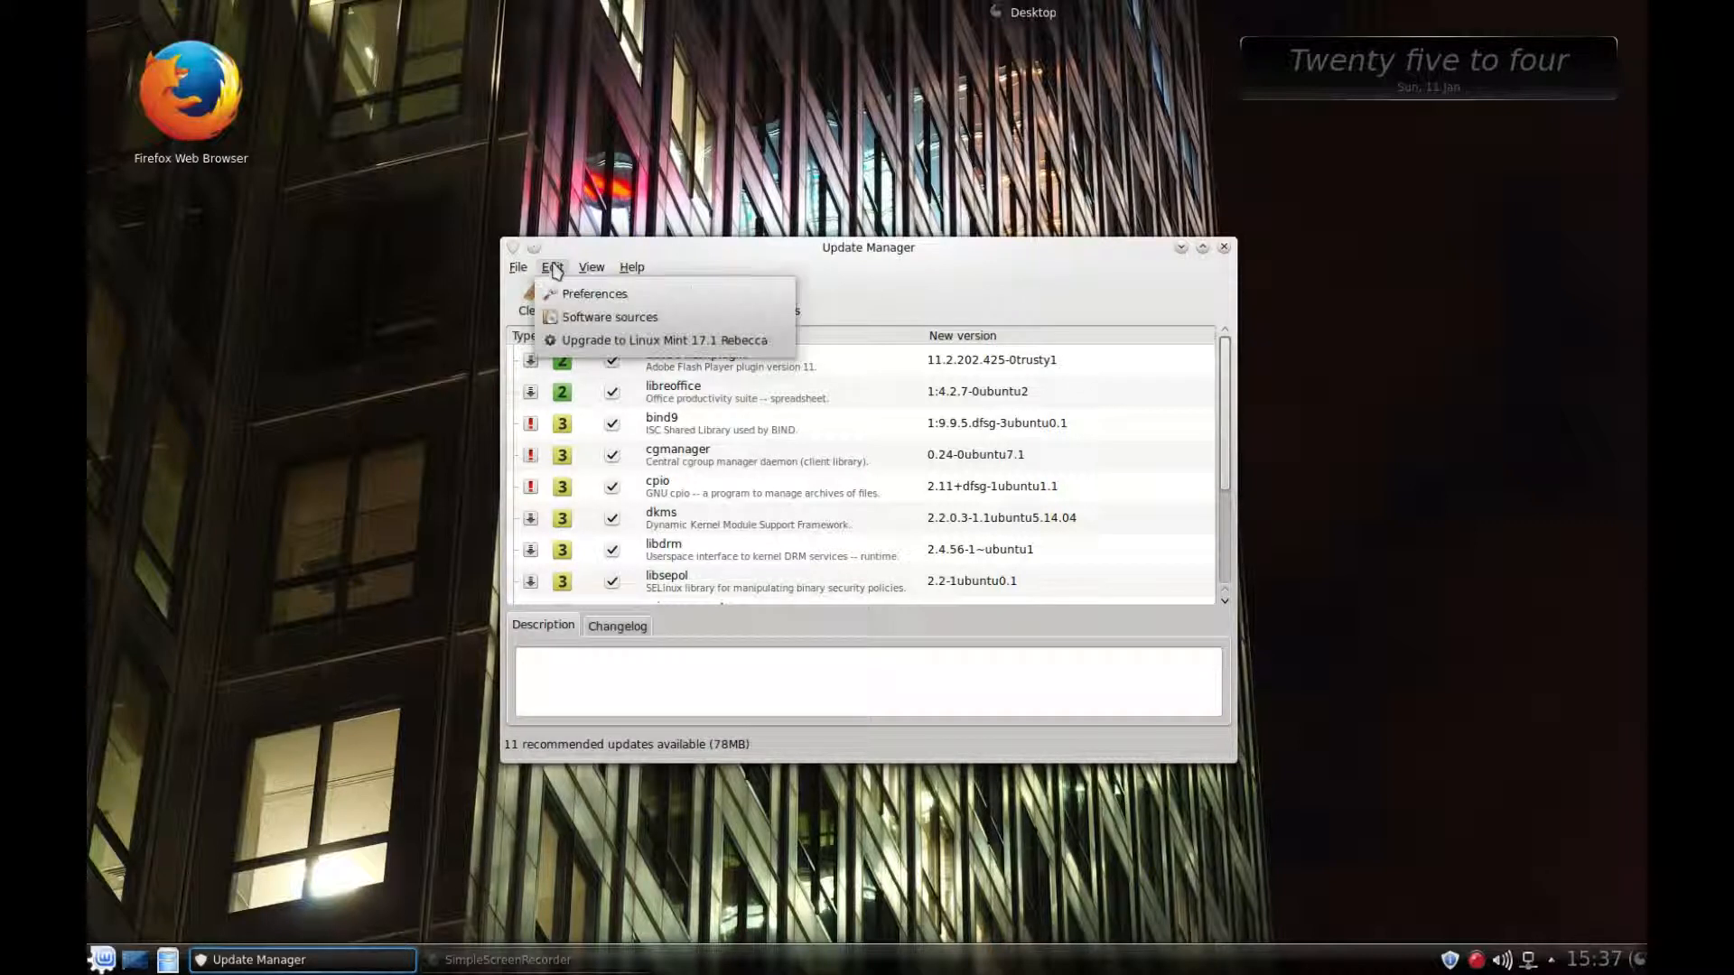
mouse_move(663, 340)
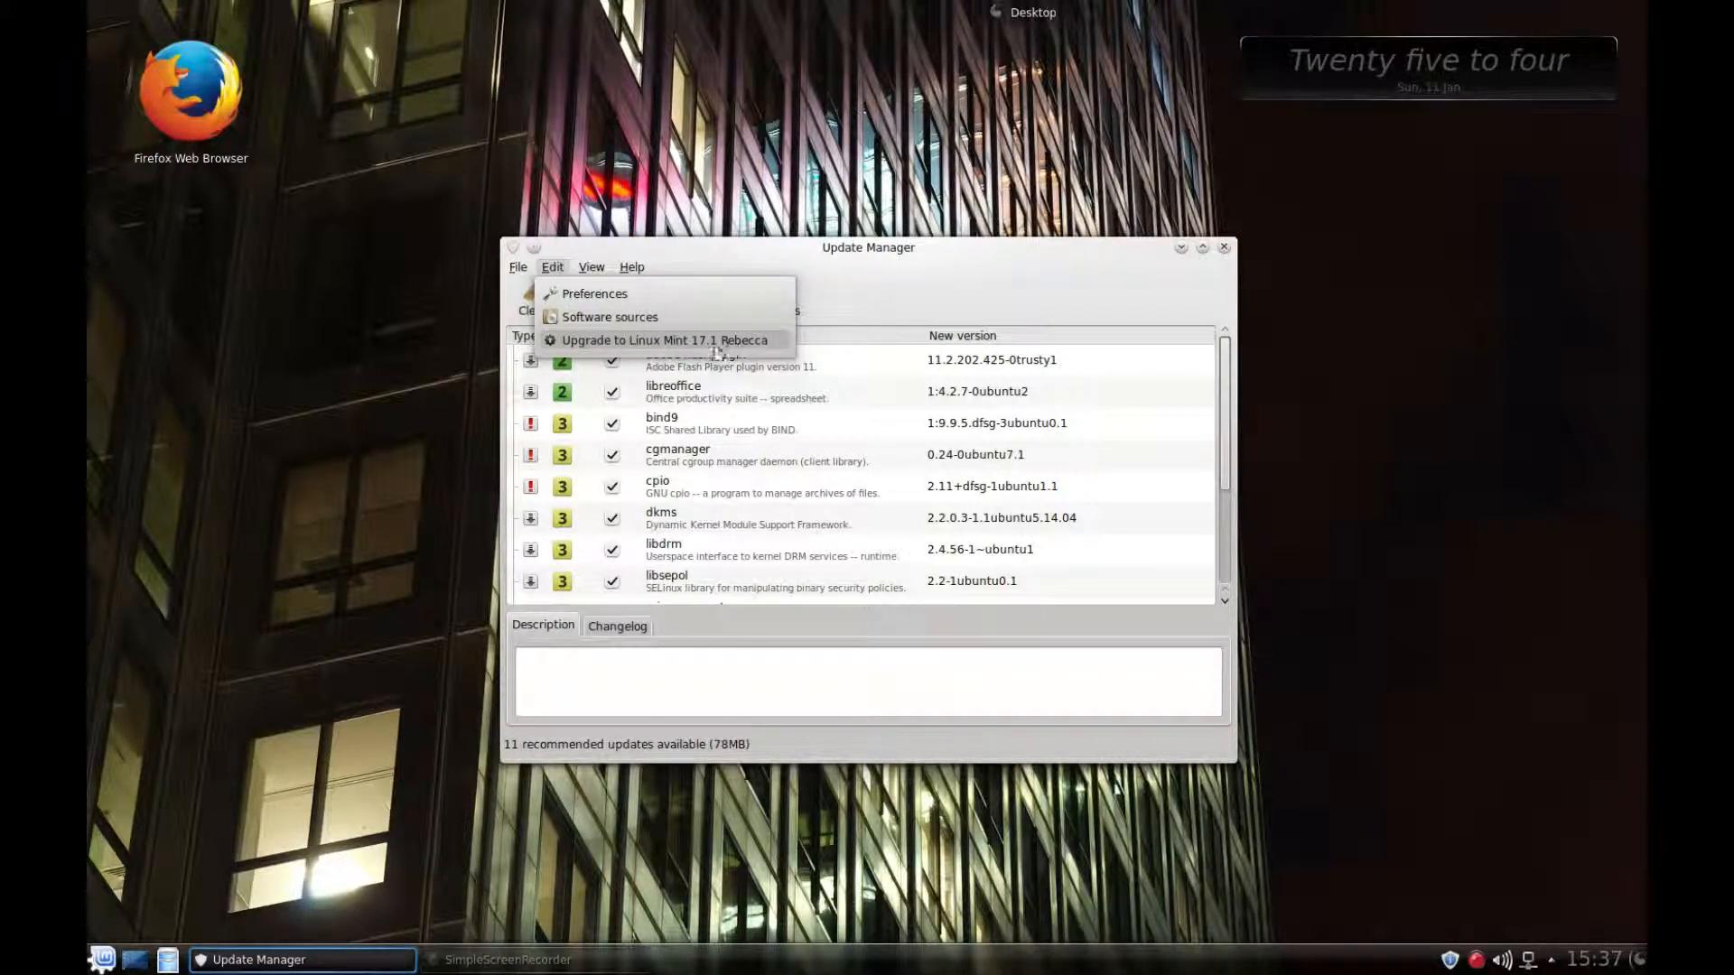
mouse_move(1068, 291)
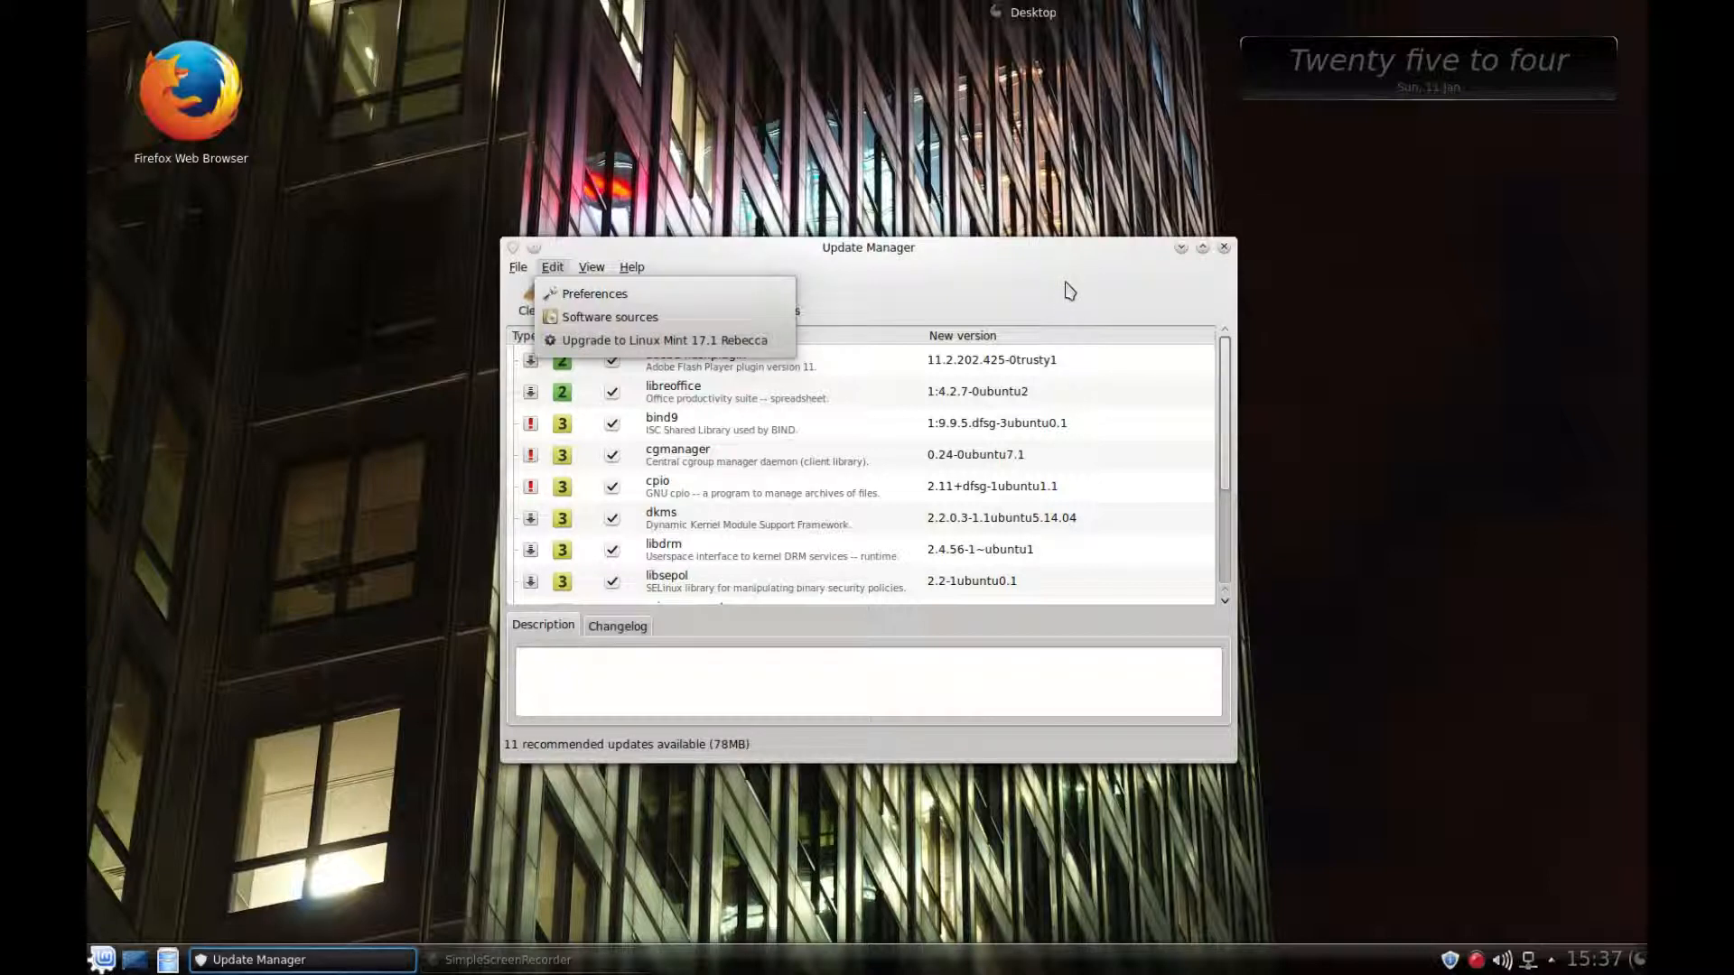